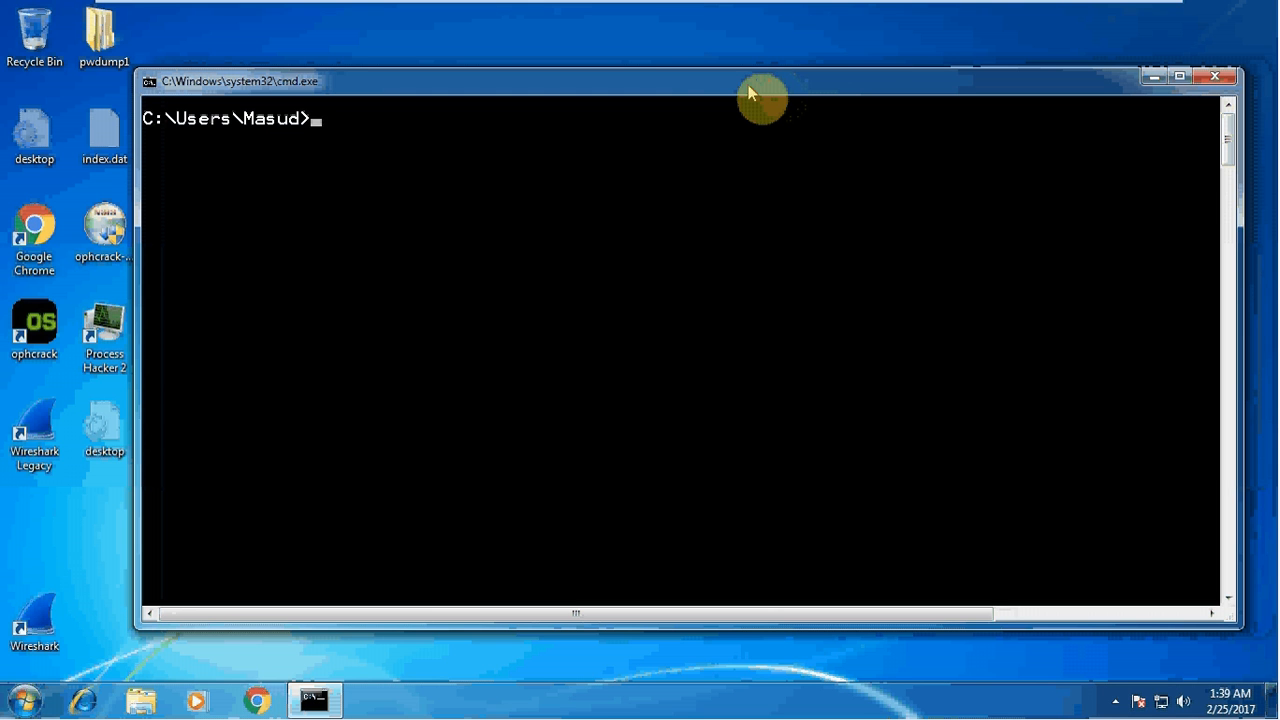
Reposition the Command Prompt window on the desktop.
drag(762, 96, 722, 56)
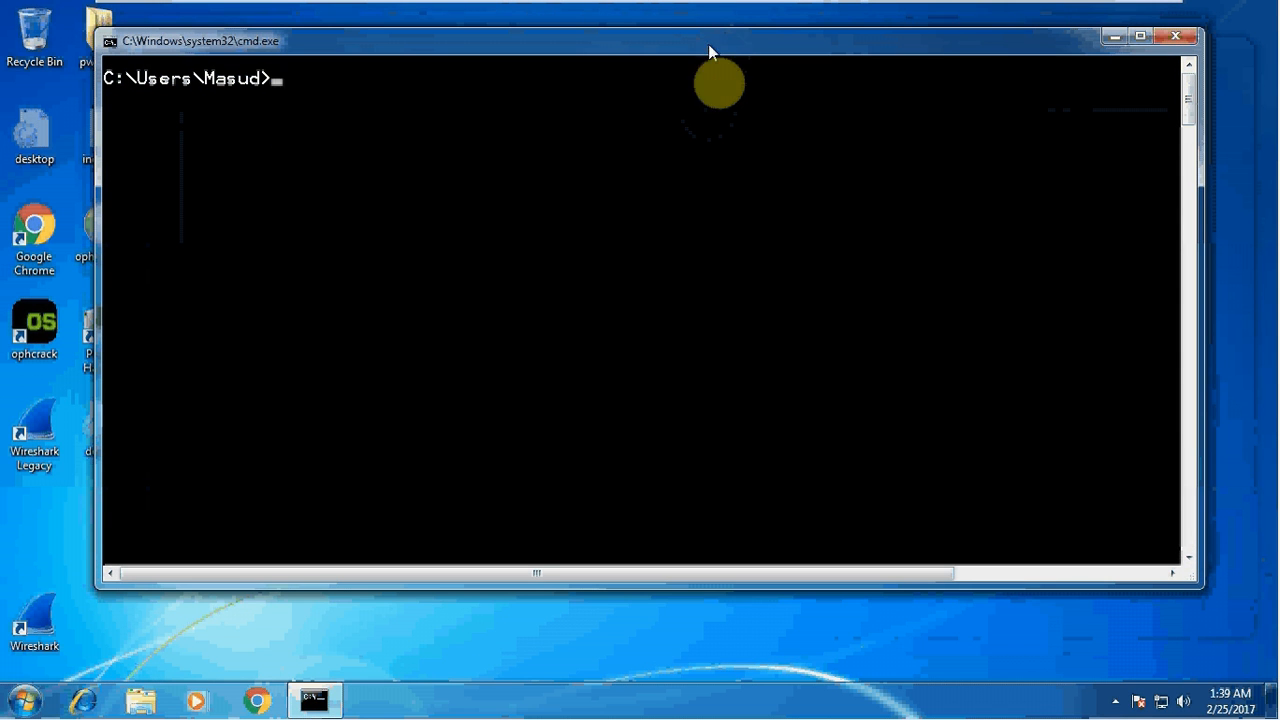
drag(710, 40, 710, 108)
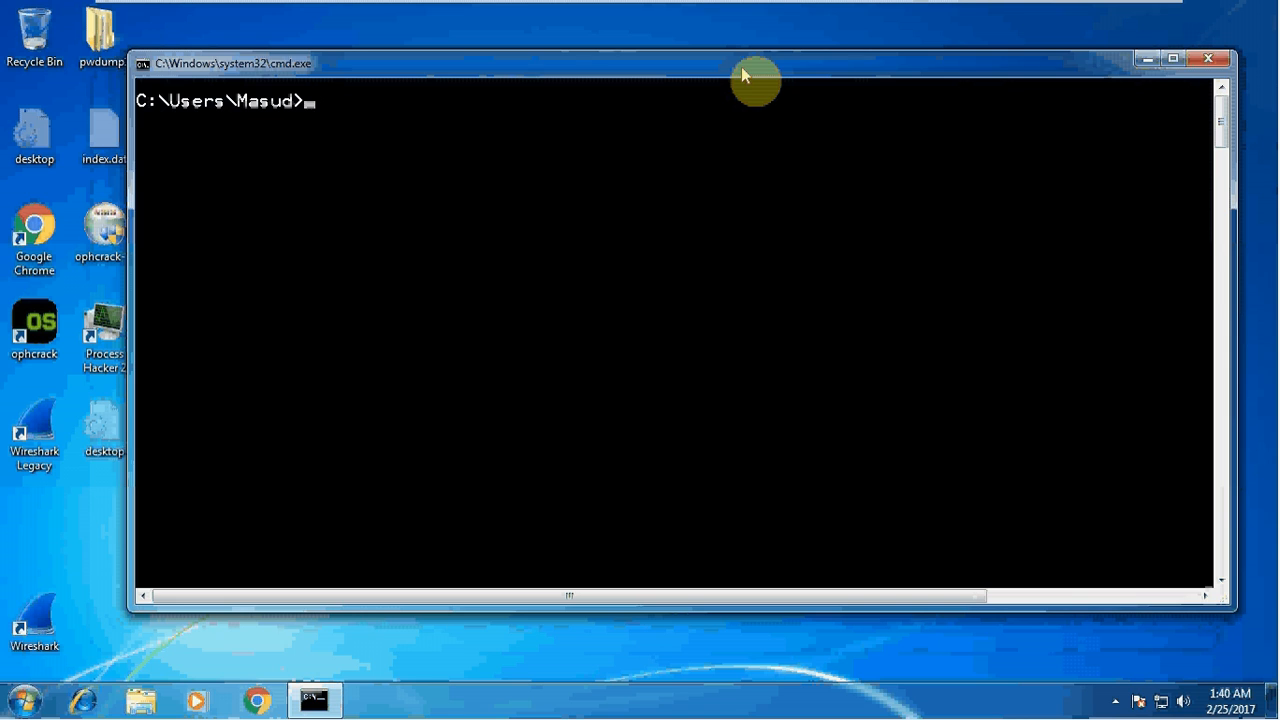
drag(756, 64, 724, 100)
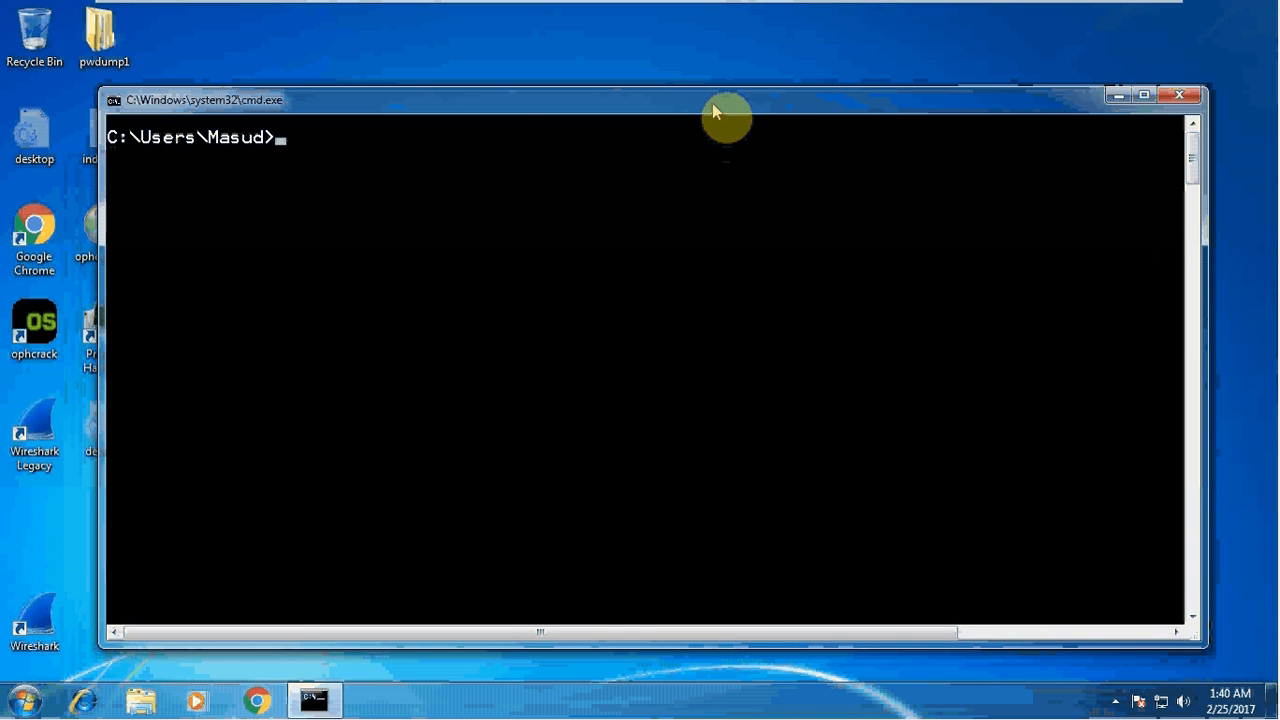
mouse_move(680, 274)
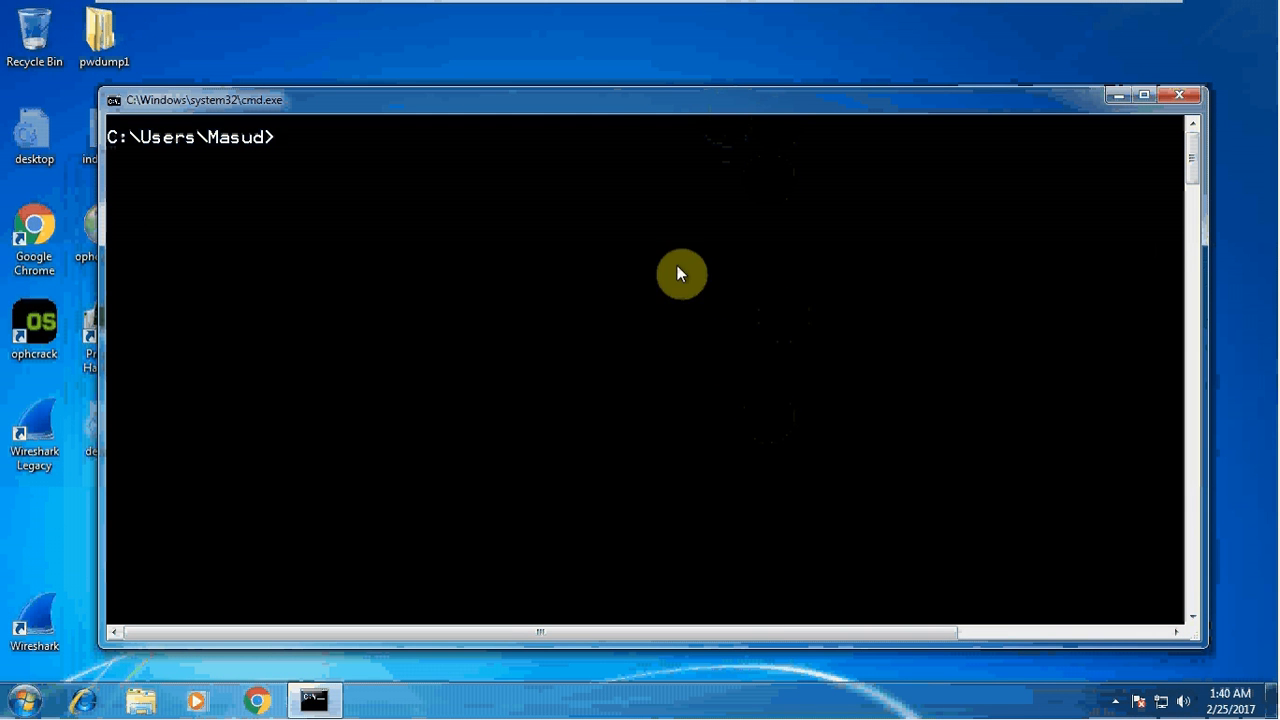
mouse_move(596, 108)
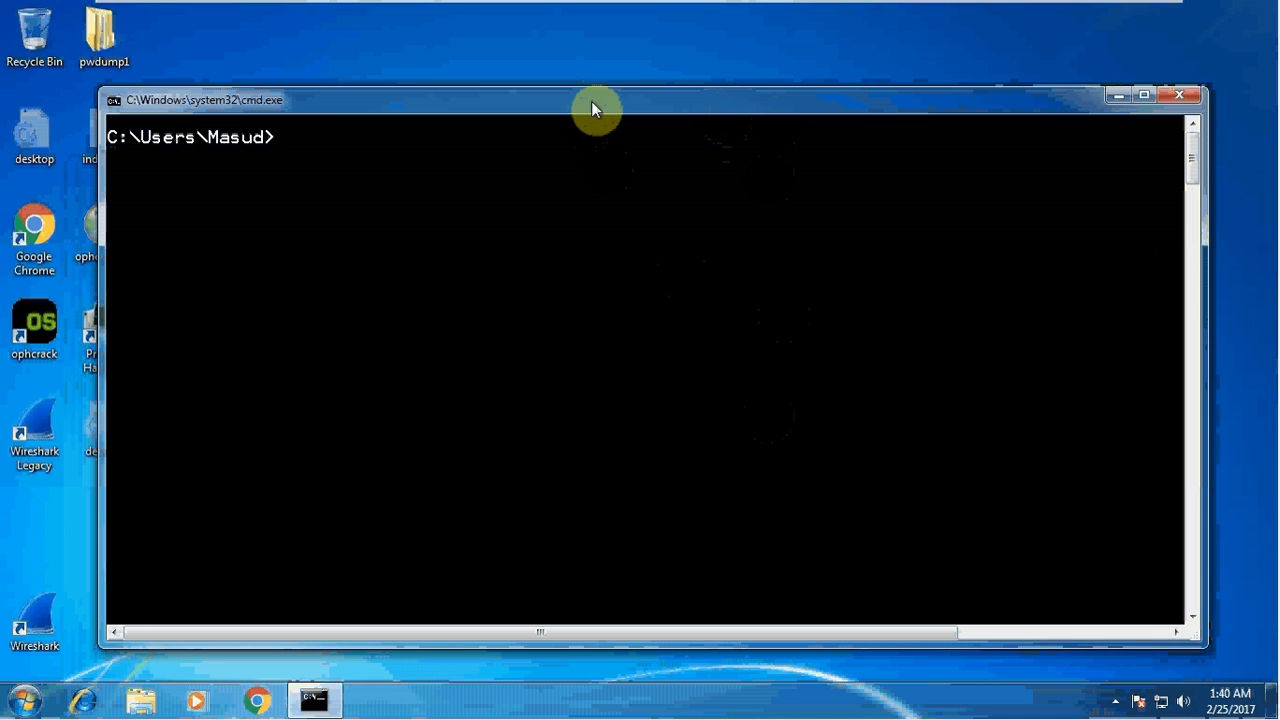
mouse_move(316, 112)
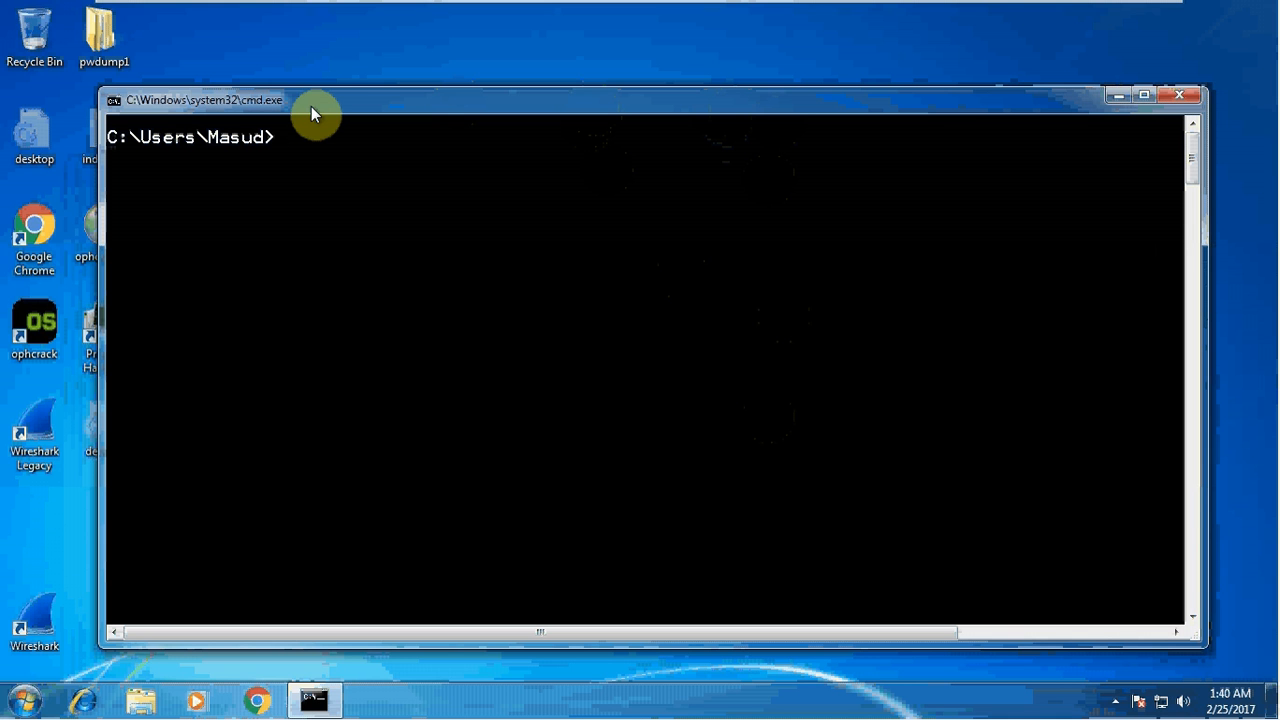
Ping ethicalhackingtutorials.online, getting four replies from 46.32.240.33 with no loss.
text(ping)
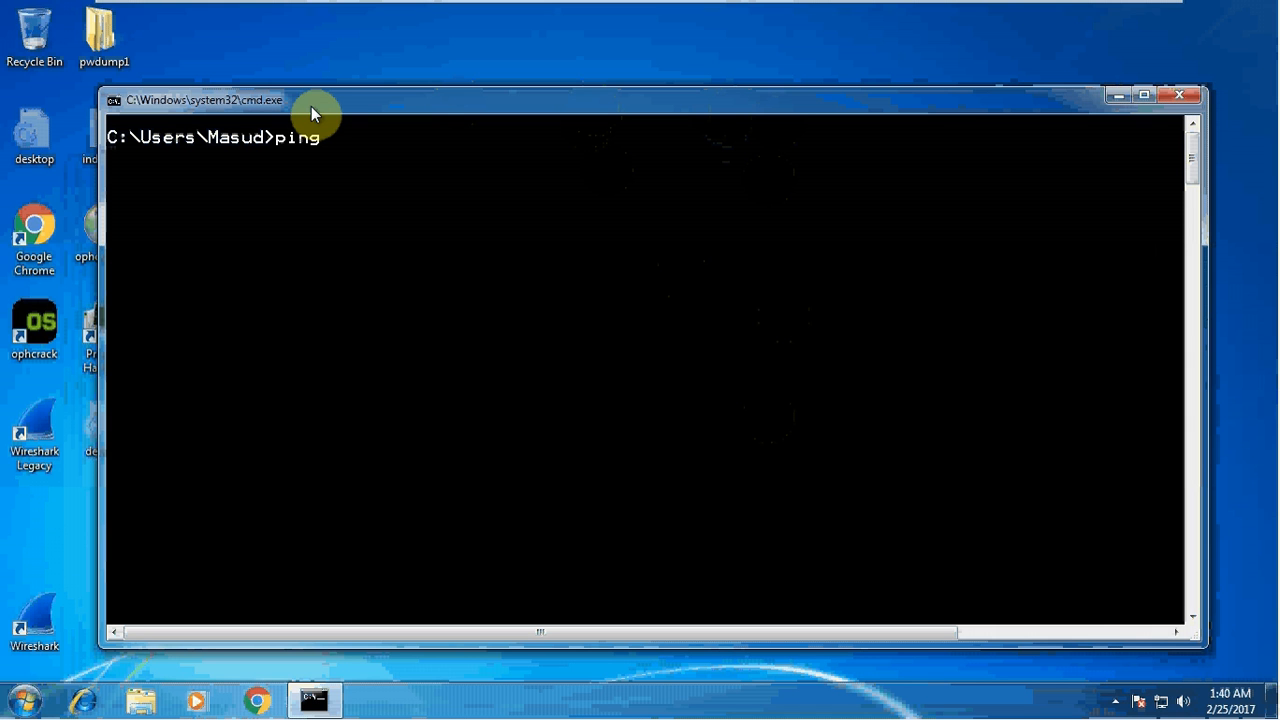
text(et)
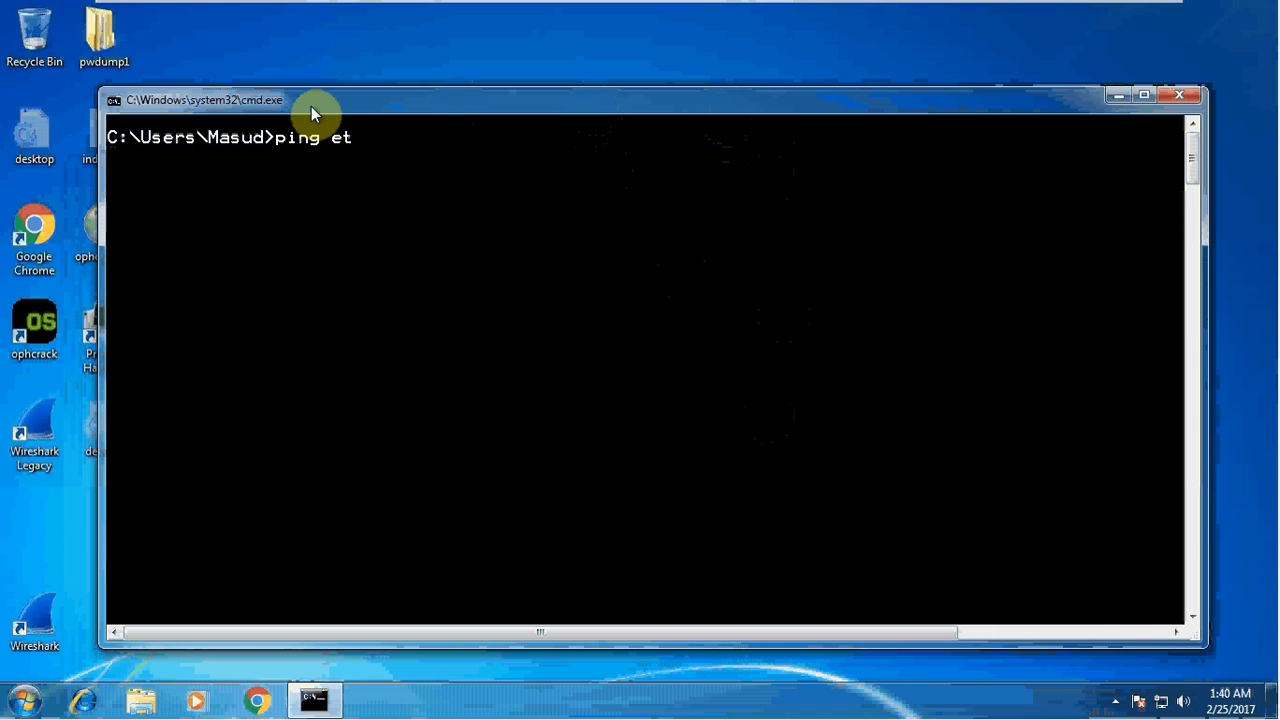
text(hicalhacki)
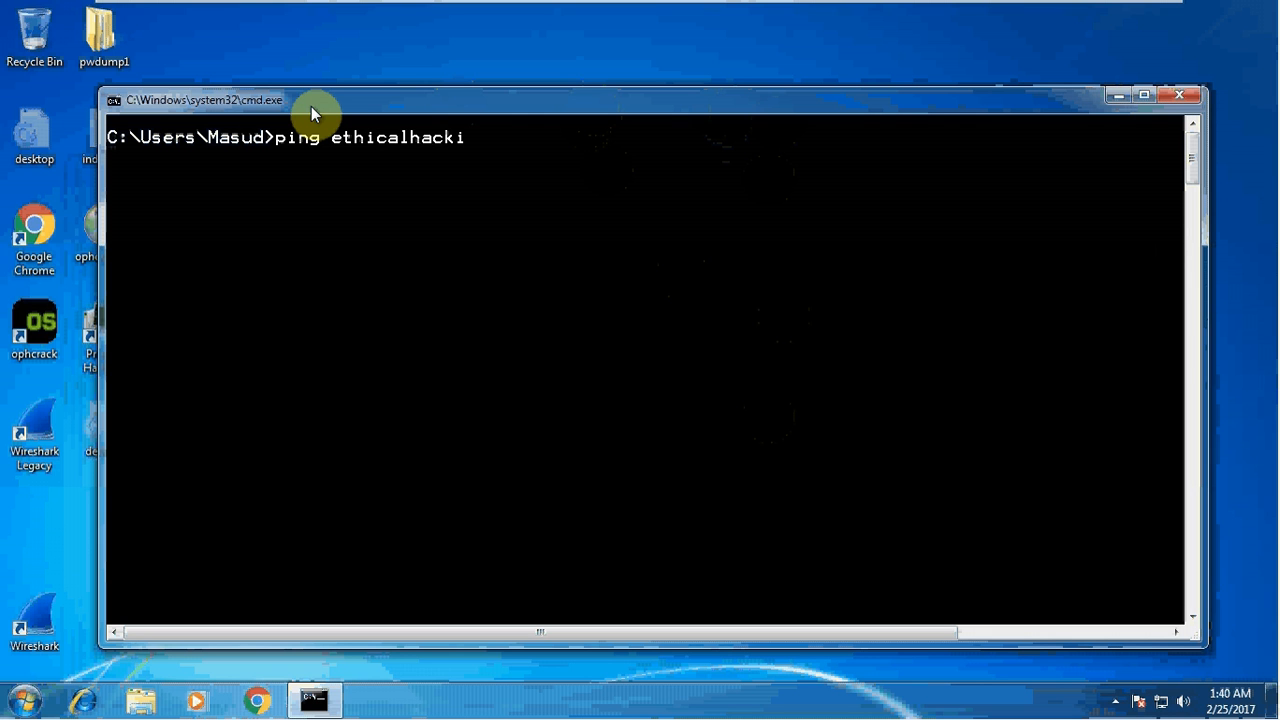
text(ngtutorials)
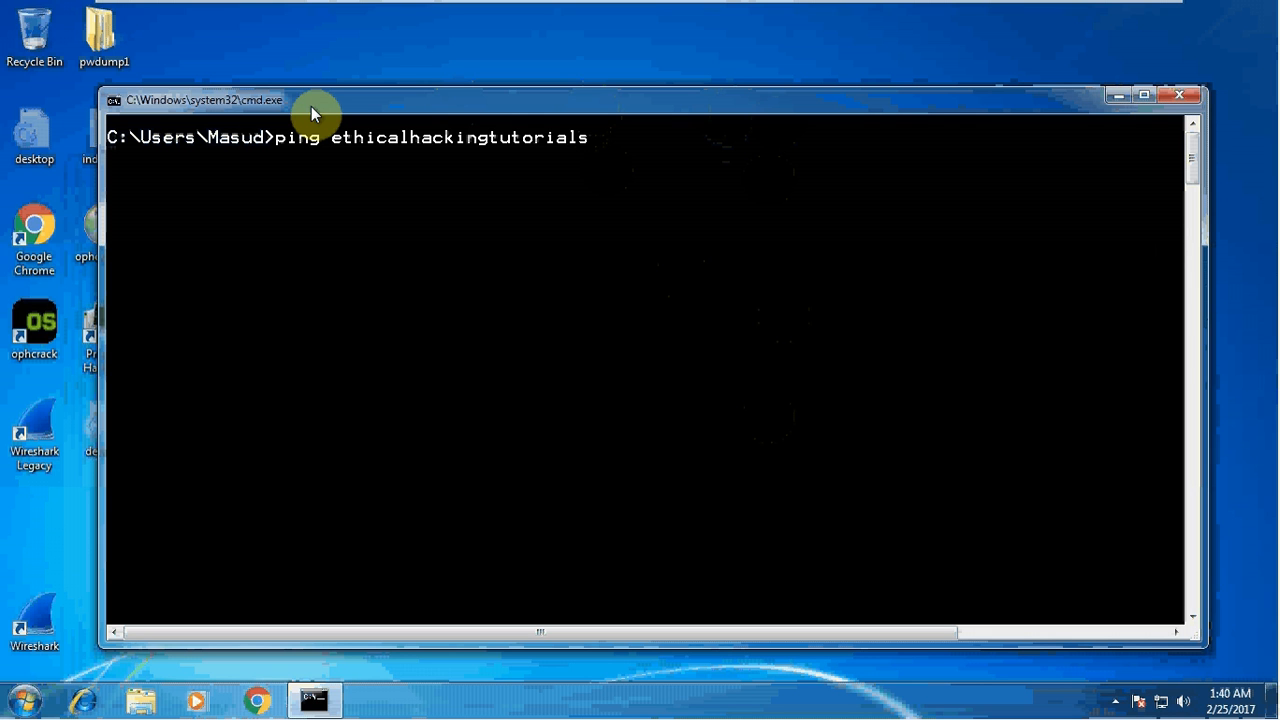
text(.on)
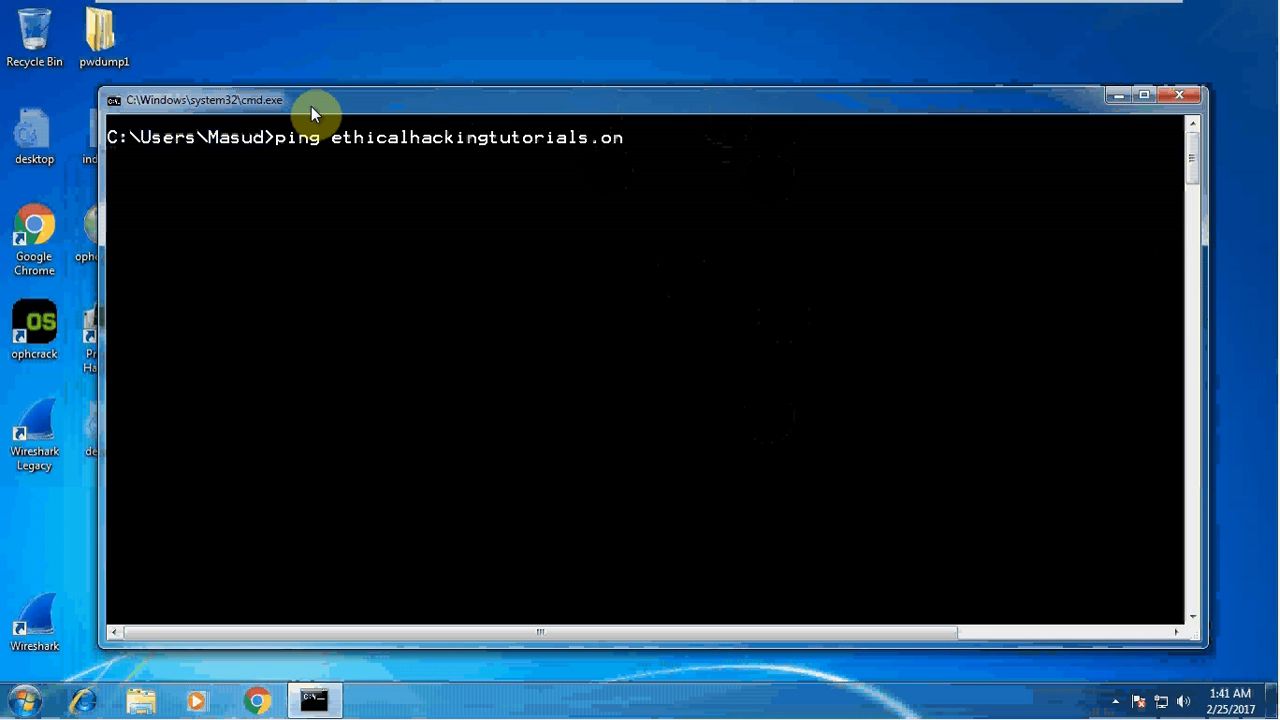
text(line)
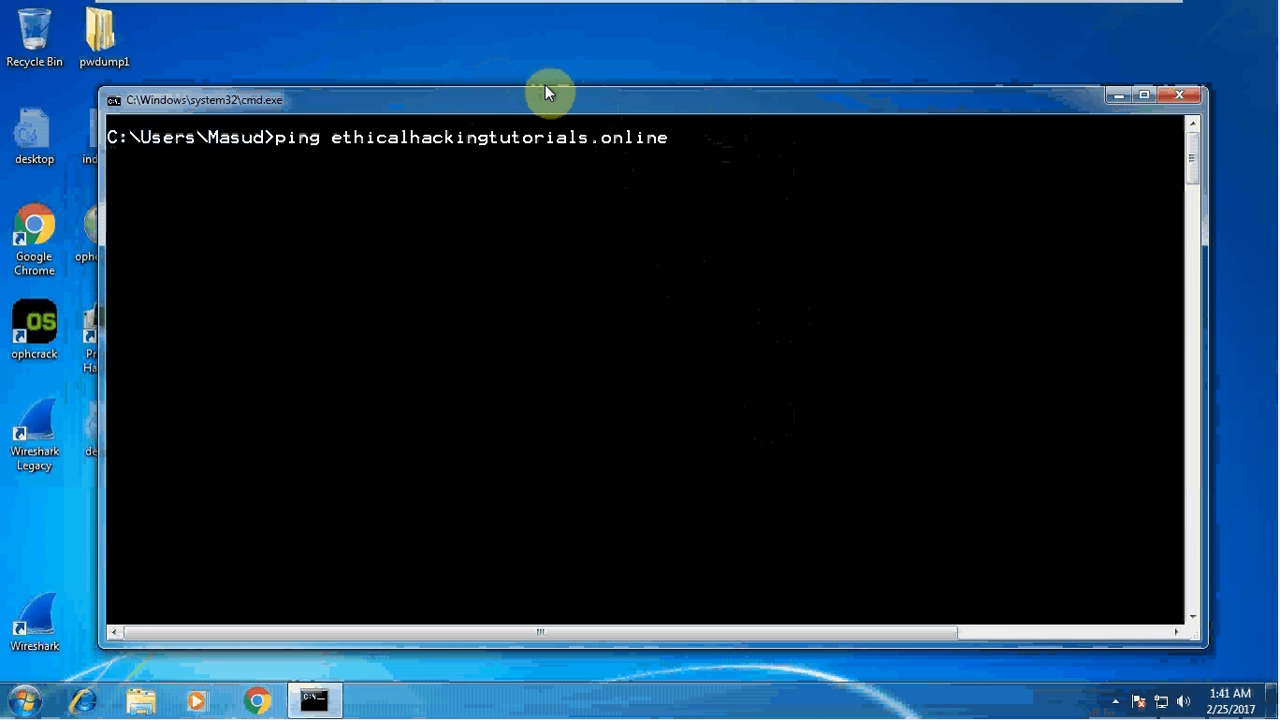
key(enter)
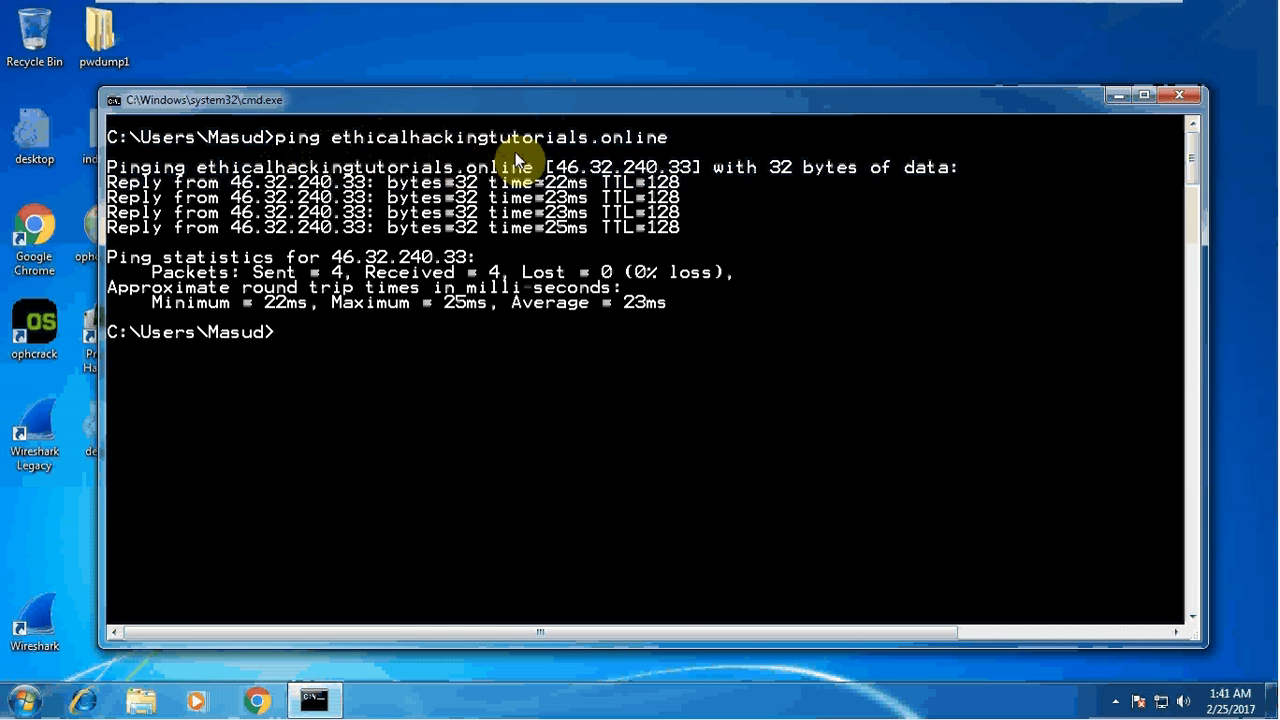
mouse_move(600, 148)
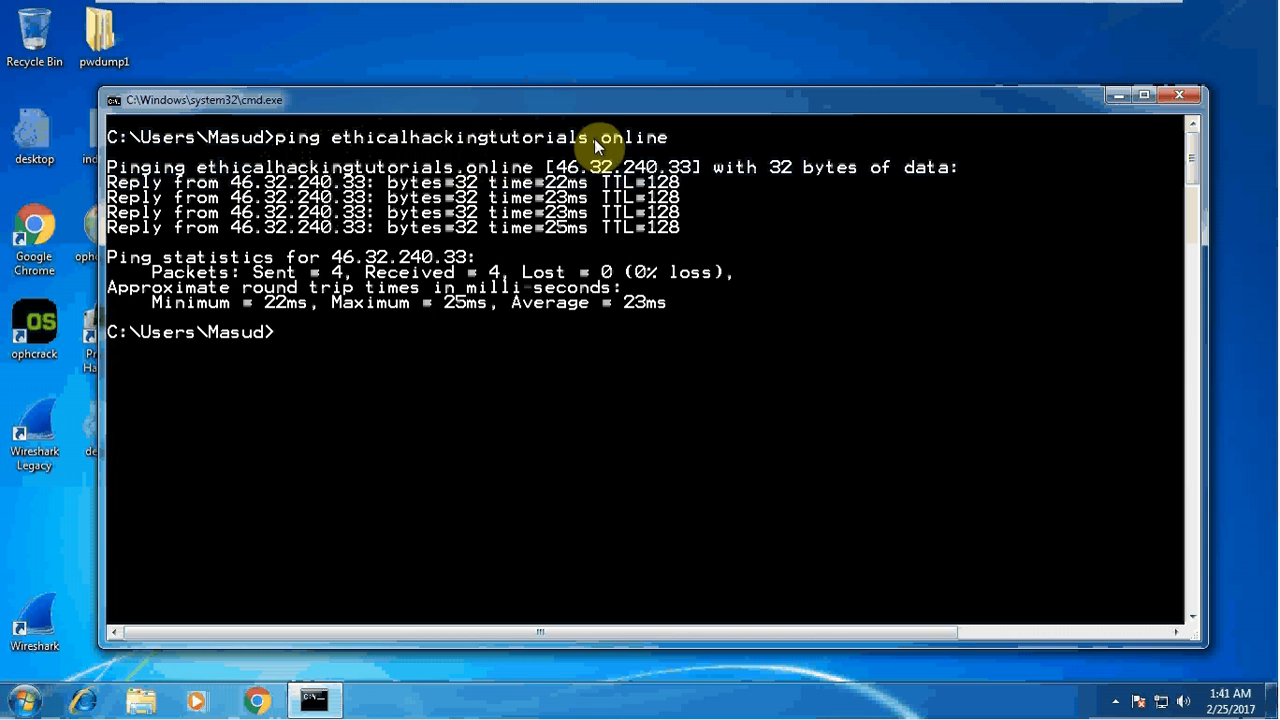
mouse_move(296, 218)
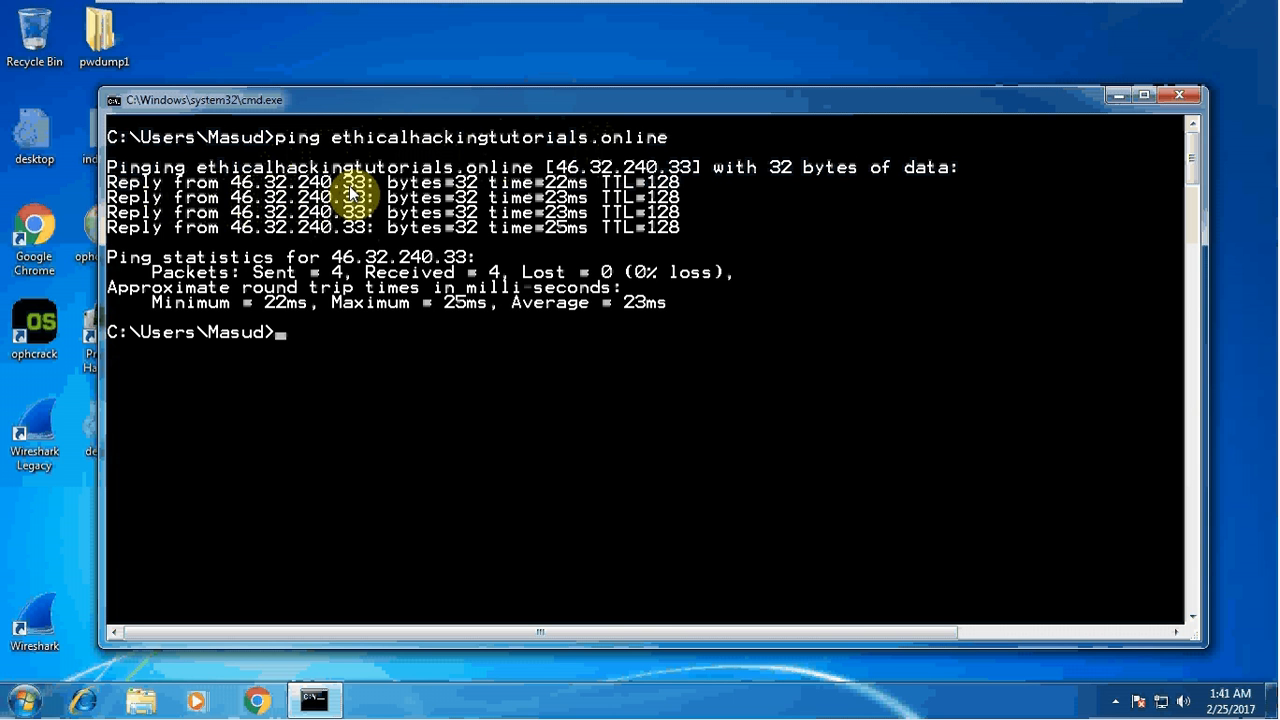
mouse_move(410, 224)
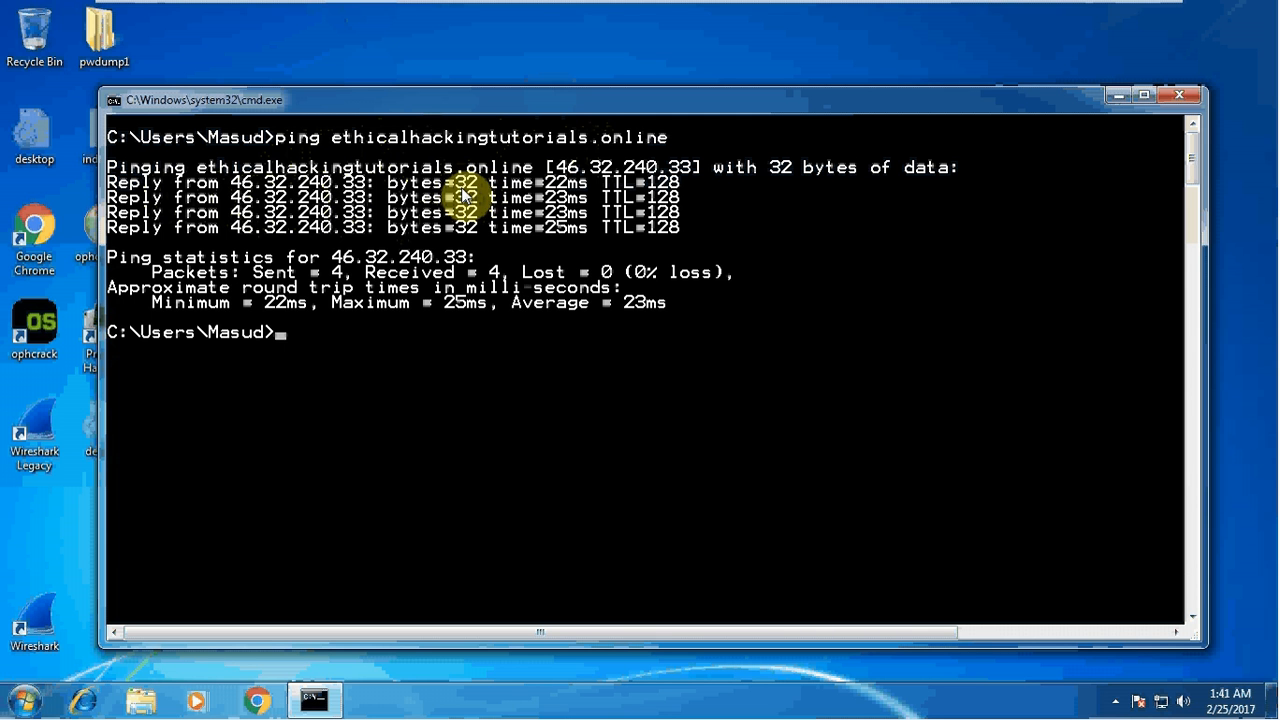
Retype ping ethicalhackingtutorials.online at the new prompt for the next test.
text(ping ethicalhackingtutorials.online -)
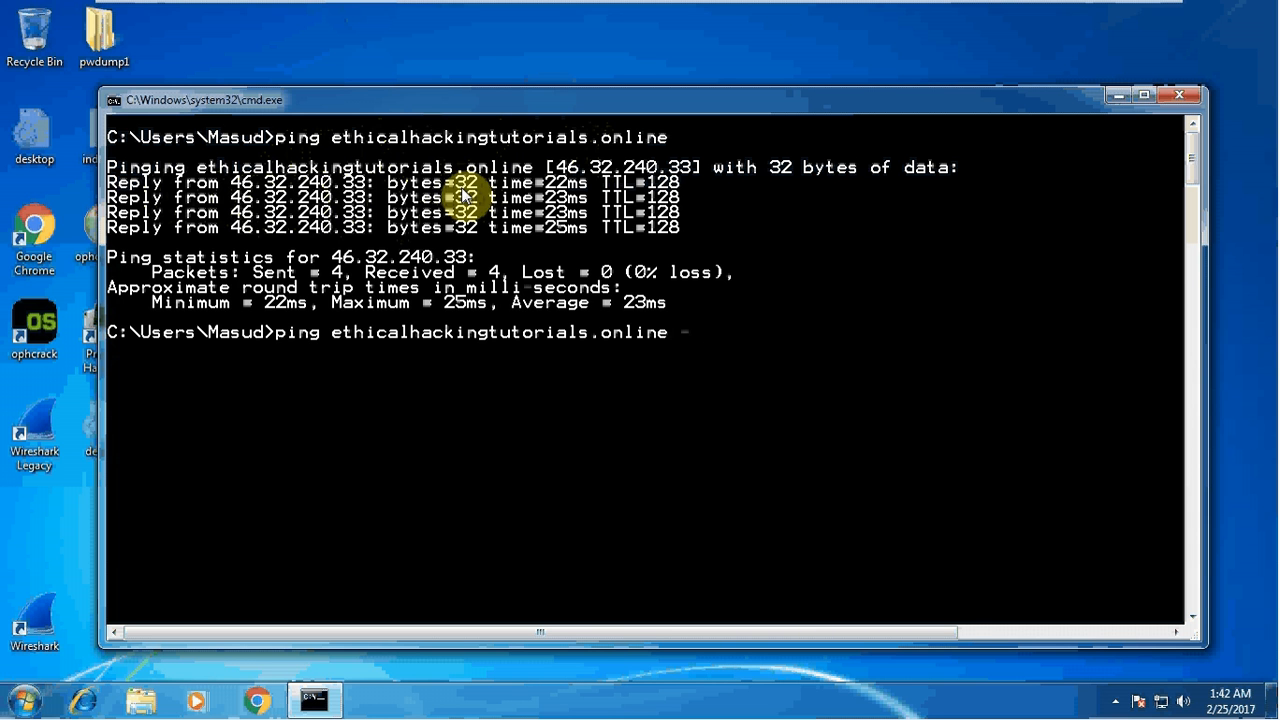
Run a don't-fragment ping with -f -l 1250 bytes, which succeeds without loss.
text(f)
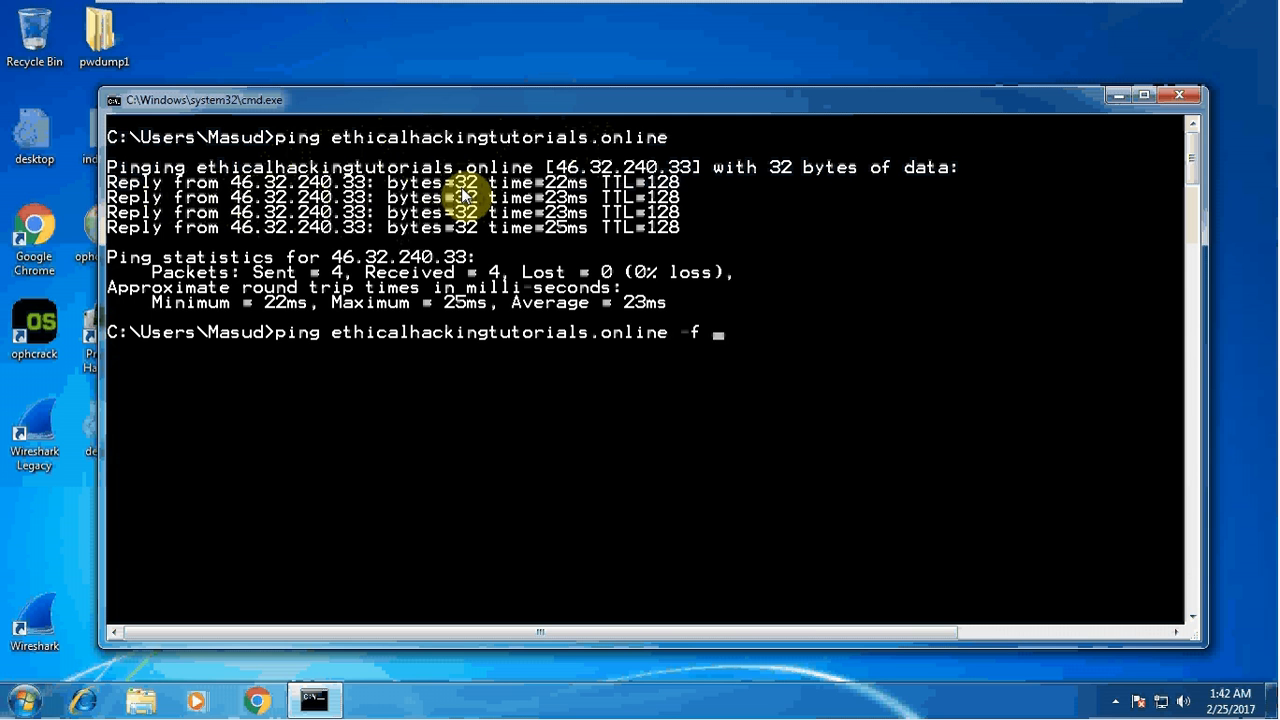
text(-l 1500)
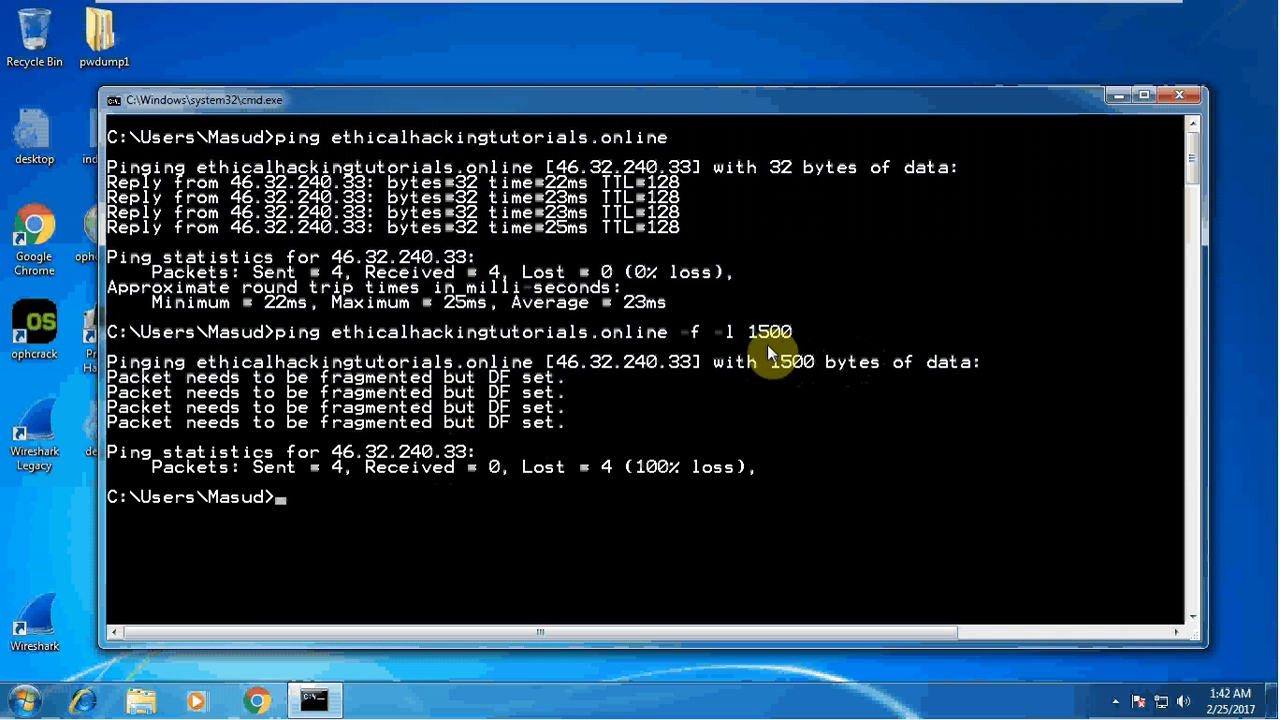
mouse_move(430, 472)
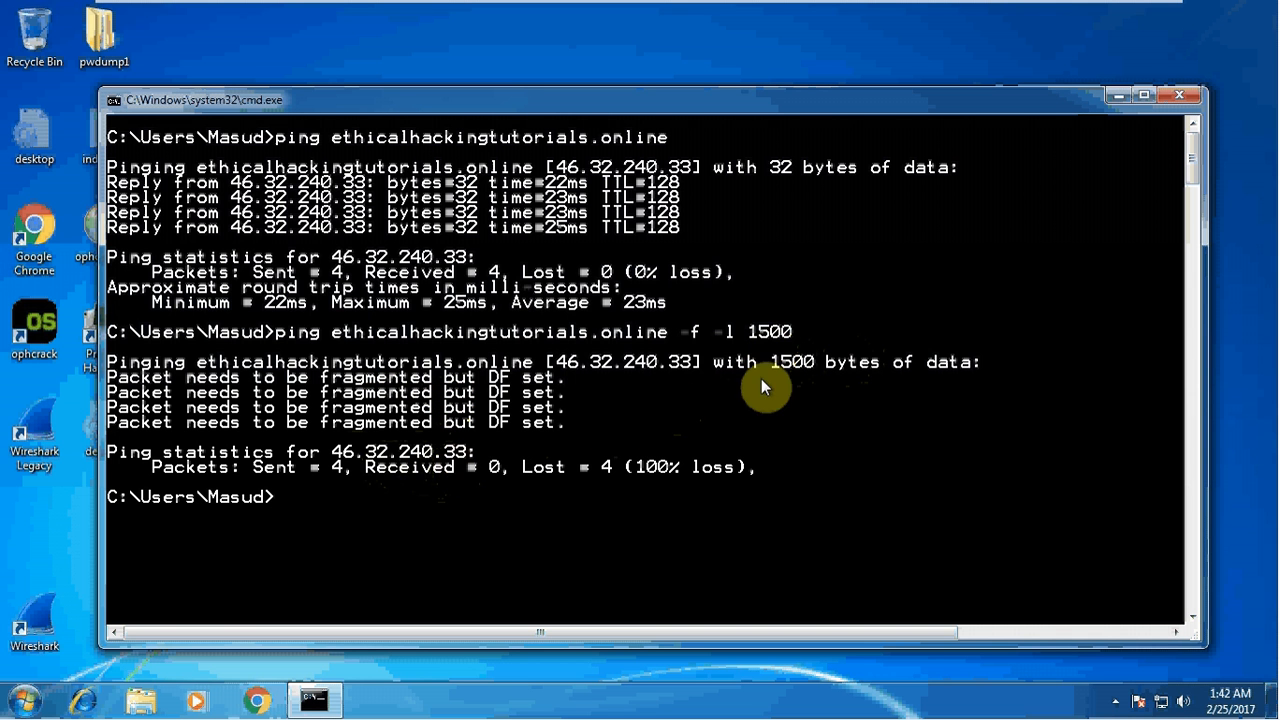
text(ping ethicalhackingtutorials.online -f -l 1500)
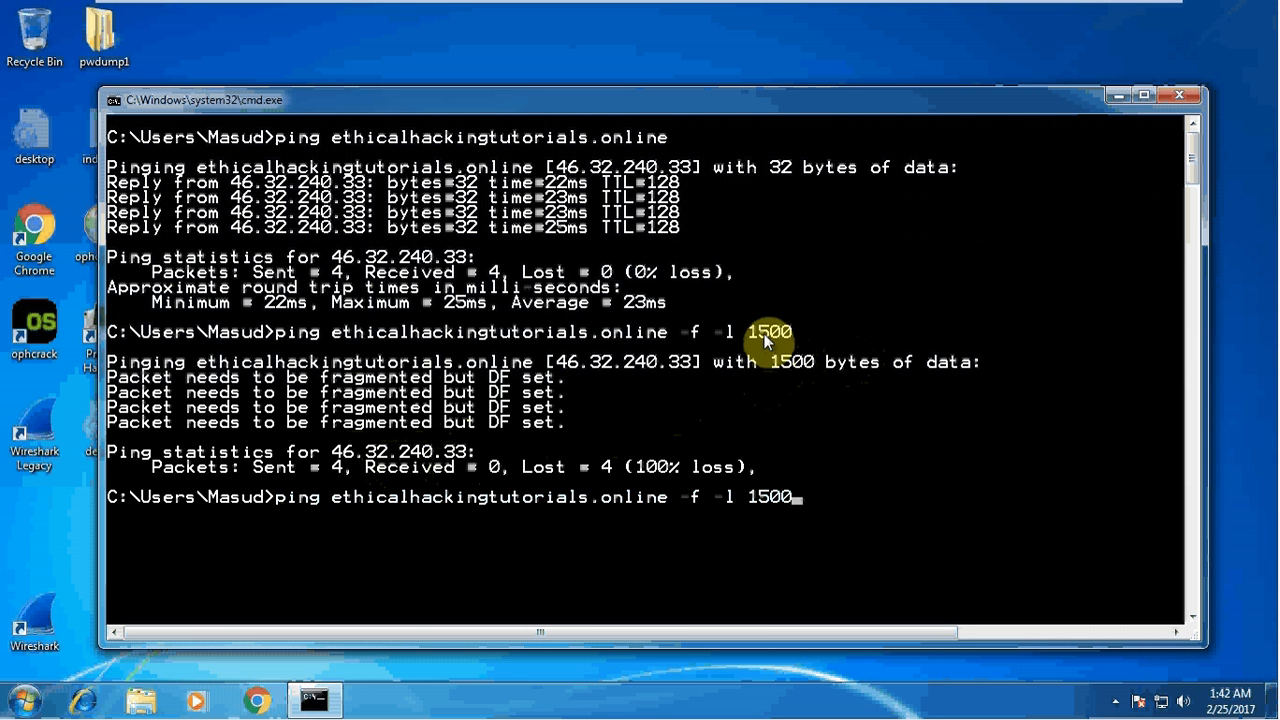
key(BackSpace)
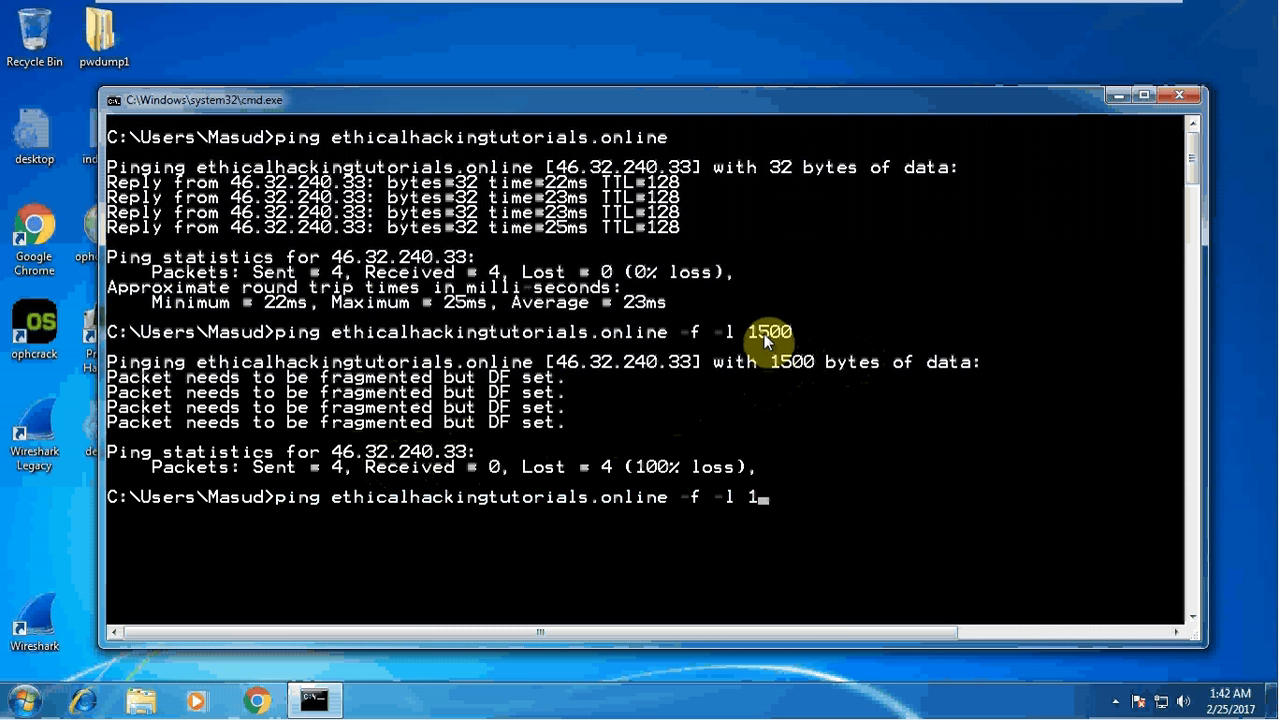
text(250)
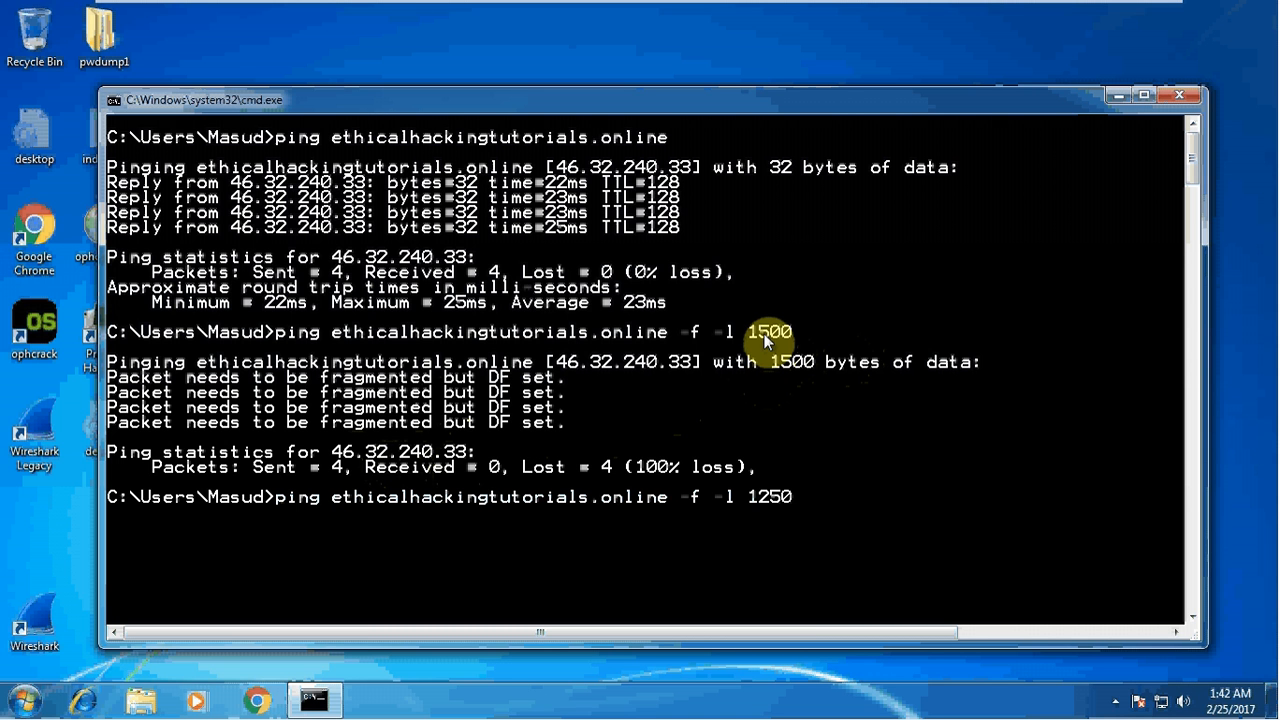
key(enter)
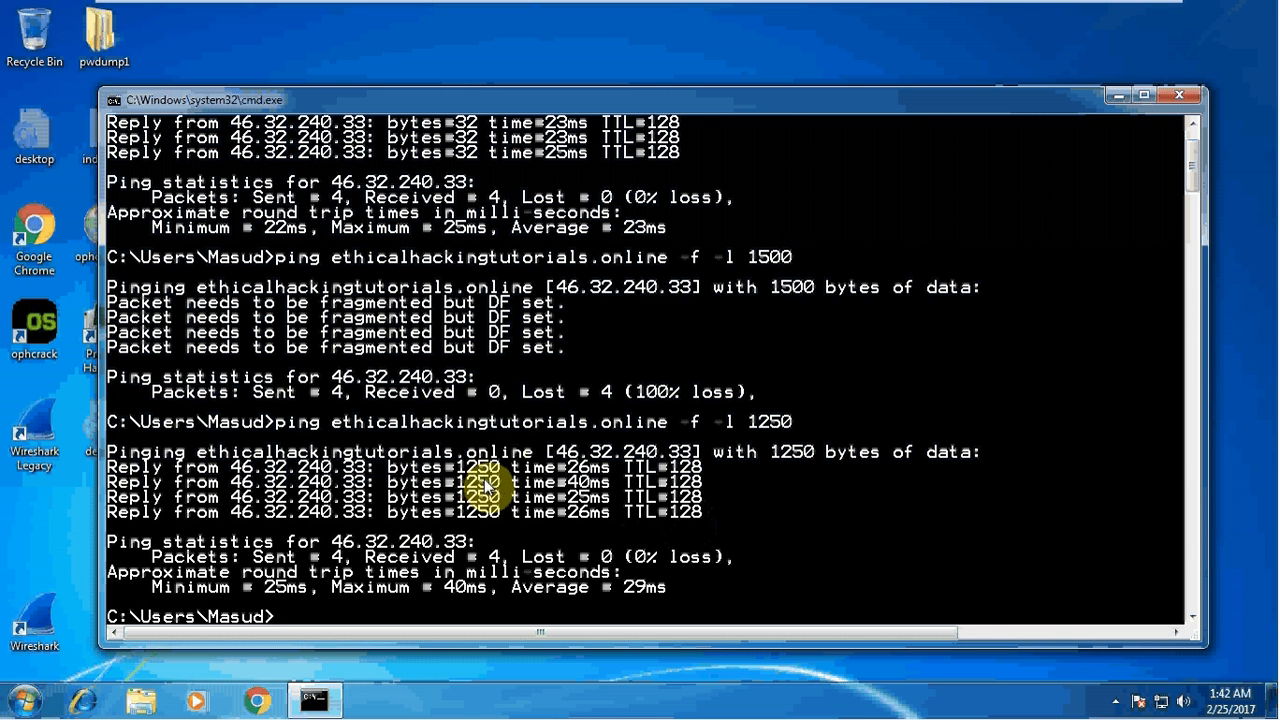
Run don't-fragment pings of 1400 bytes (succeeds) and 1475 bytes (fails needing fragmentation).
text(ping ethicalhackingtutorials.online -f -l 1)
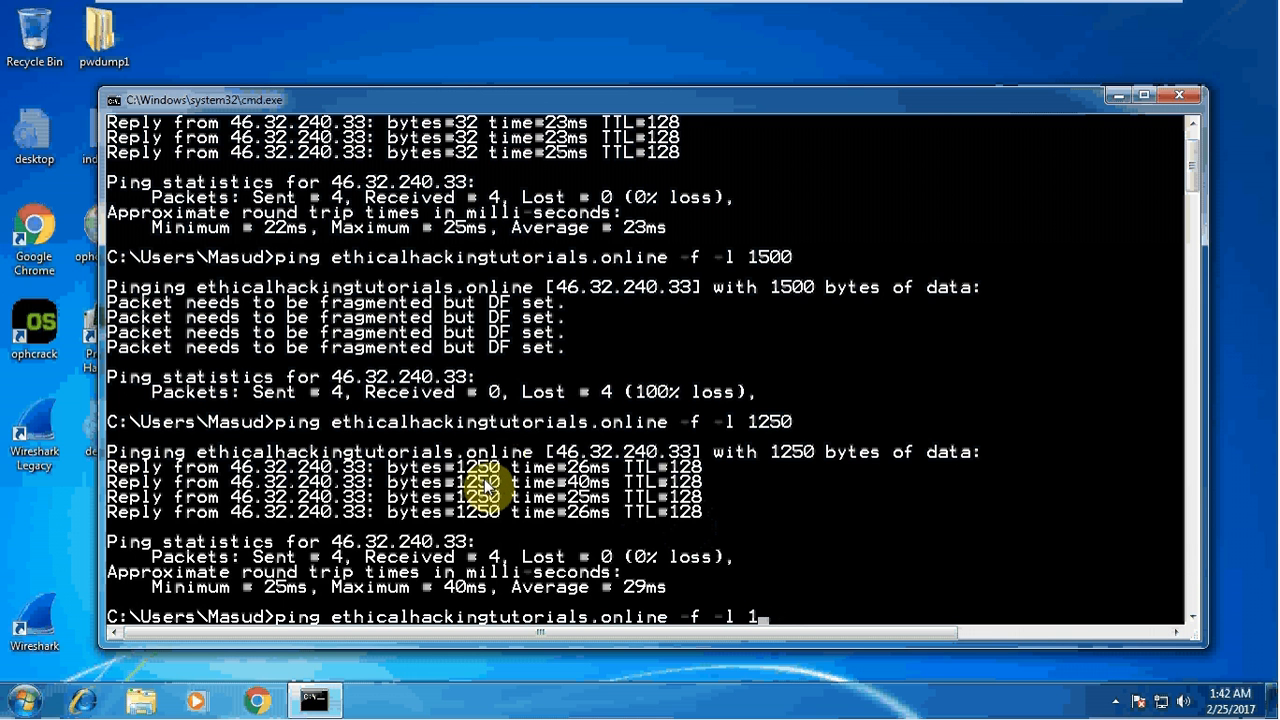
text(400)
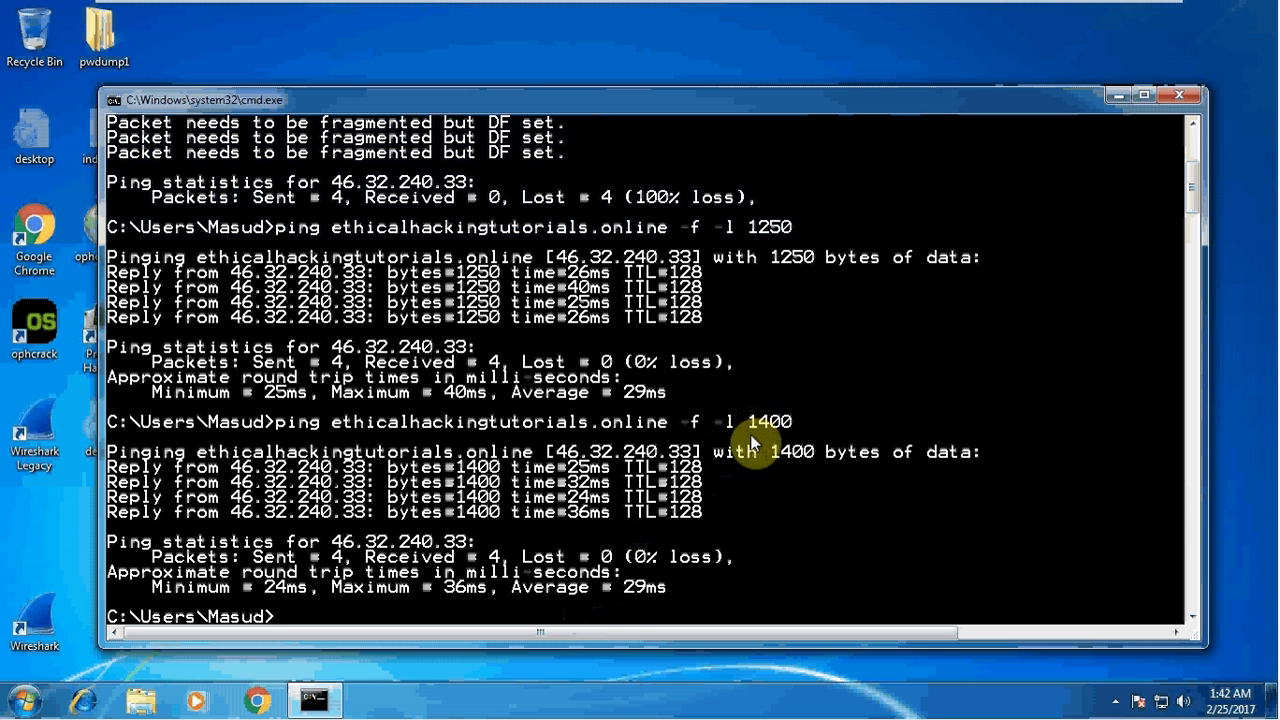
mouse_move(660, 460)
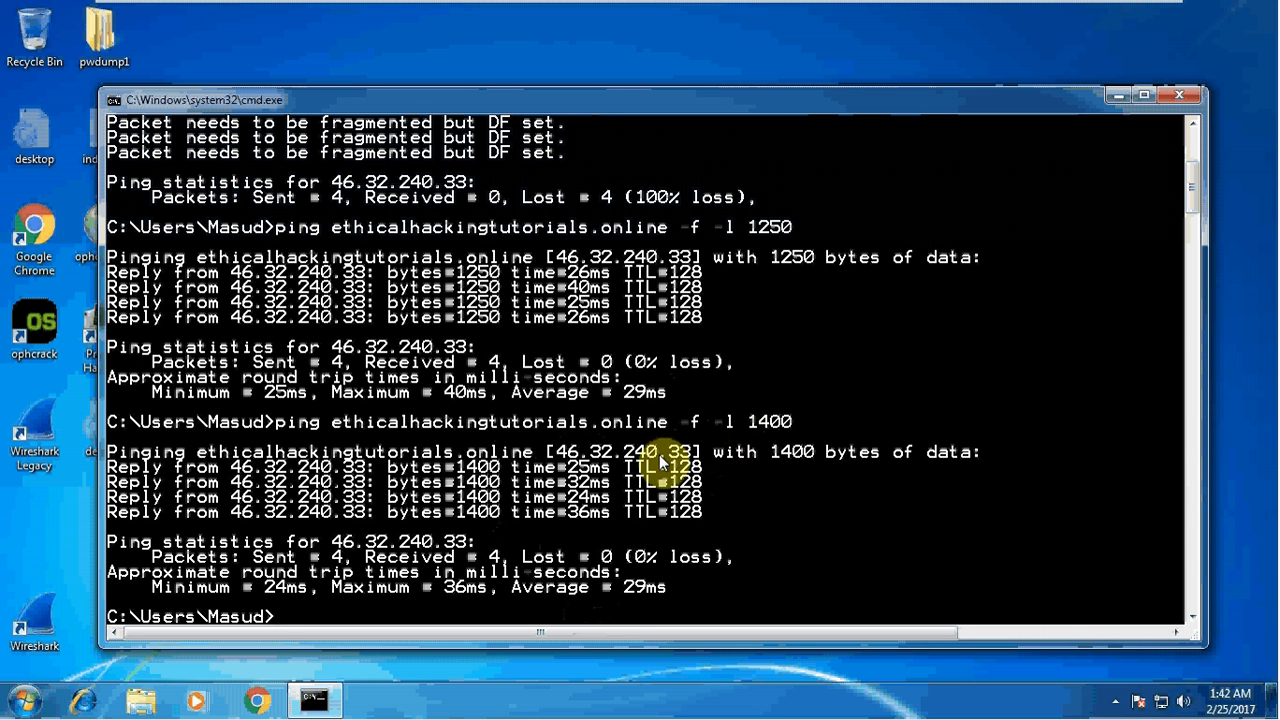
mouse_move(756, 444)
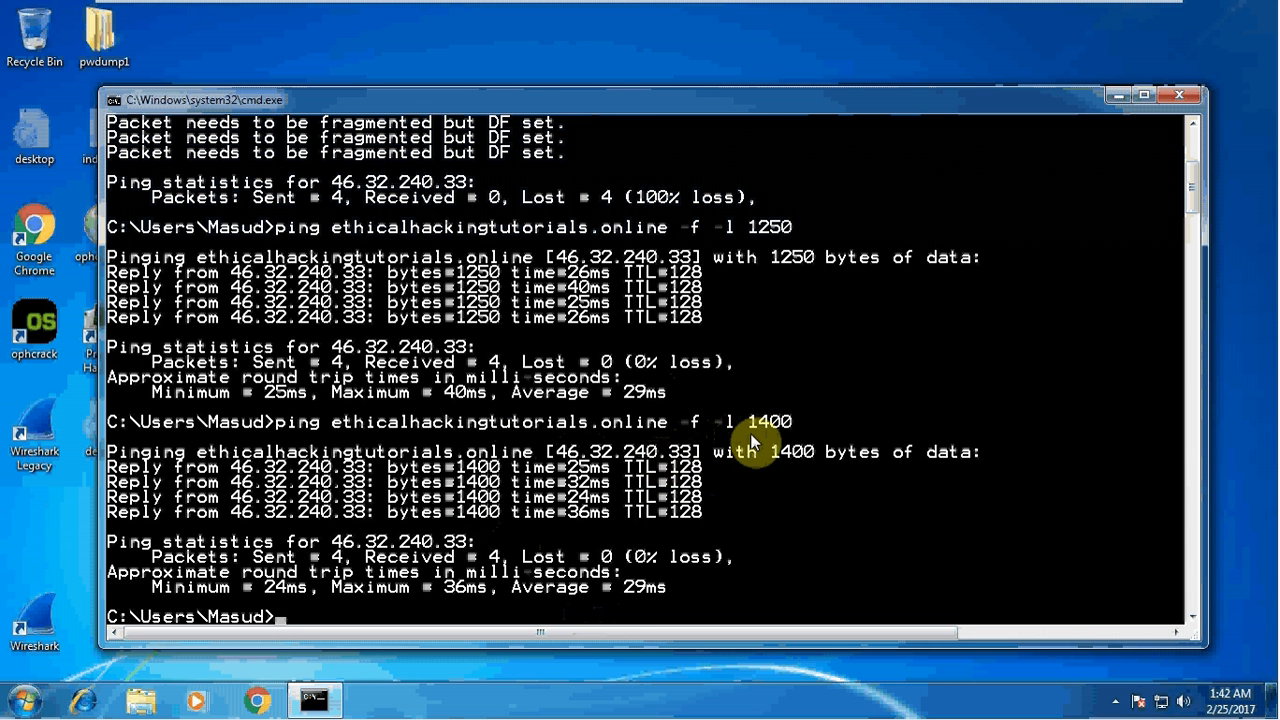
mouse_move(764, 436)
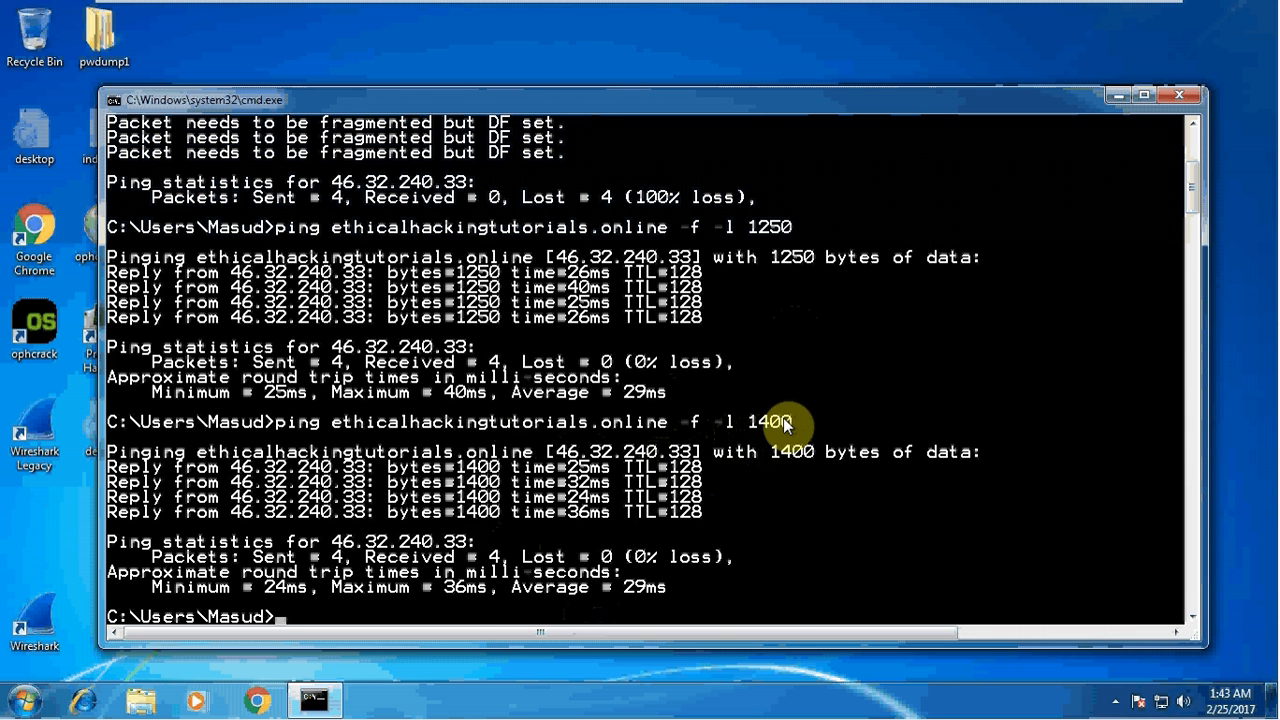
text(ping ethicalhackingtutorials.online -f -l 1)
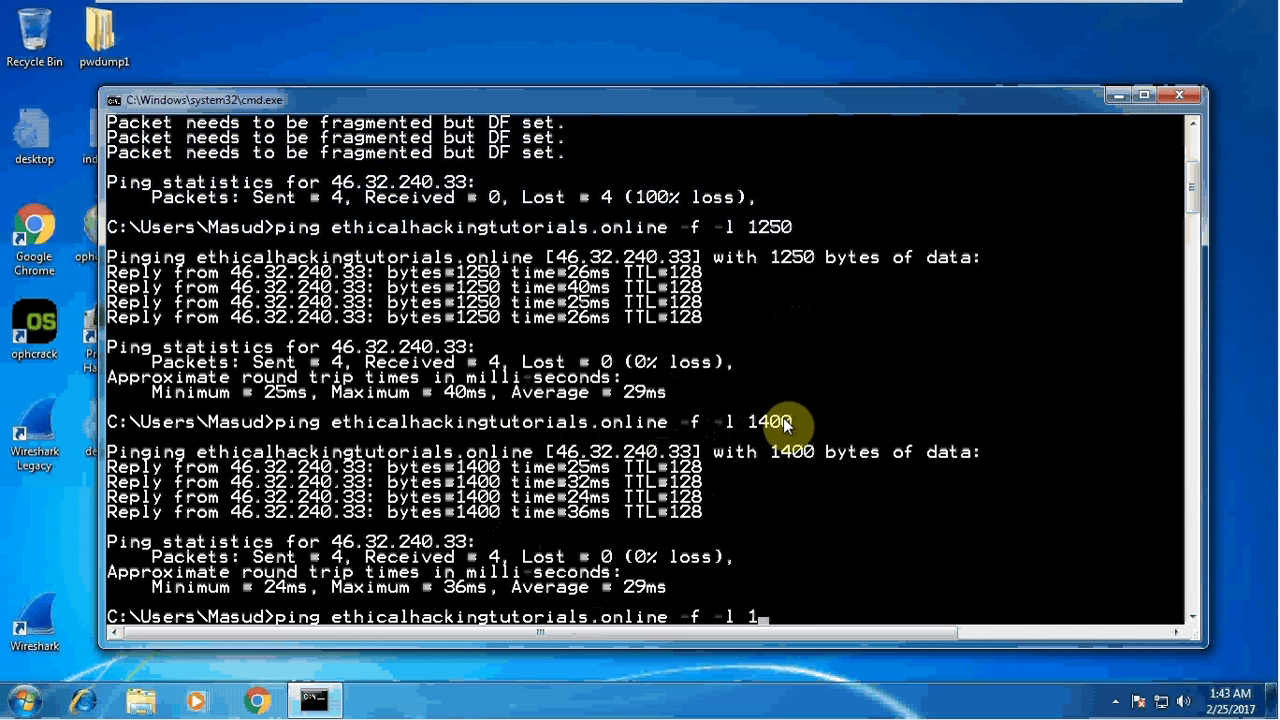
text(475)
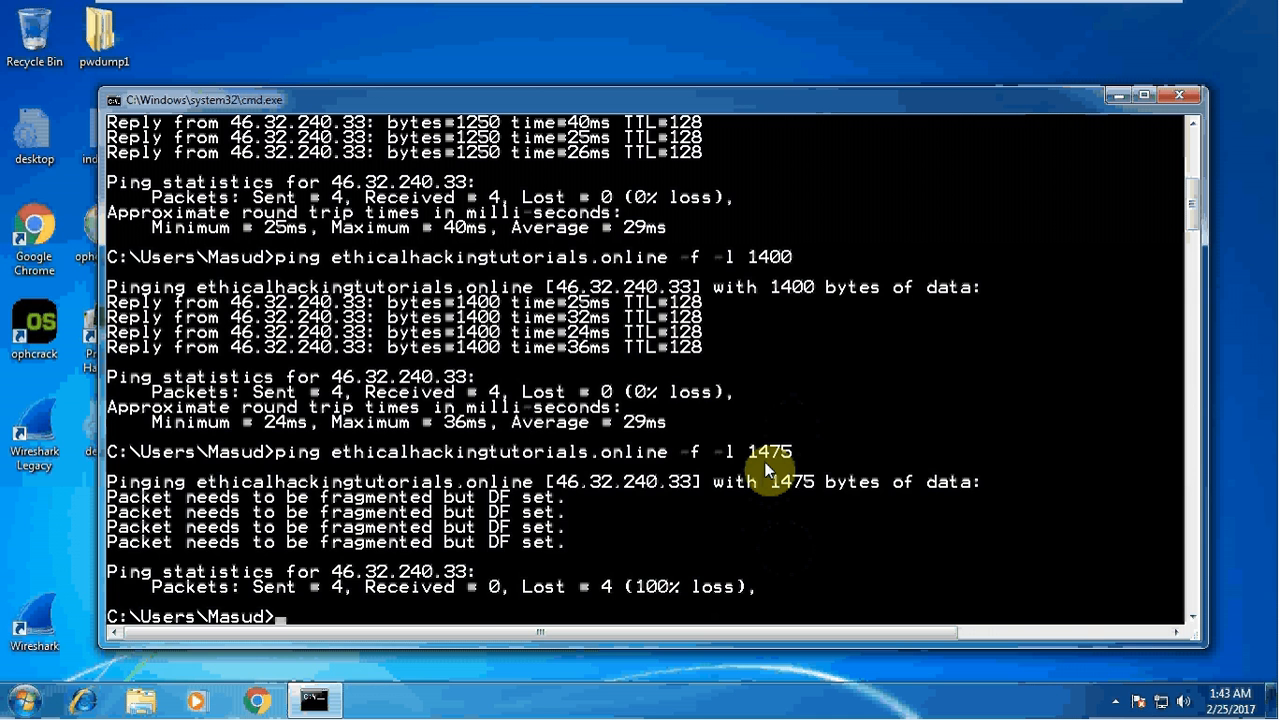
Run don't-fragment pings of 1473 bytes (fails) and 1472 bytes (0% loss) to find the limit.
text(ping ethicalhackingtutorials.online -f -l 1473)
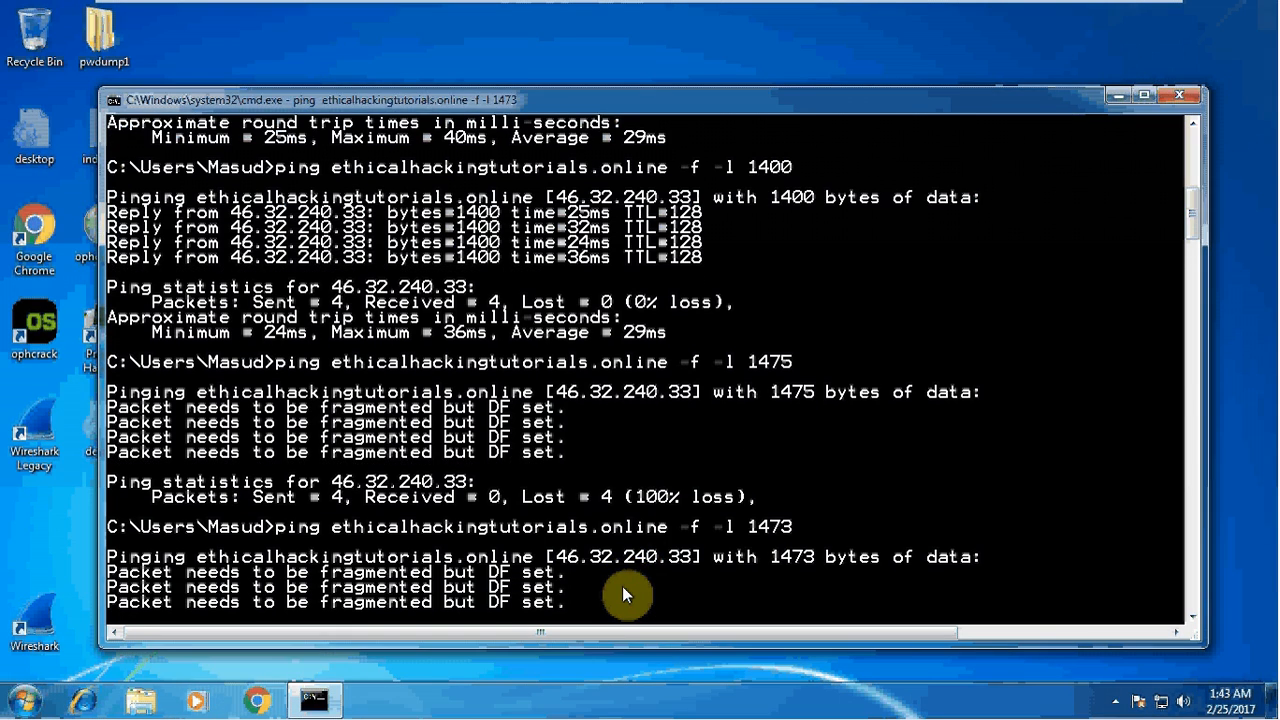
text(1472)
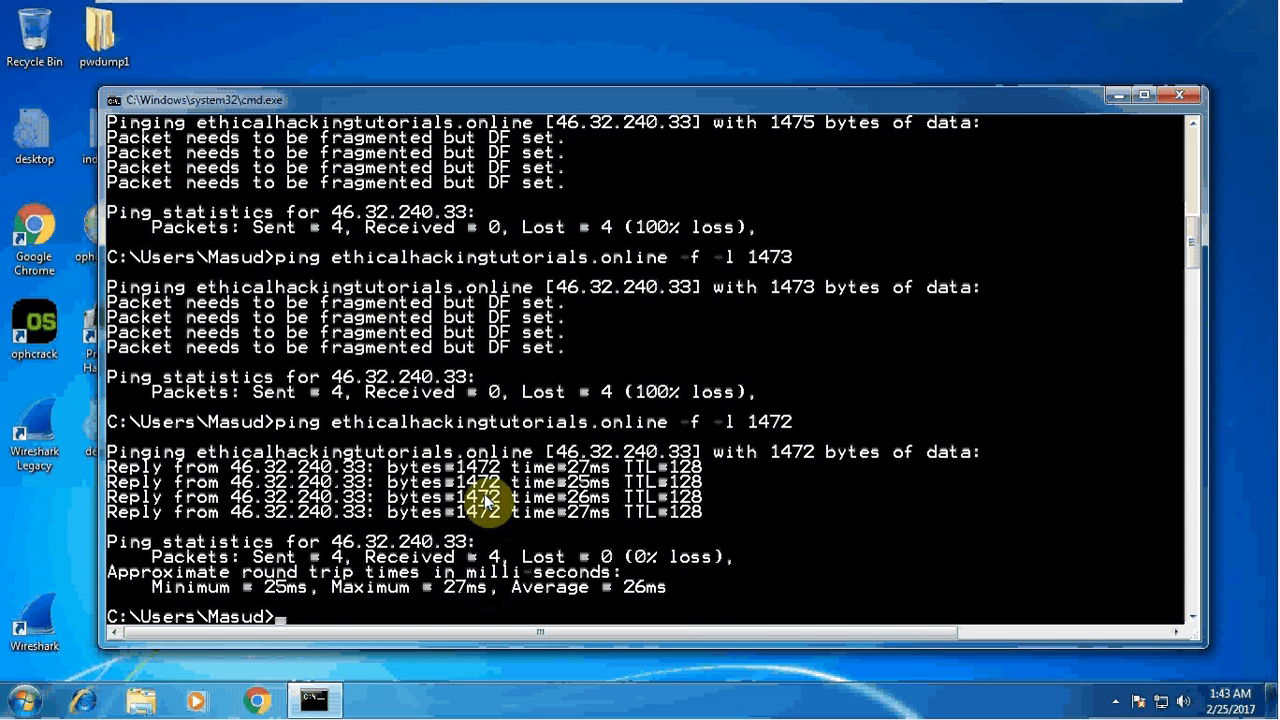
mouse_move(736, 436)
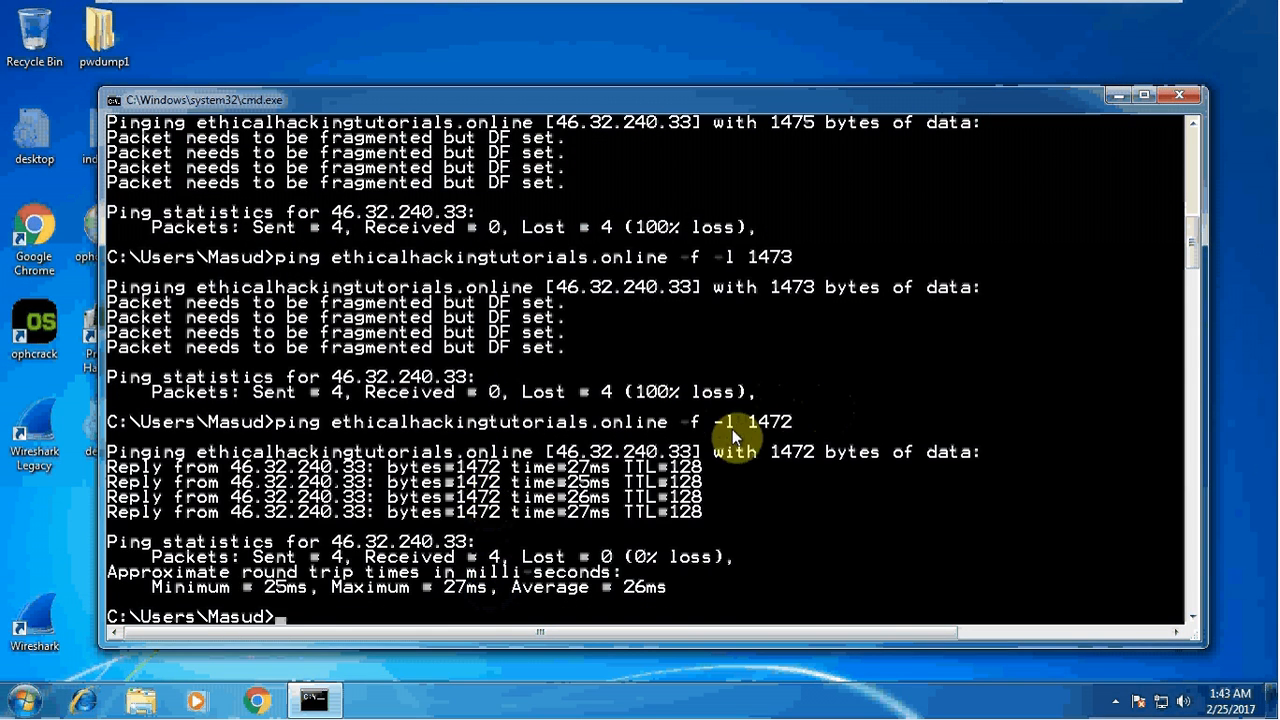
mouse_move(756, 440)
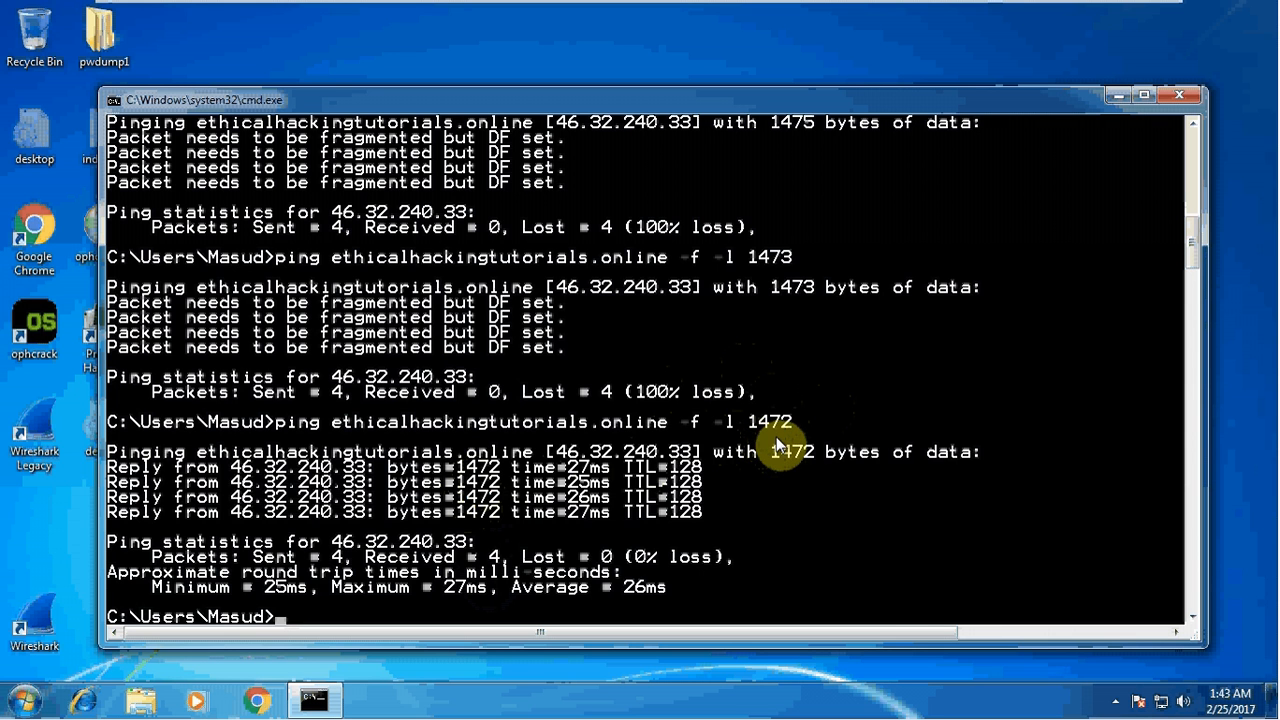
mouse_move(544, 356)
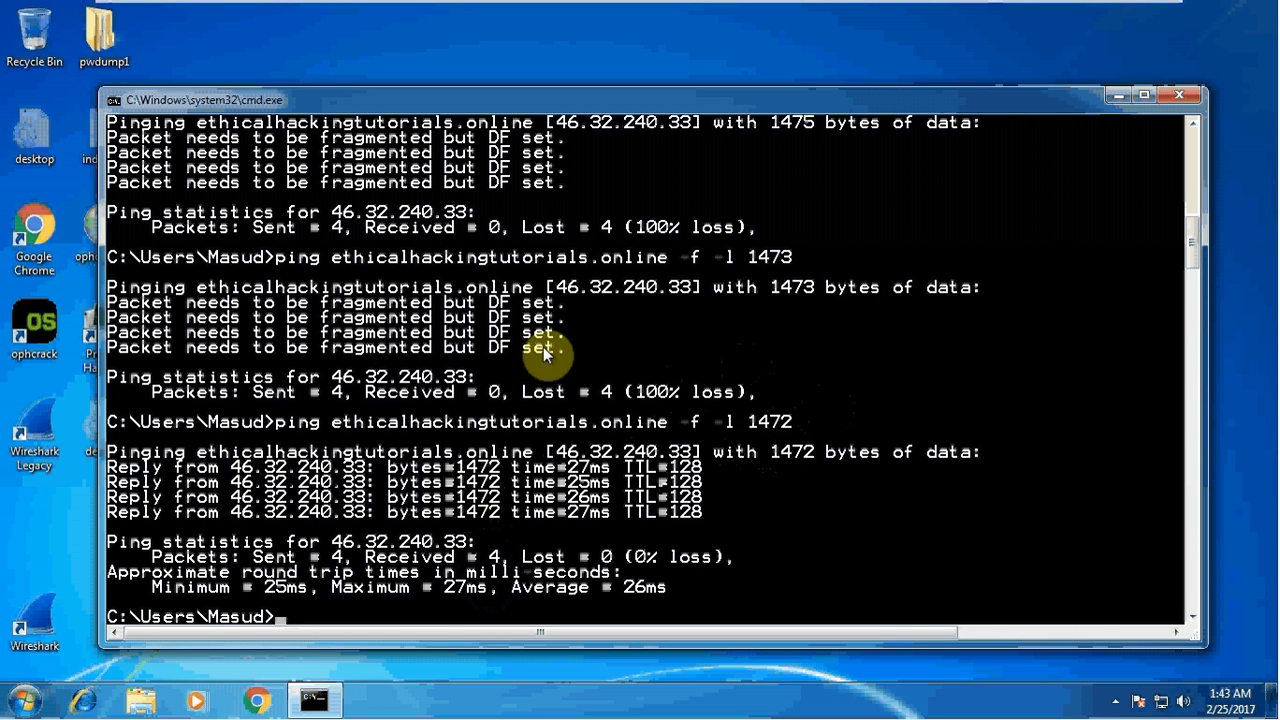
mouse_move(480, 468)
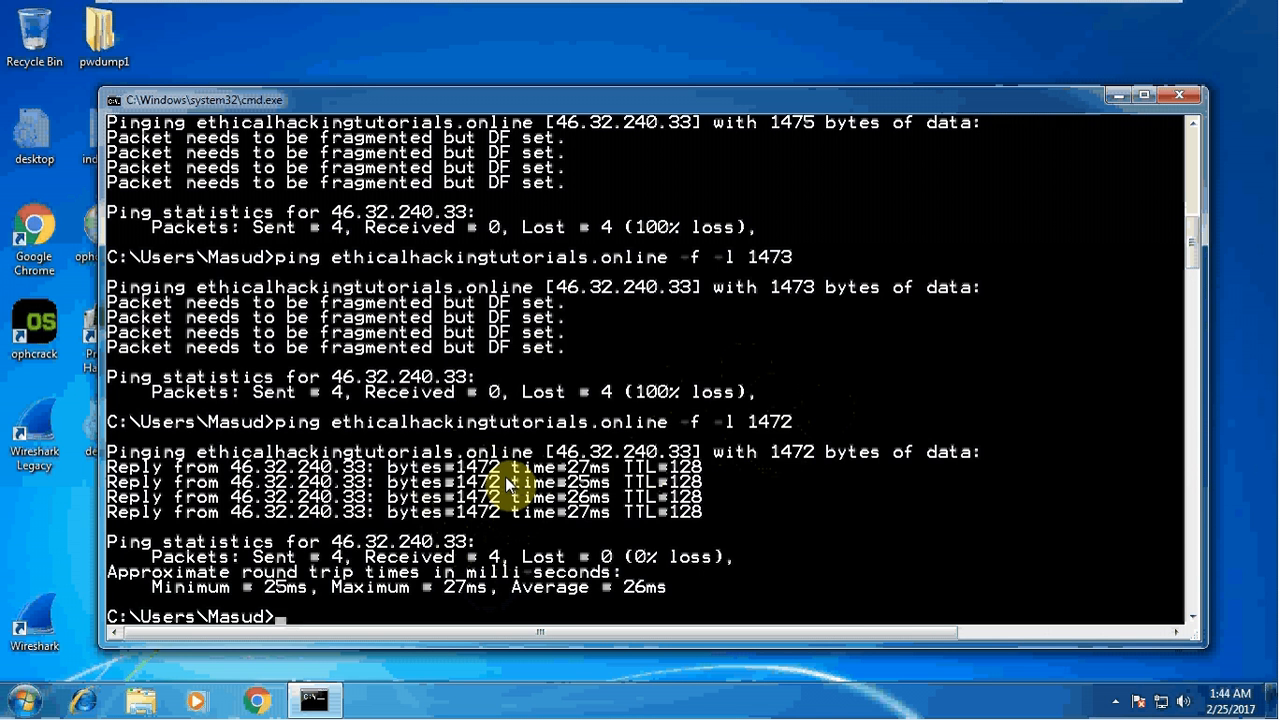
mouse_move(778, 460)
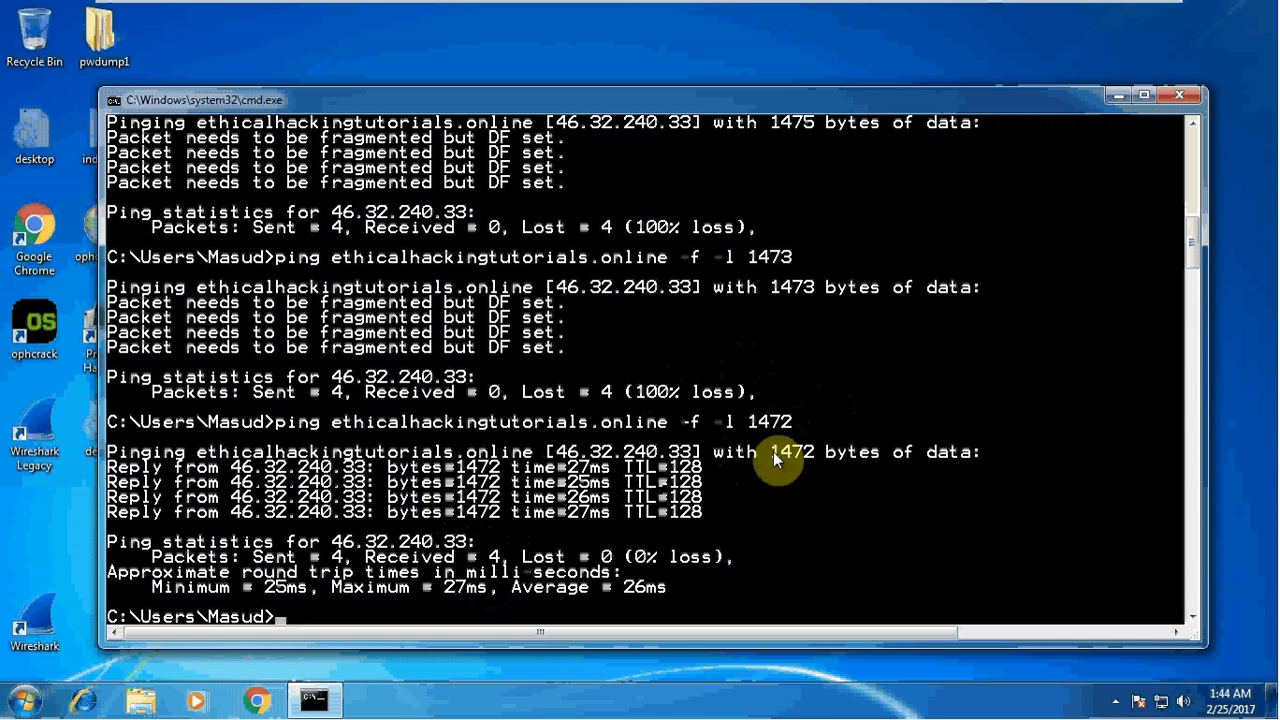
mouse_move(750, 450)
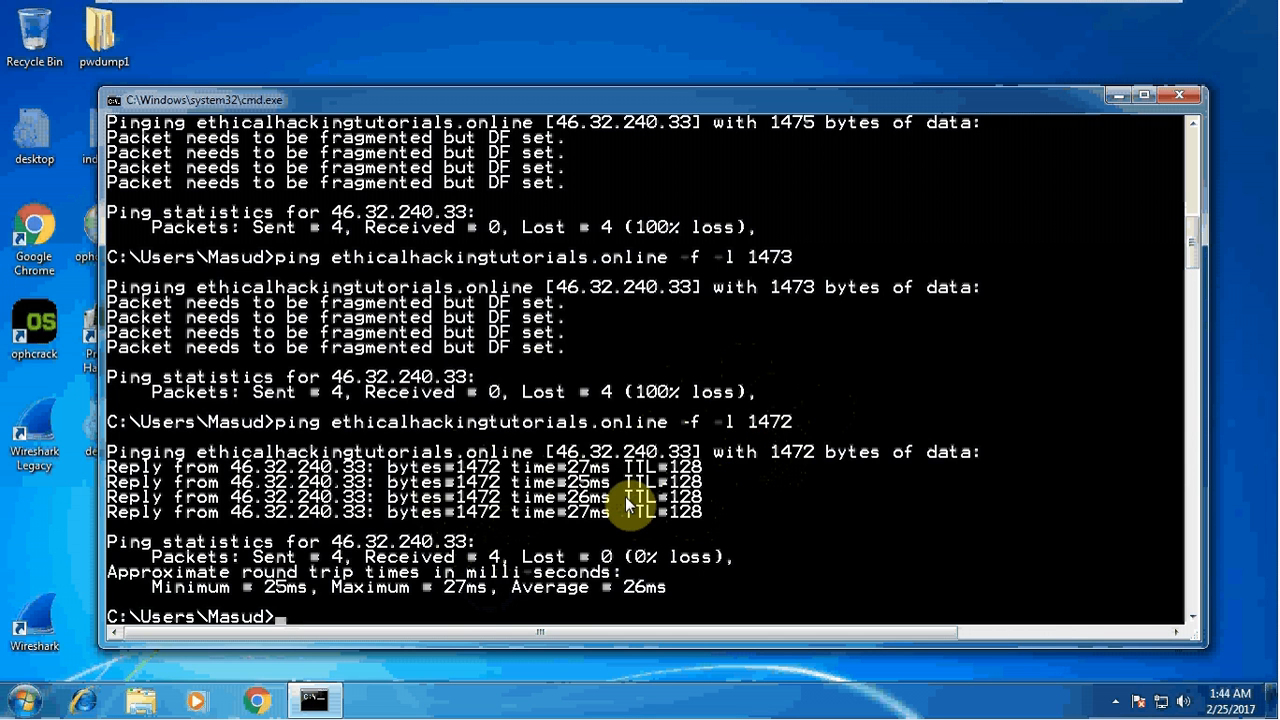
mouse_move(140, 544)
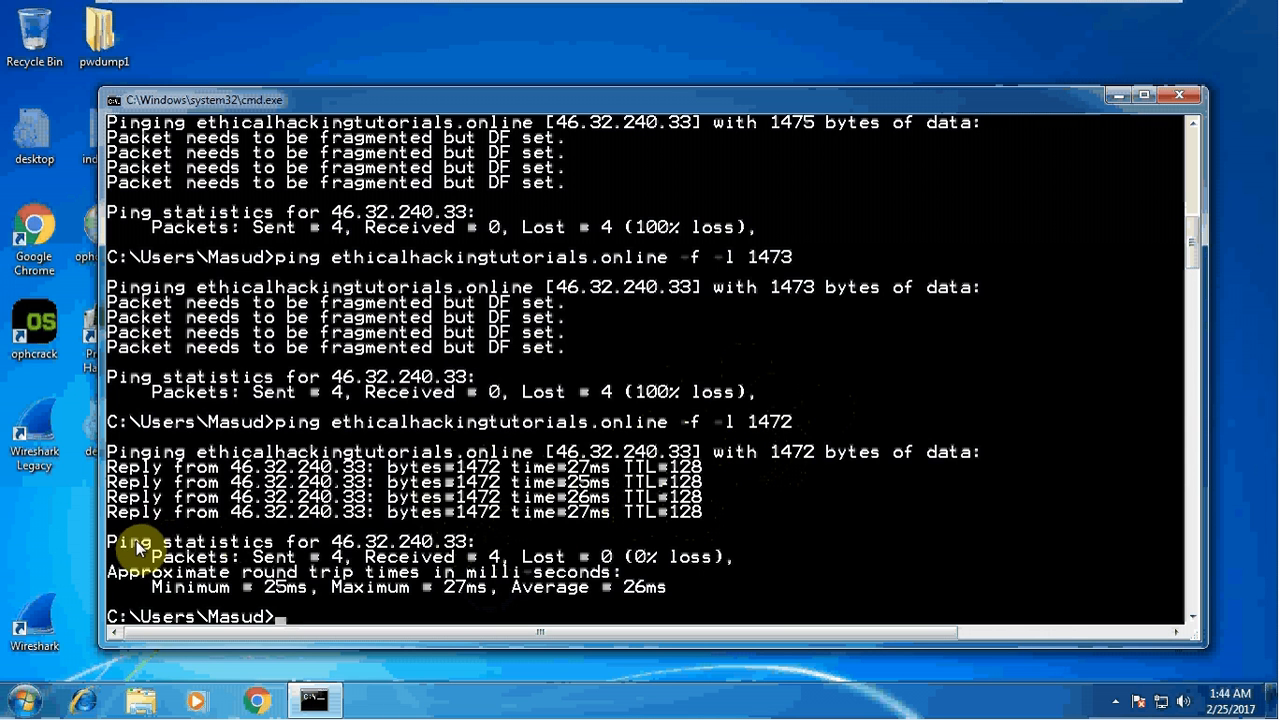
mouse_move(200, 558)
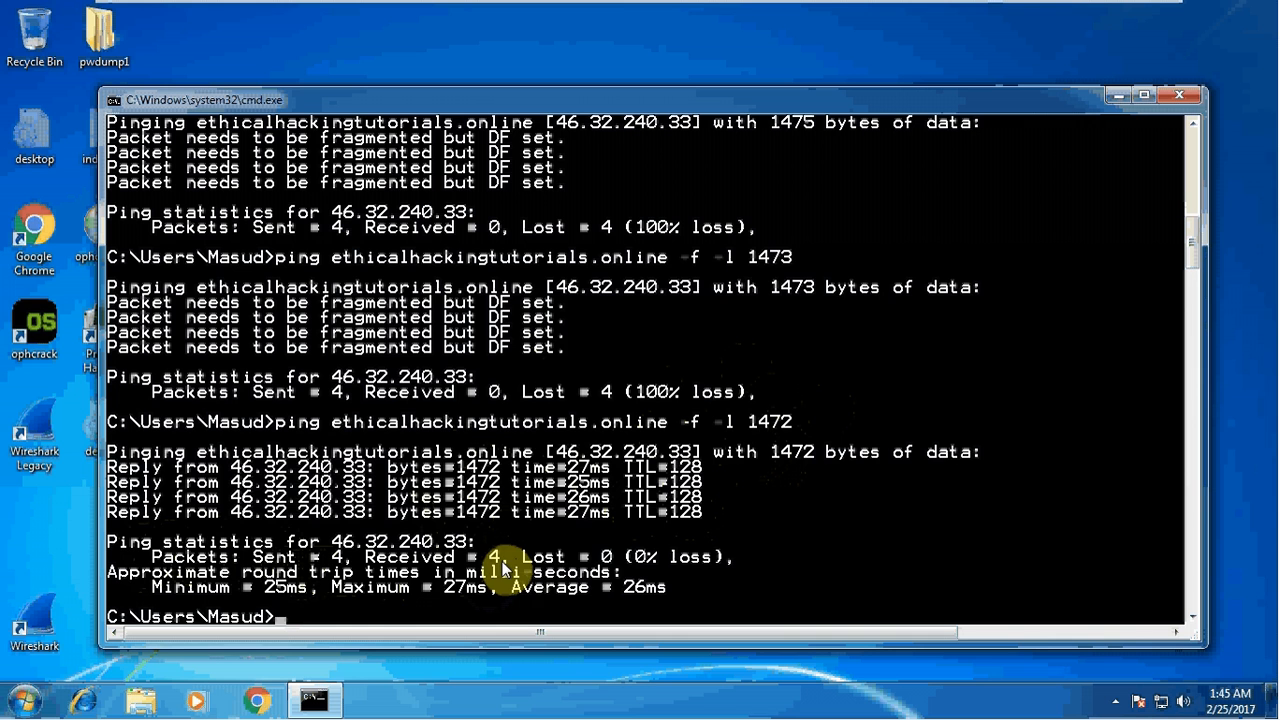
mouse_move(250, 576)
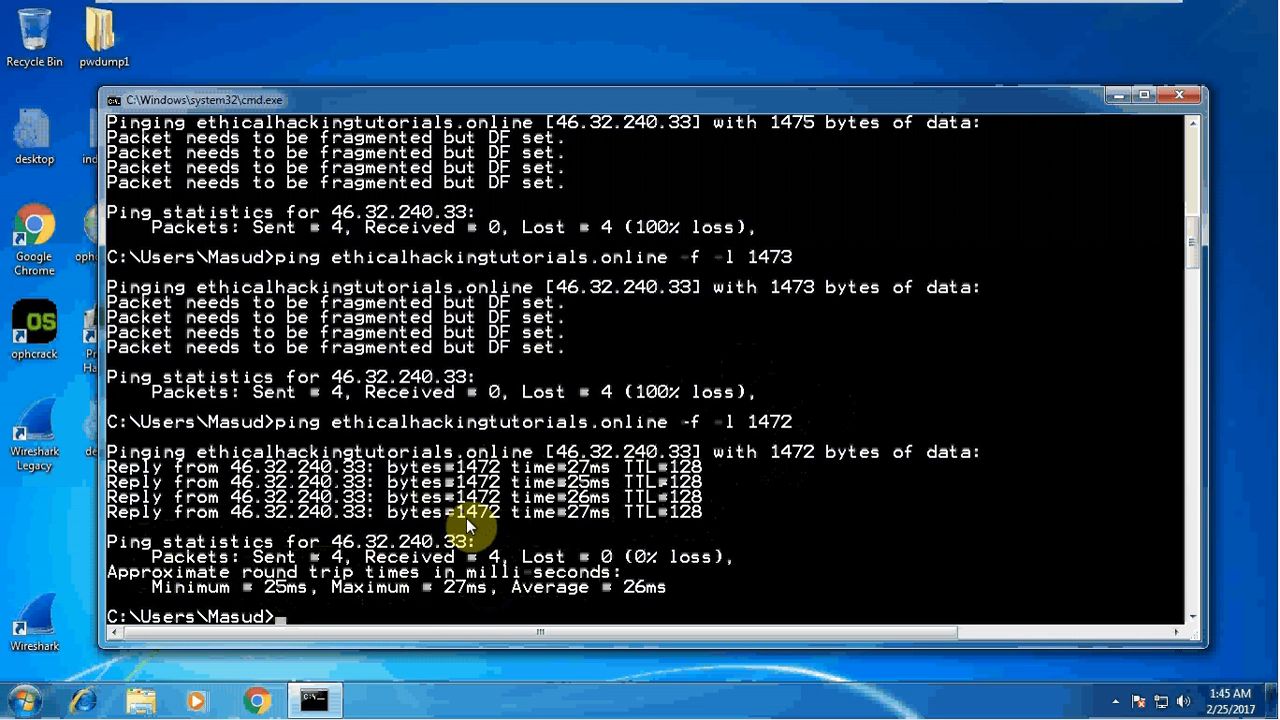
mouse_move(490, 544)
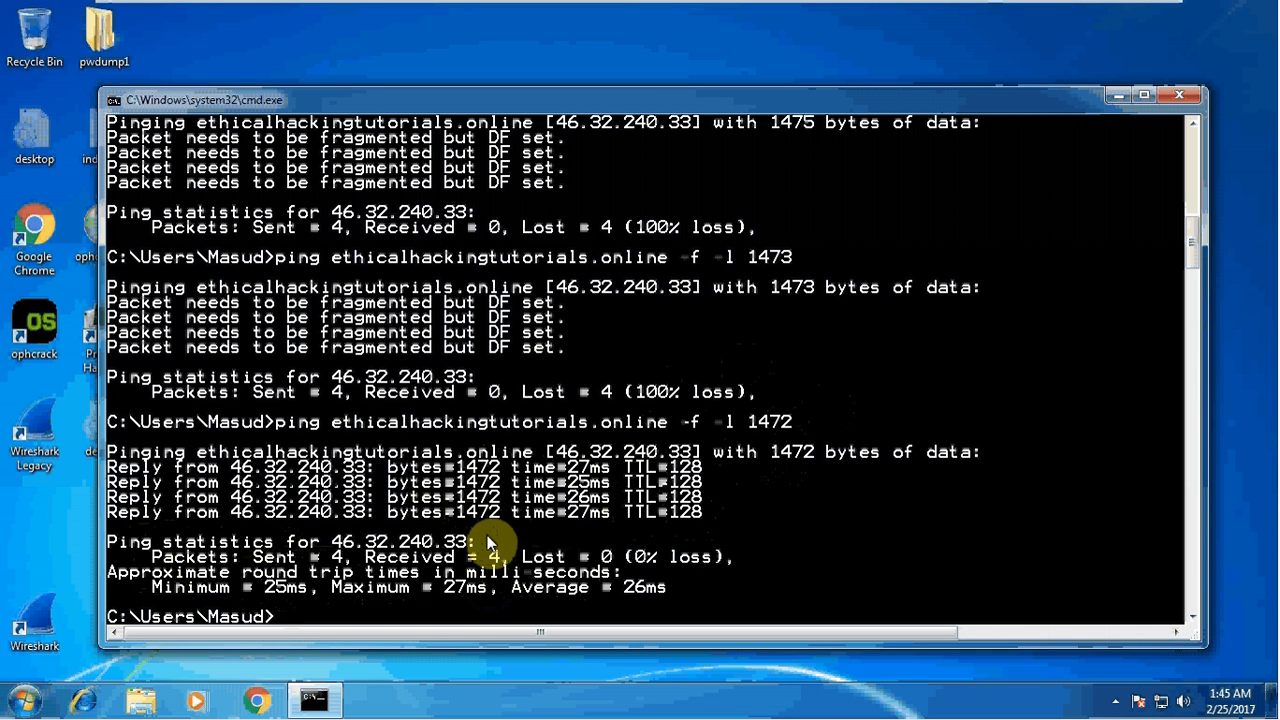
mouse_move(340, 664)
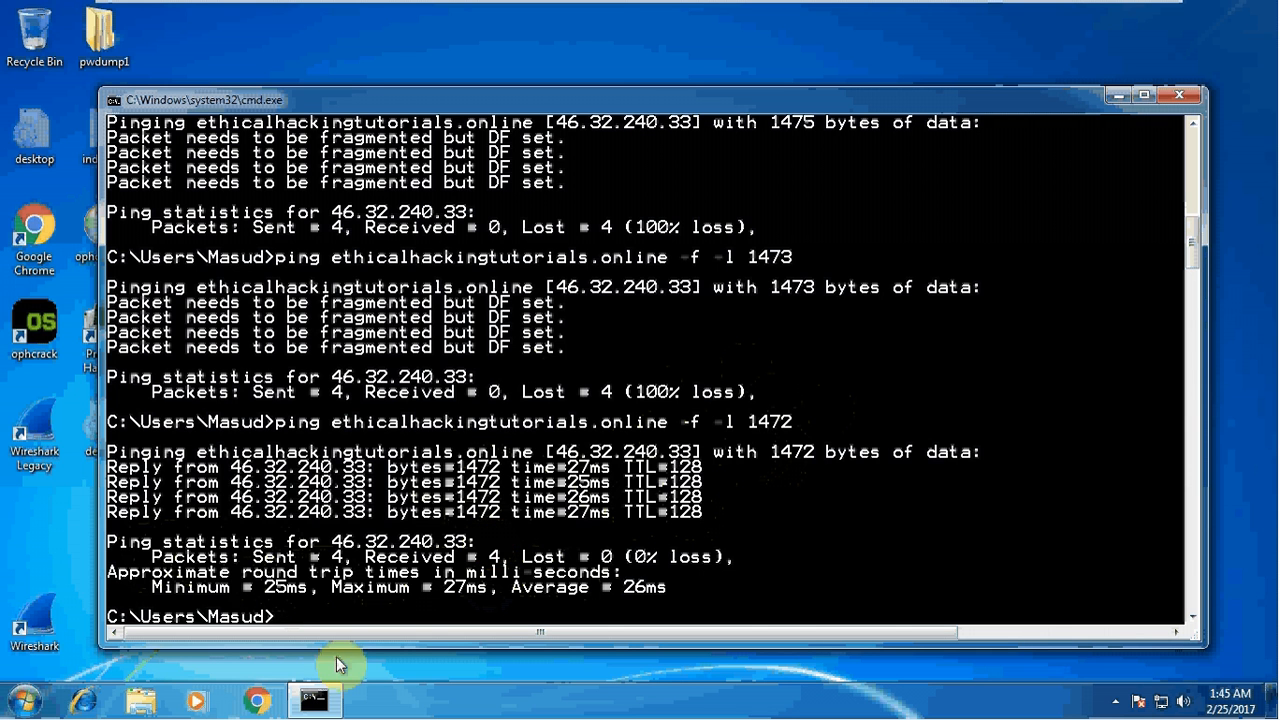
mouse_move(288, 602)
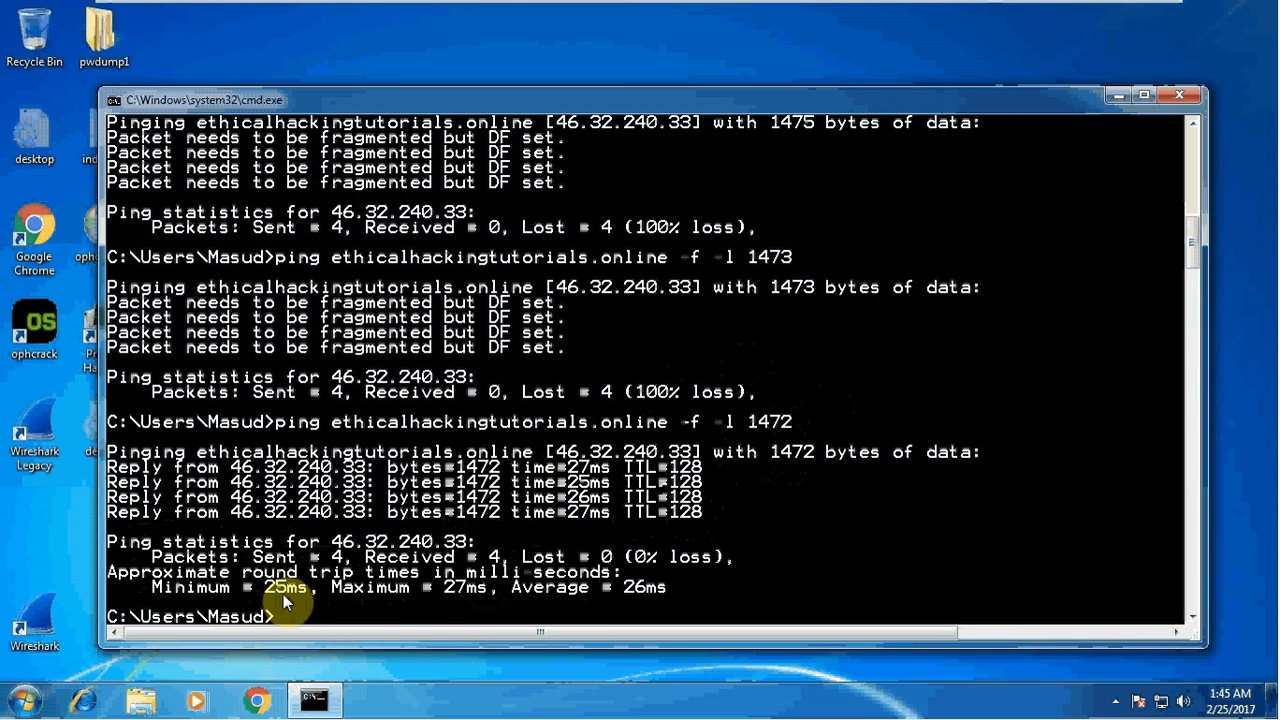
mouse_move(436, 604)
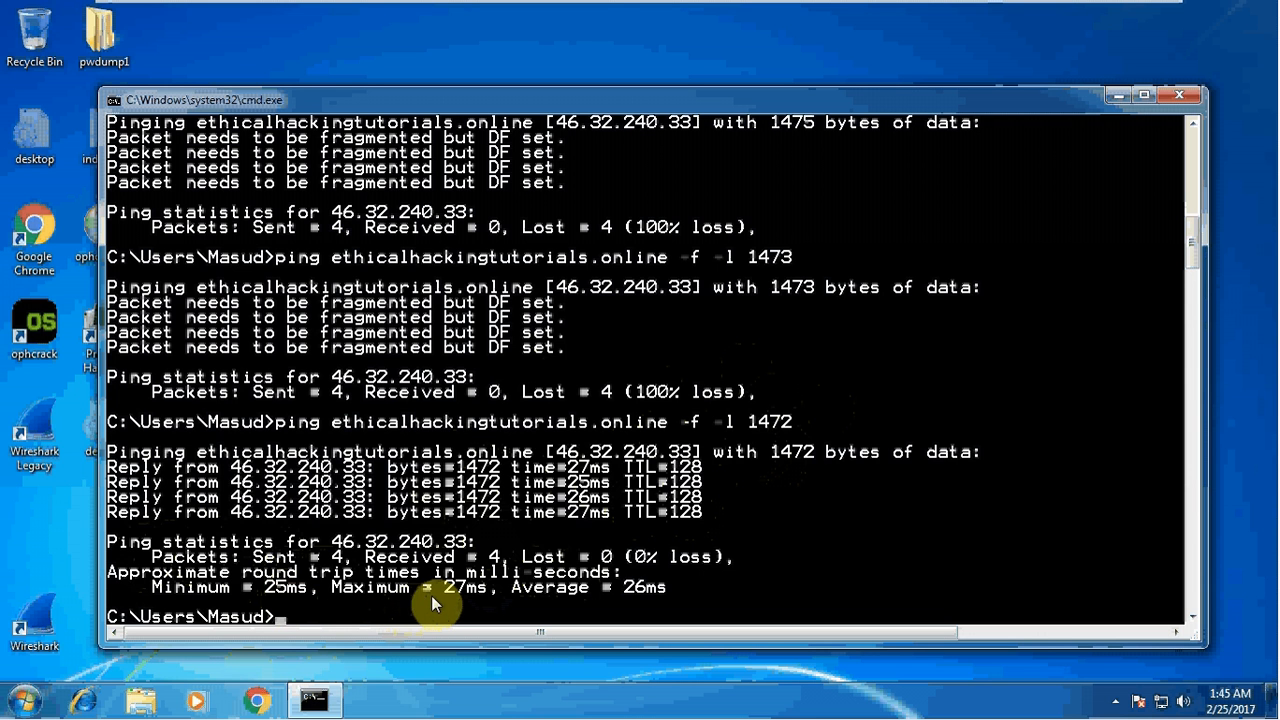
mouse_move(448, 600)
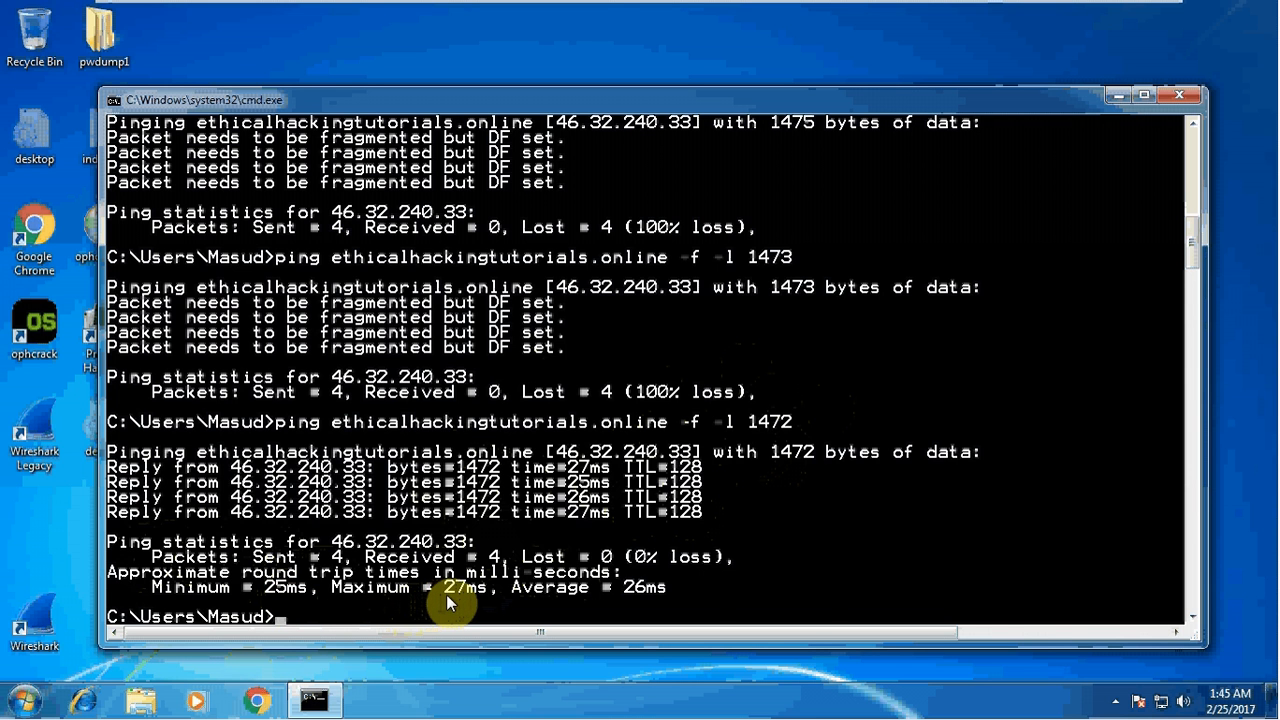
mouse_move(808, 596)
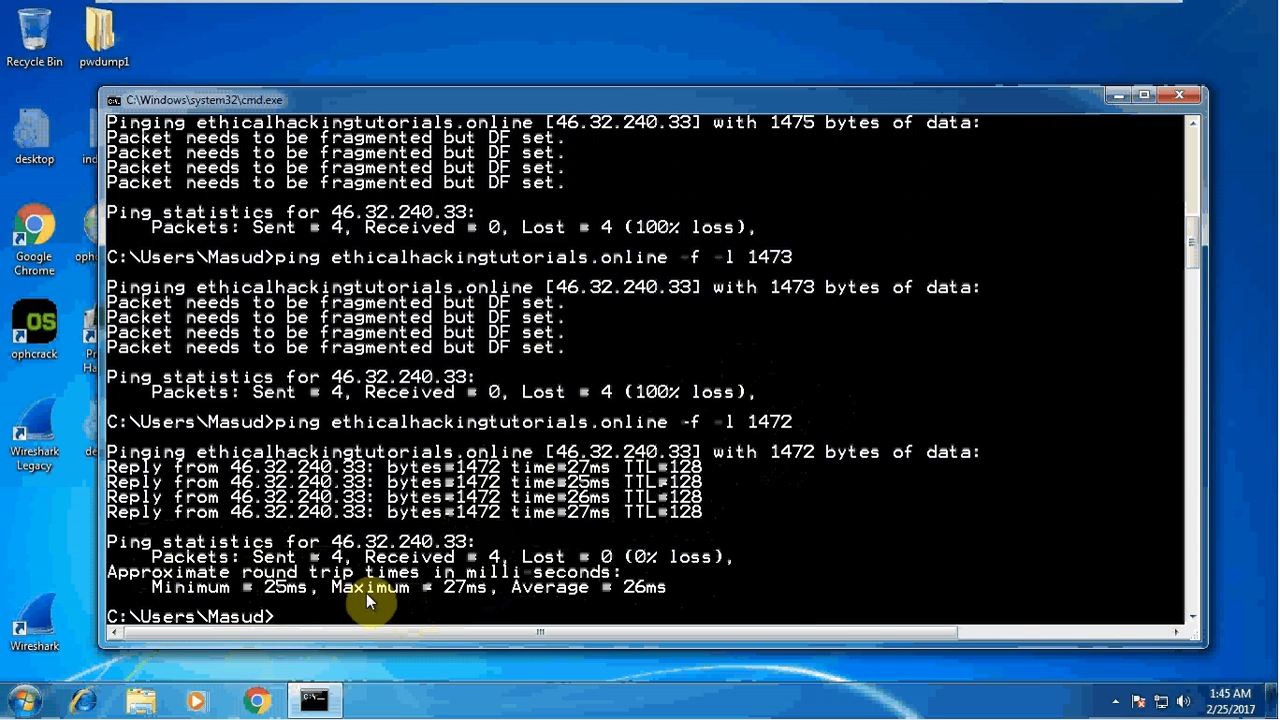
mouse_move(710, 462)
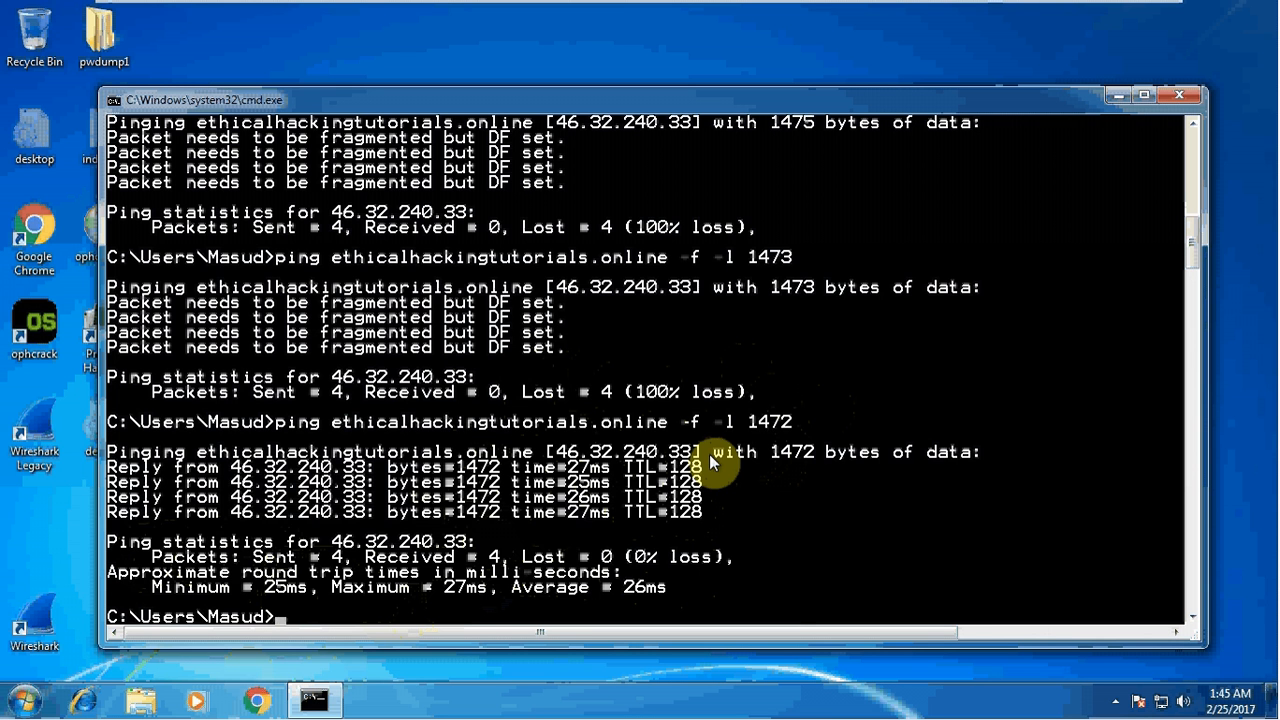
Run tracert google.com, reaching 192.168.73.2 at hop one, then stop it with Ctrl+C after timeouts.
text(tracert google.co)
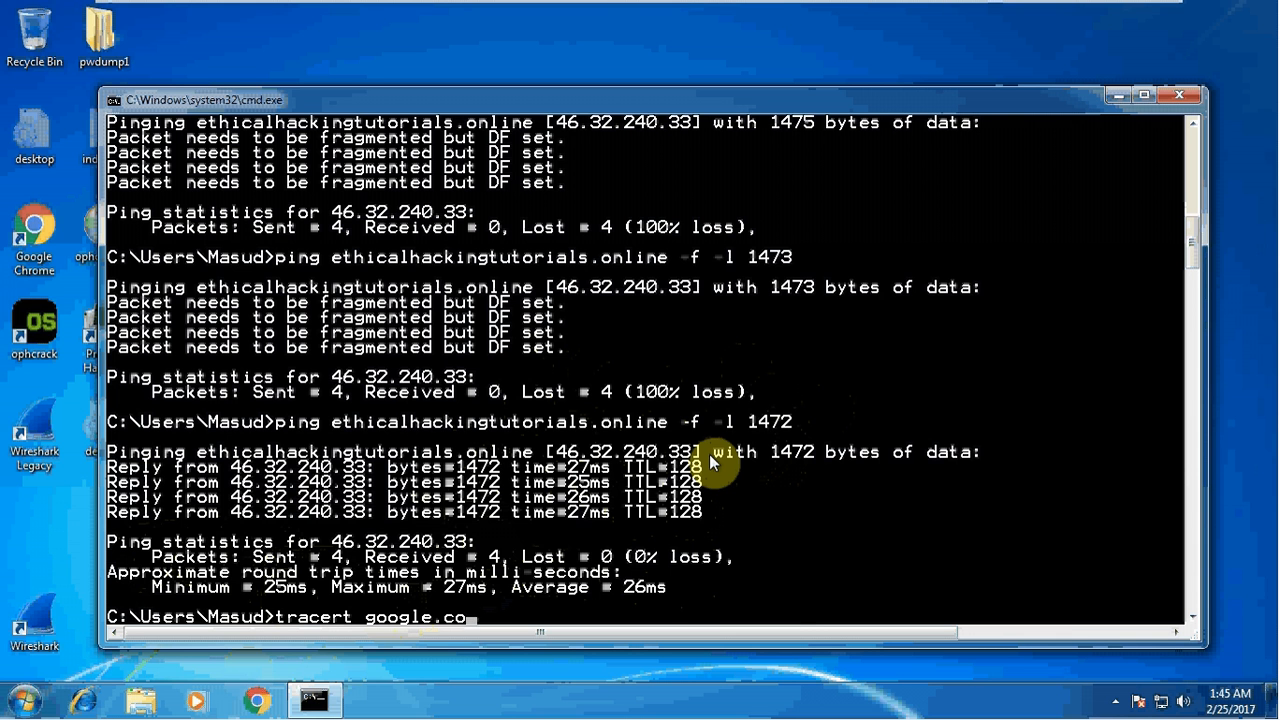
key(enter)
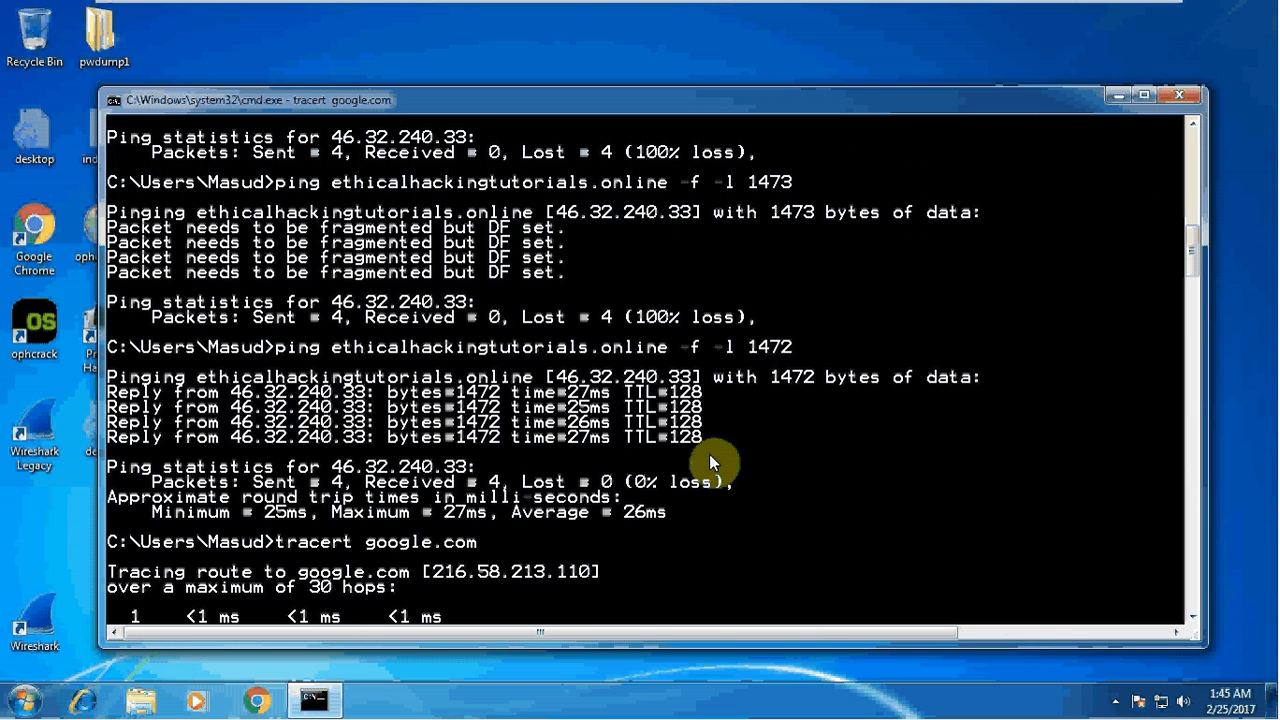
mouse_move(440, 556)
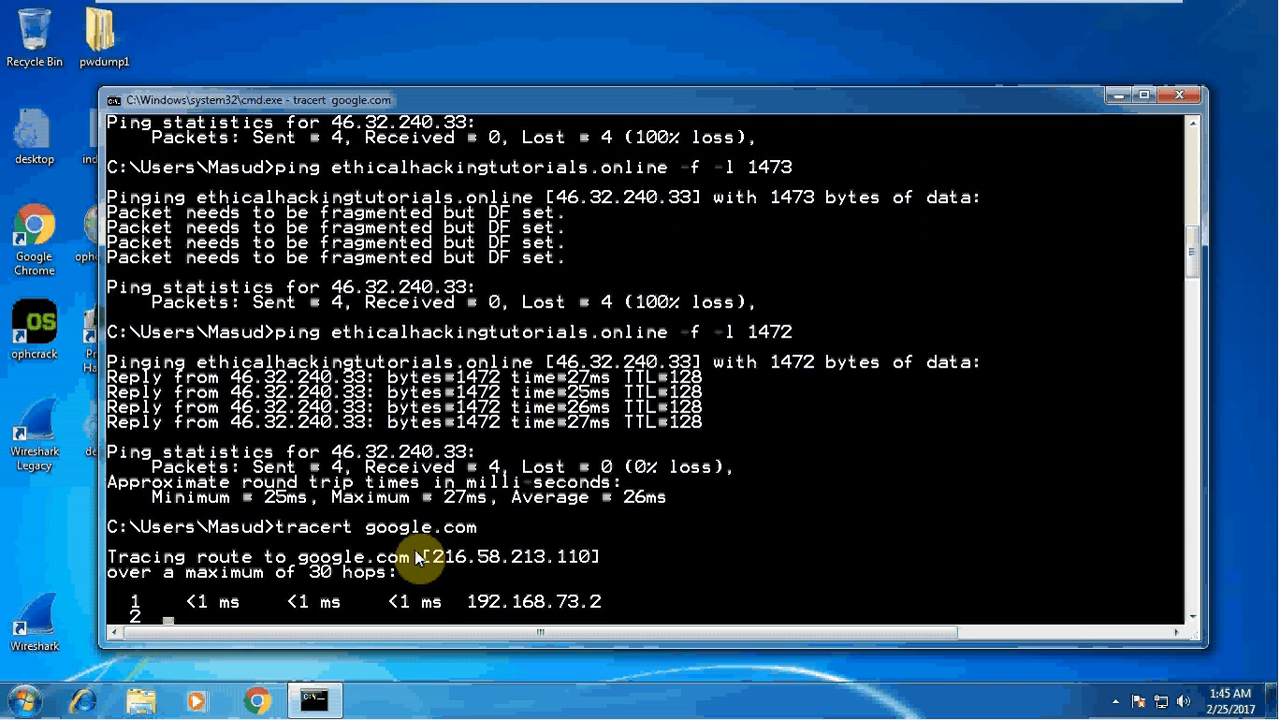
mouse_move(768, 516)
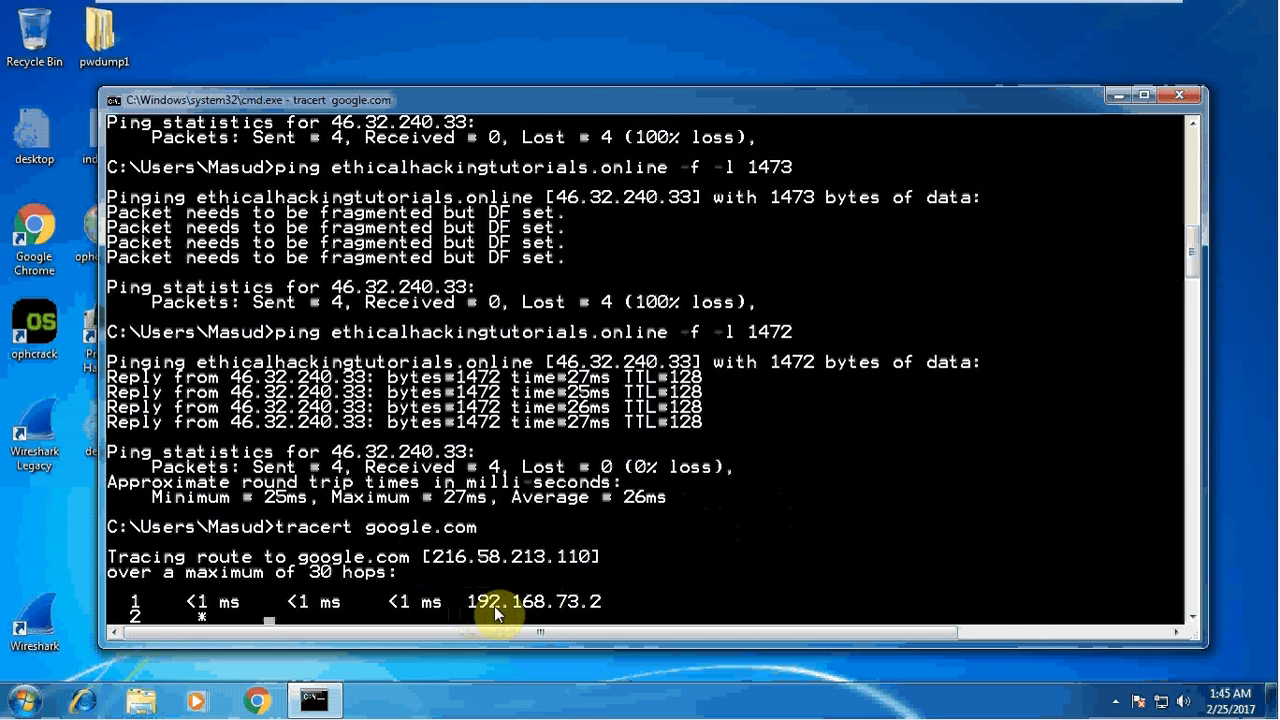
mouse_move(460, 602)
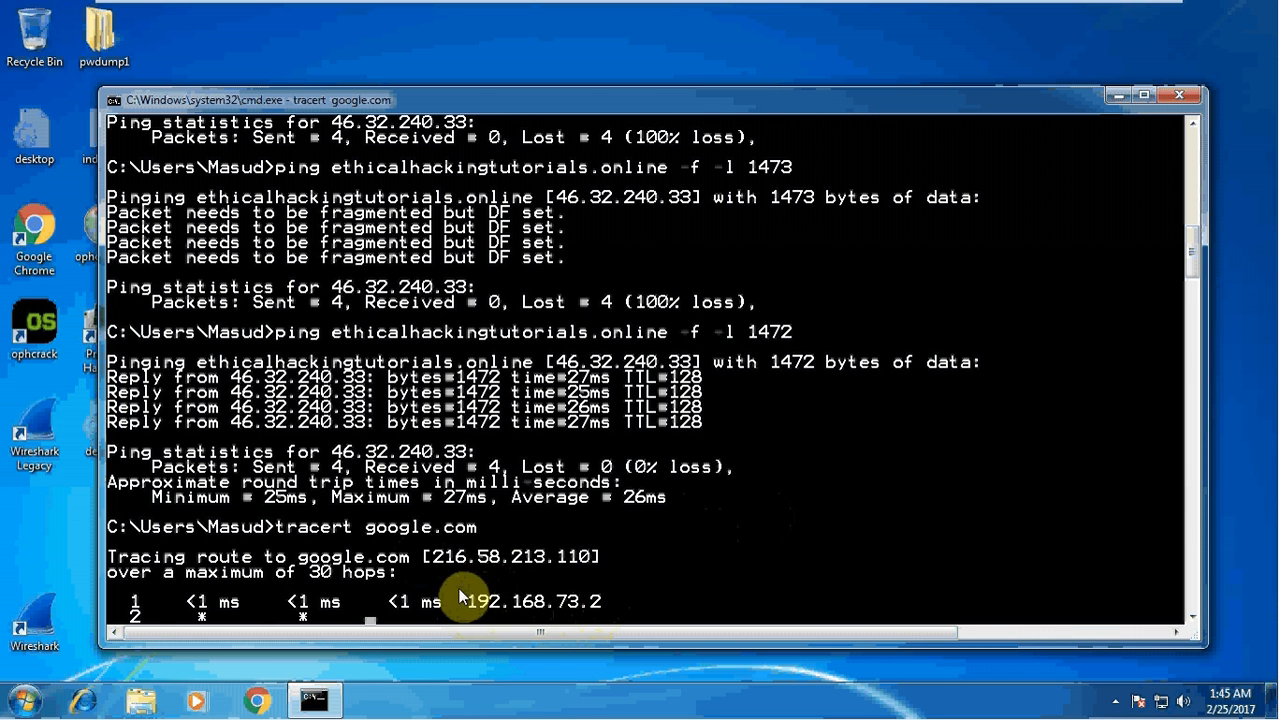
mouse_move(348, 616)
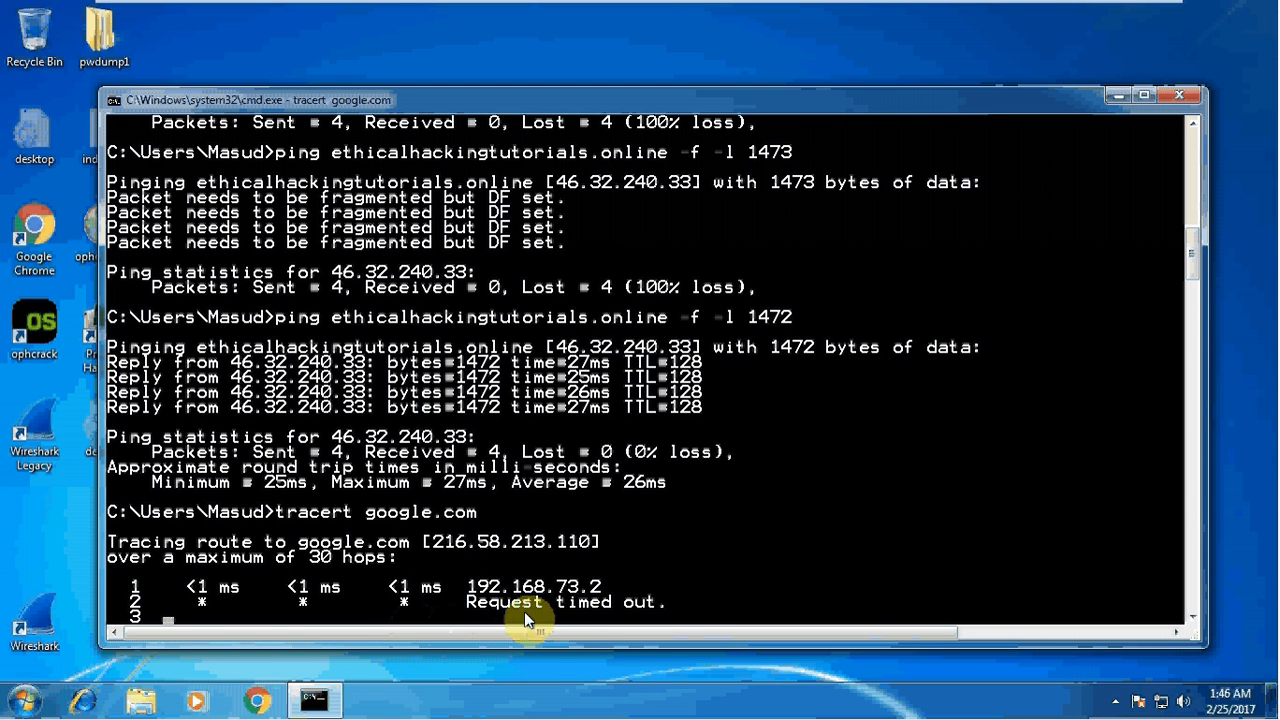
mouse_move(576, 624)
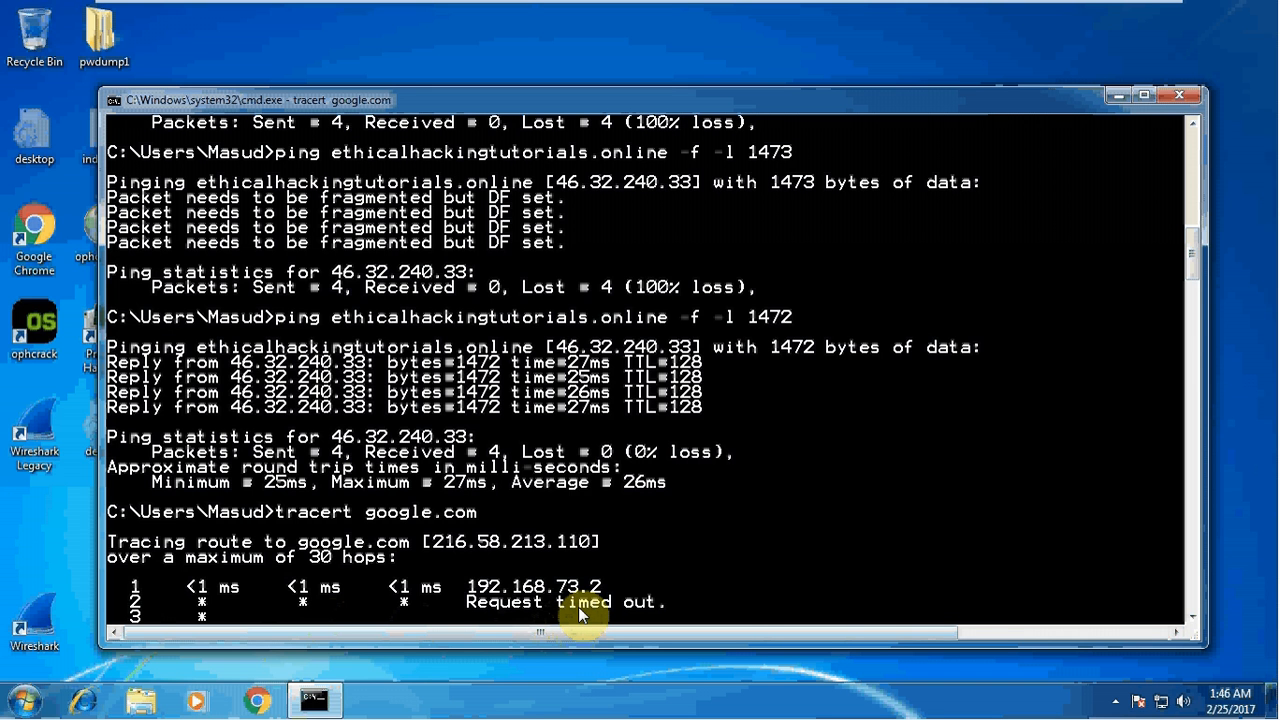
mouse_move(332, 512)
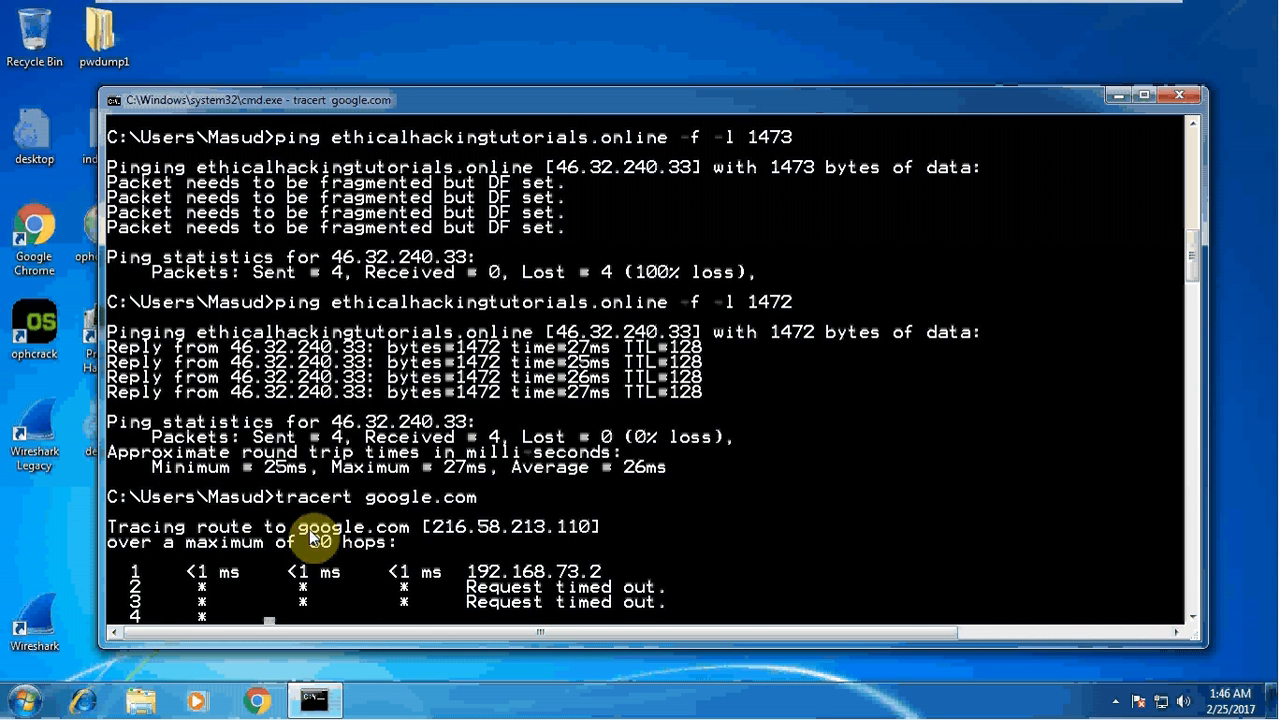
key(ctrl+c)
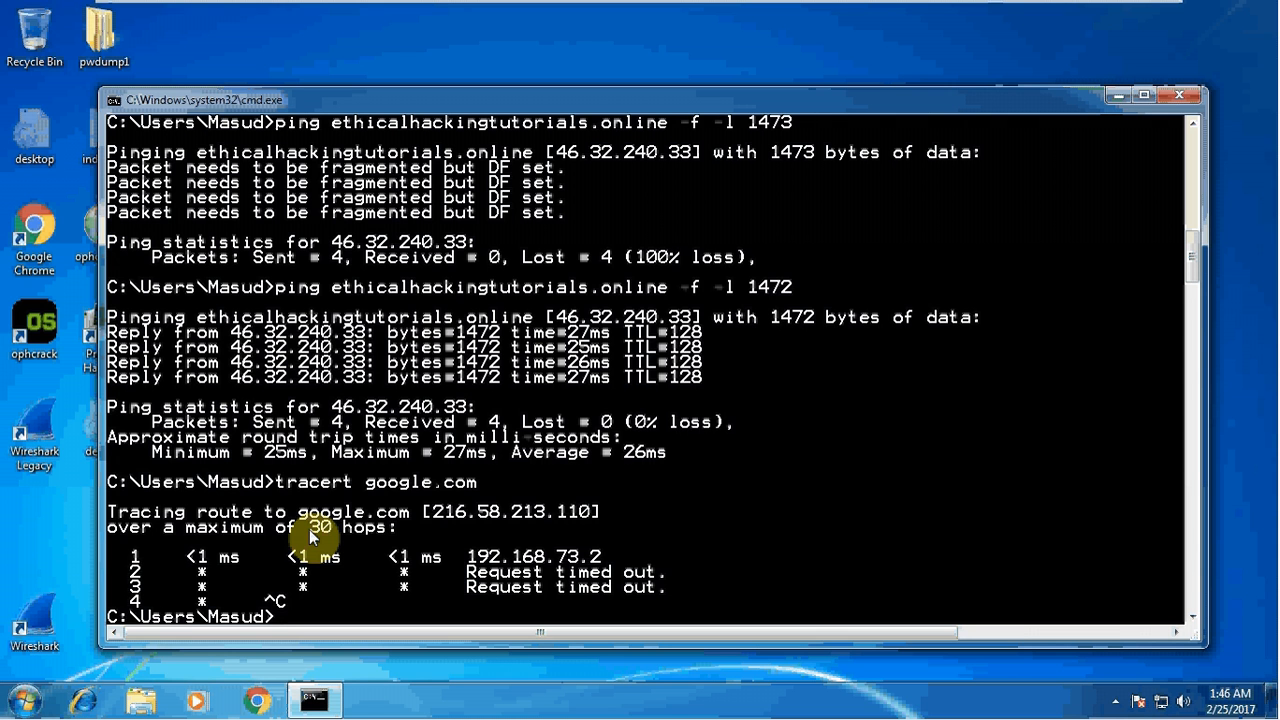
mouse_move(570, 104)
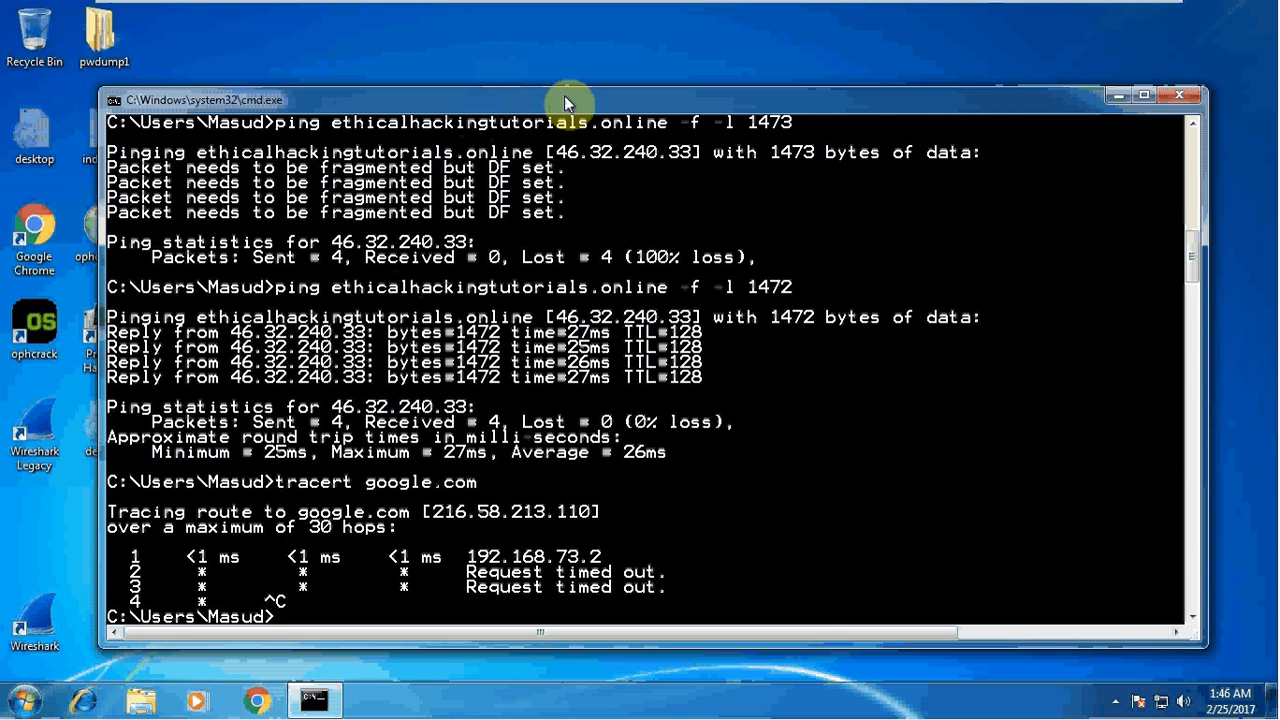
mouse_move(578, 76)
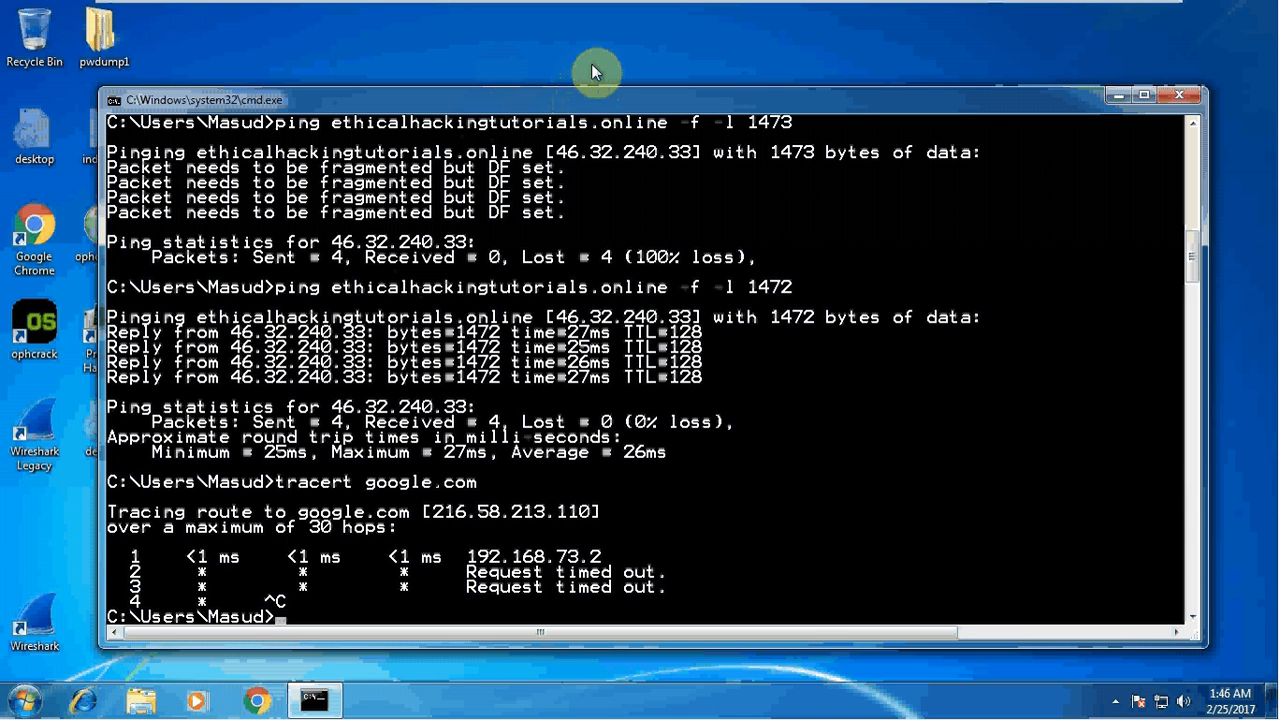
mouse_move(296, 624)
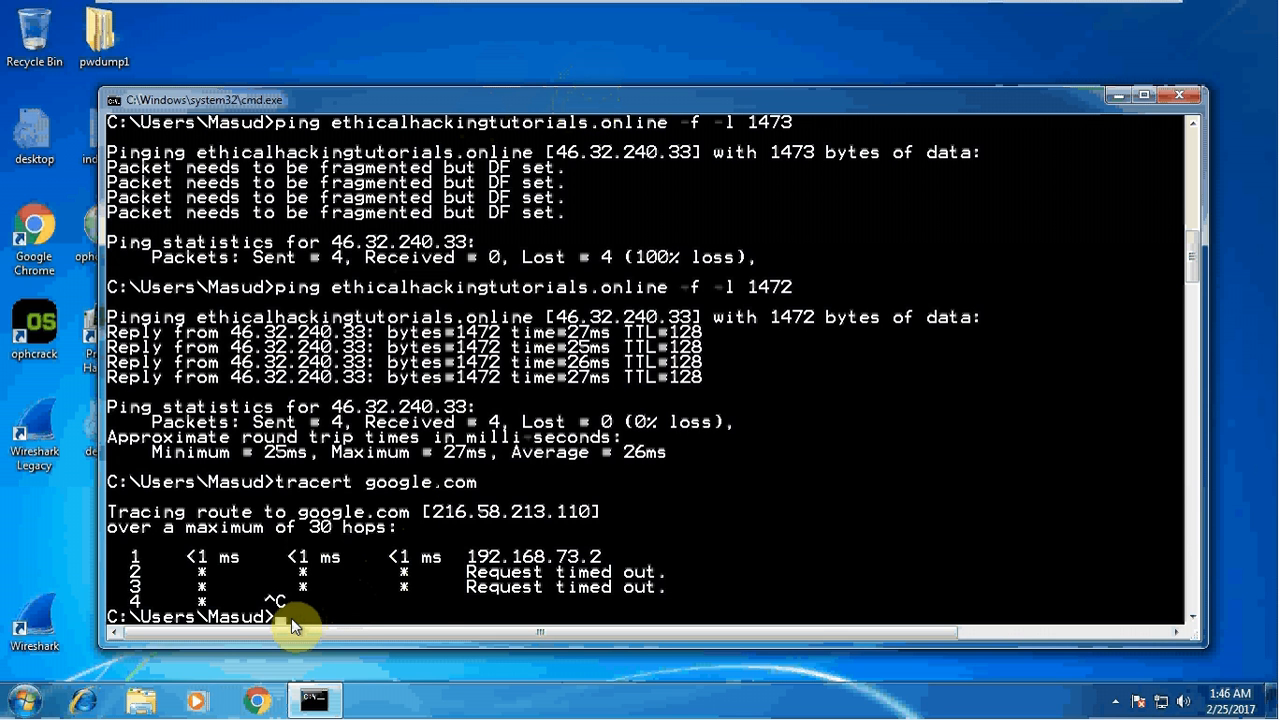
Start an interactive nslookup session (server 192.168.73.2) and clear the screen with cls.
text(nslook)
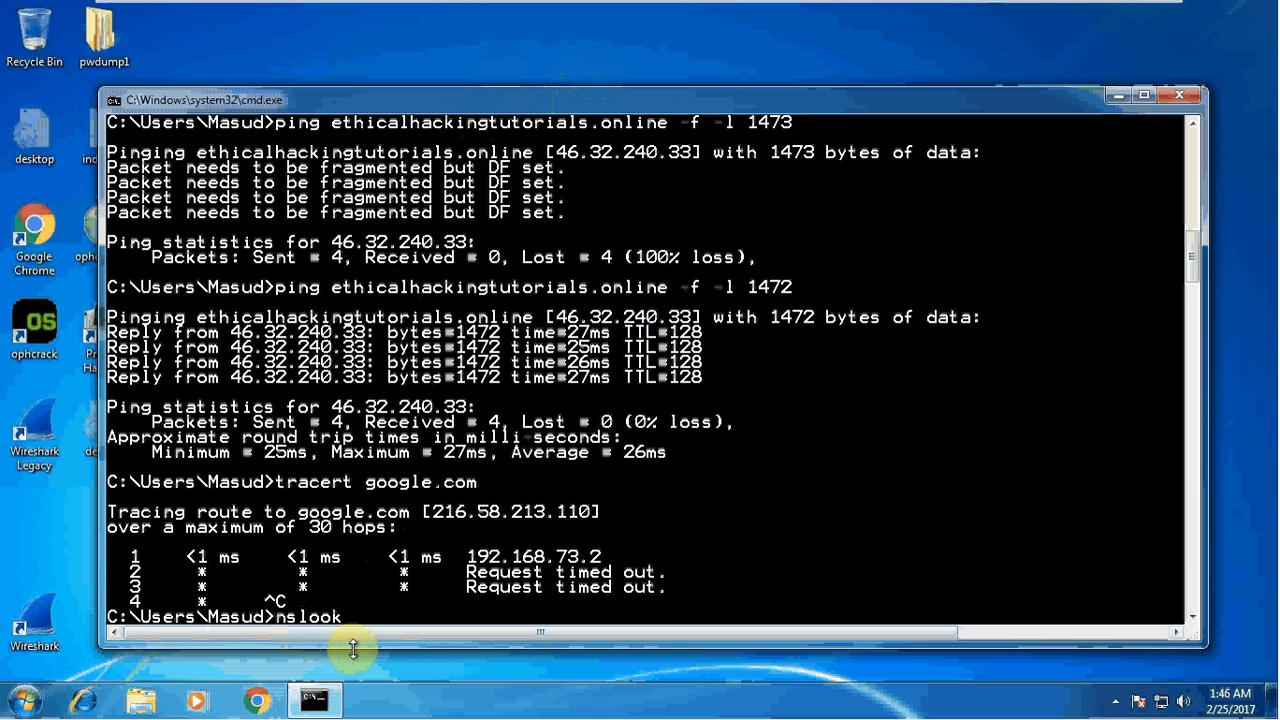
text(up)
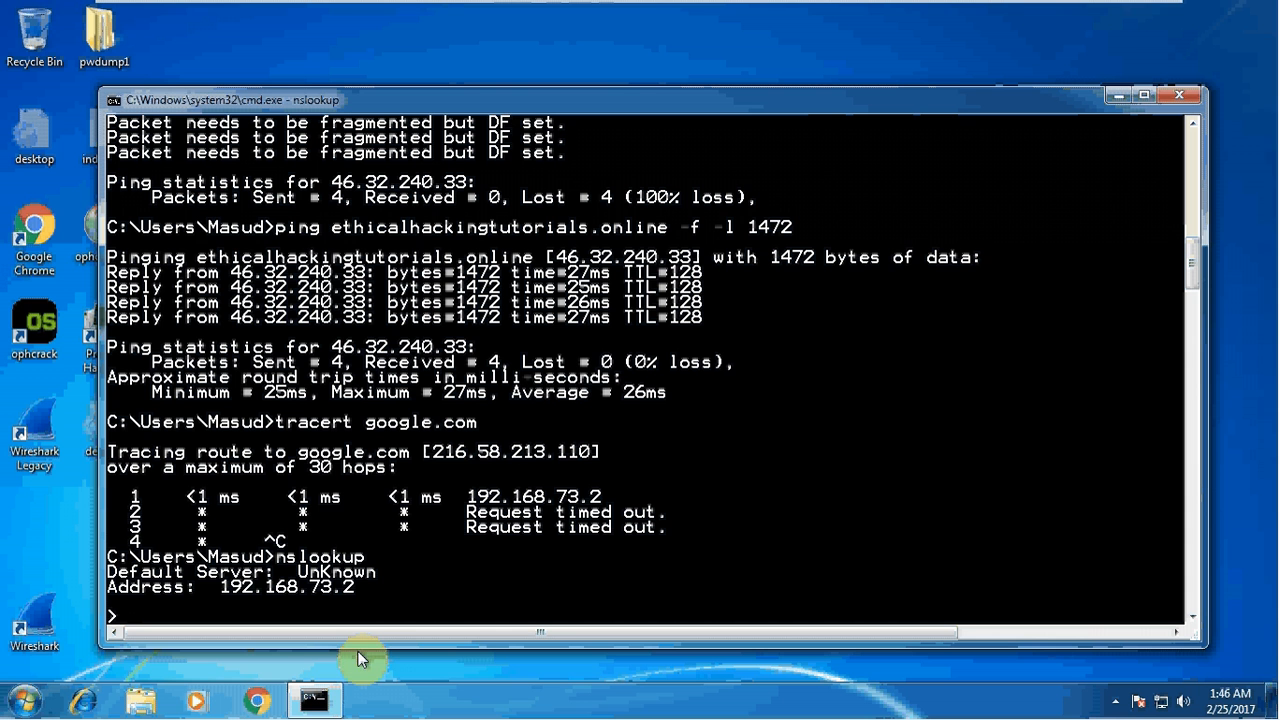
mouse_move(470, 664)
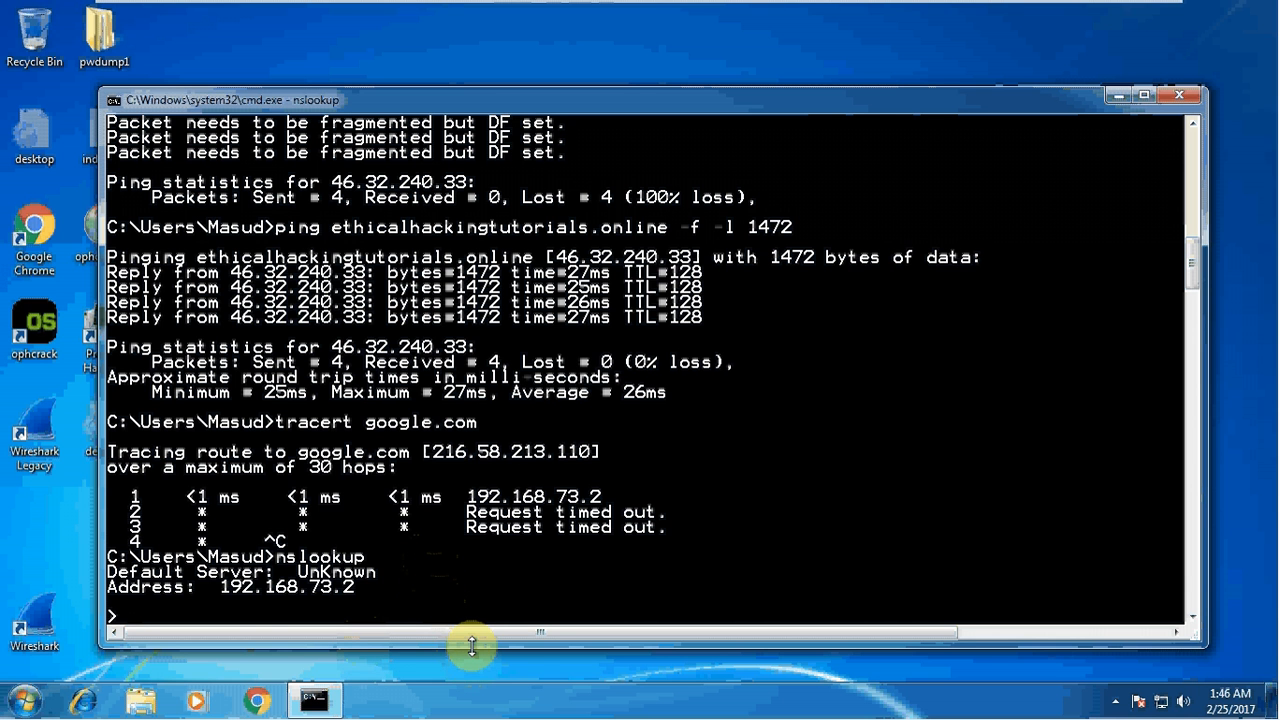
text(cl)
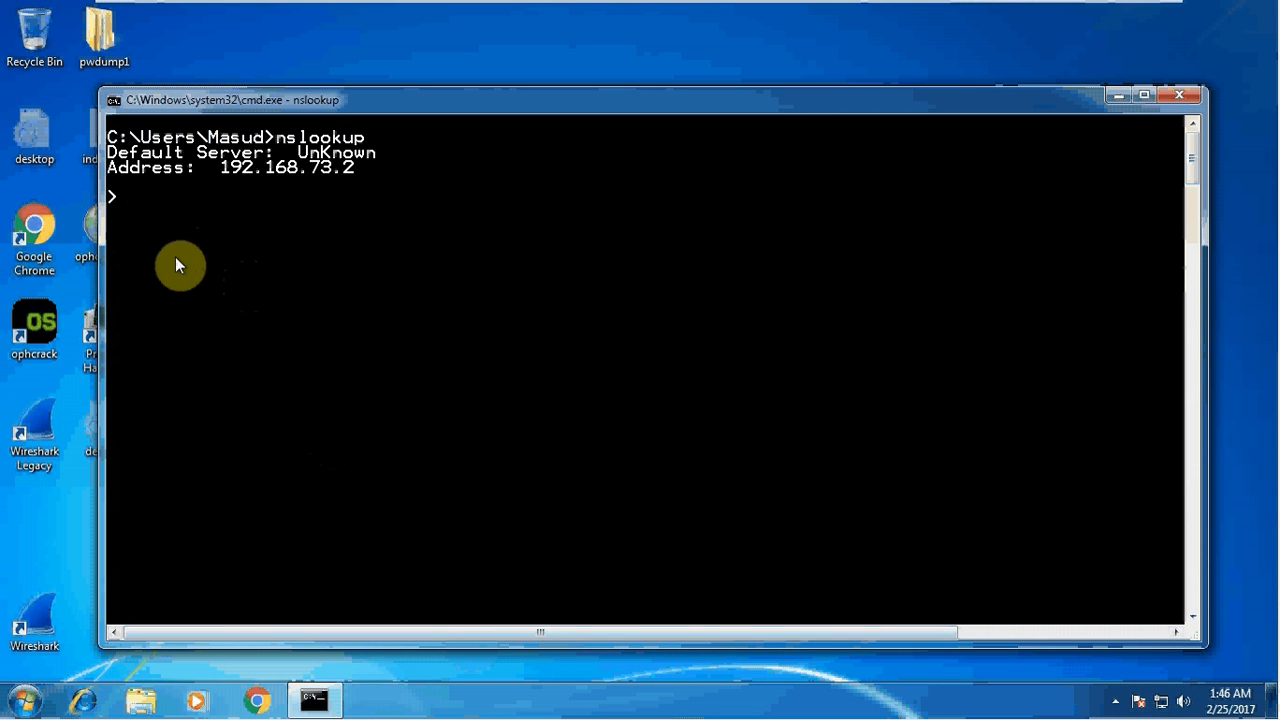
mouse_move(176, 232)
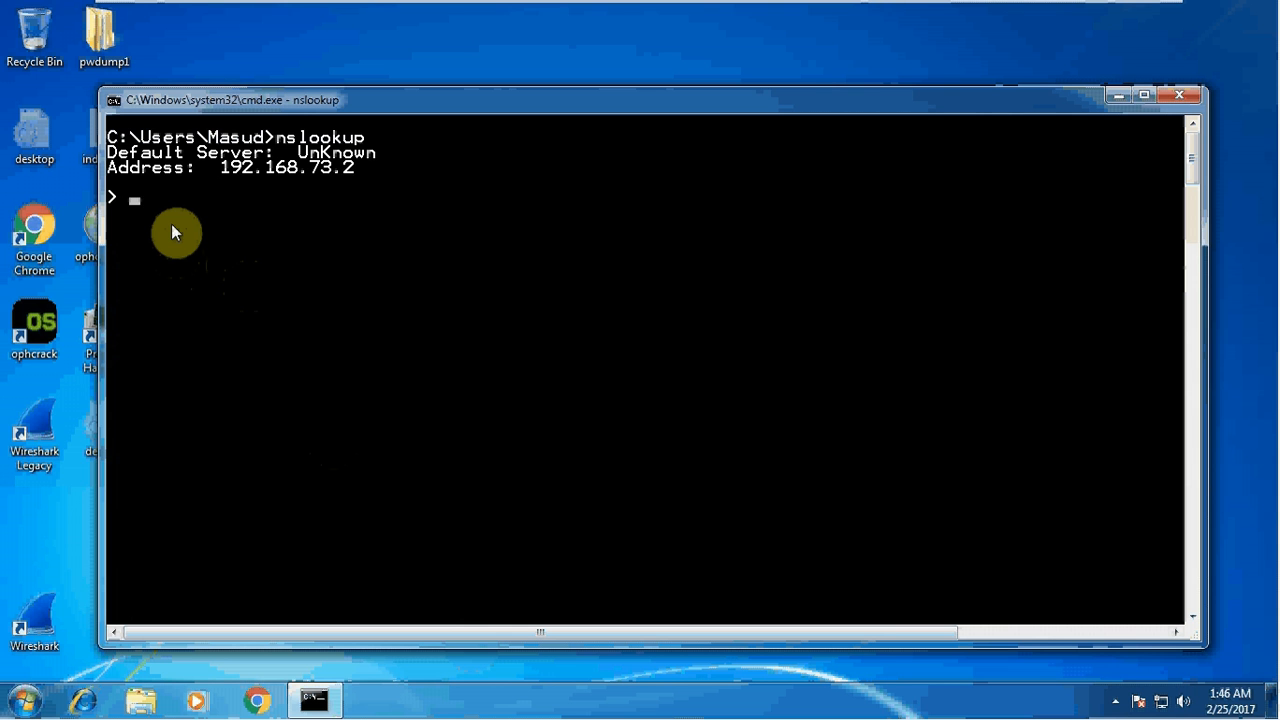
mouse_move(178, 210)
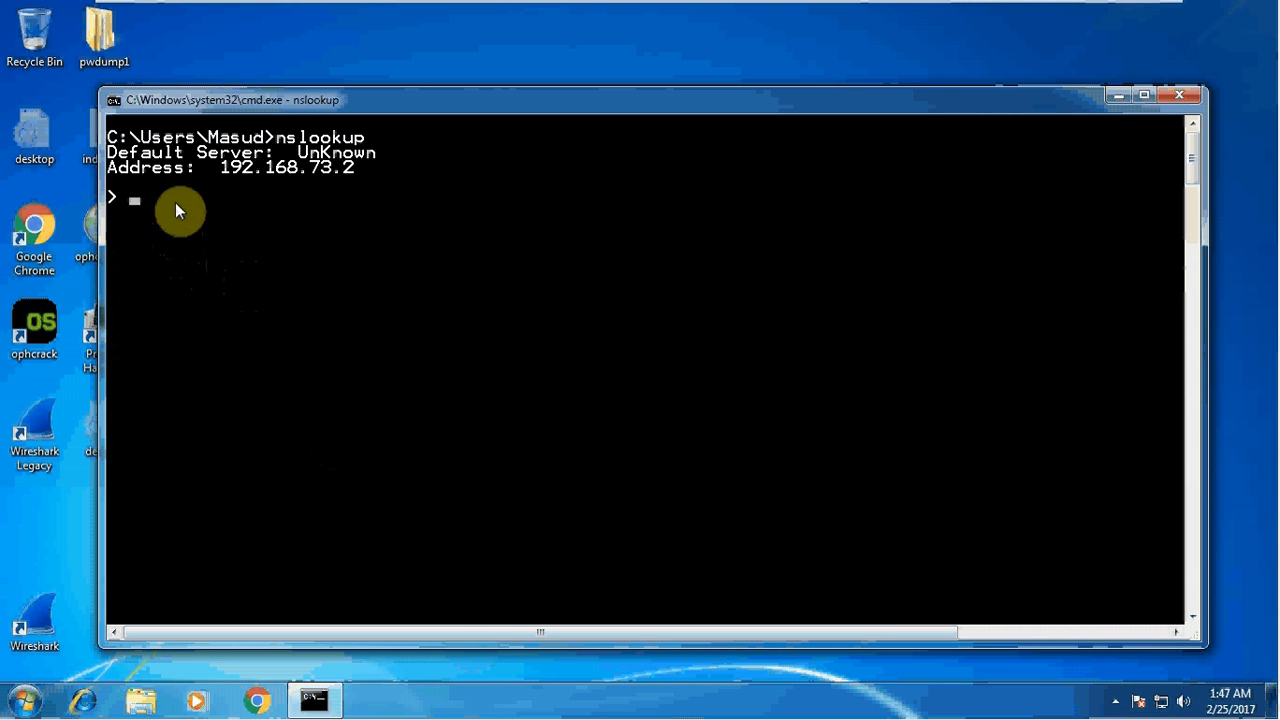
mouse_move(144, 222)
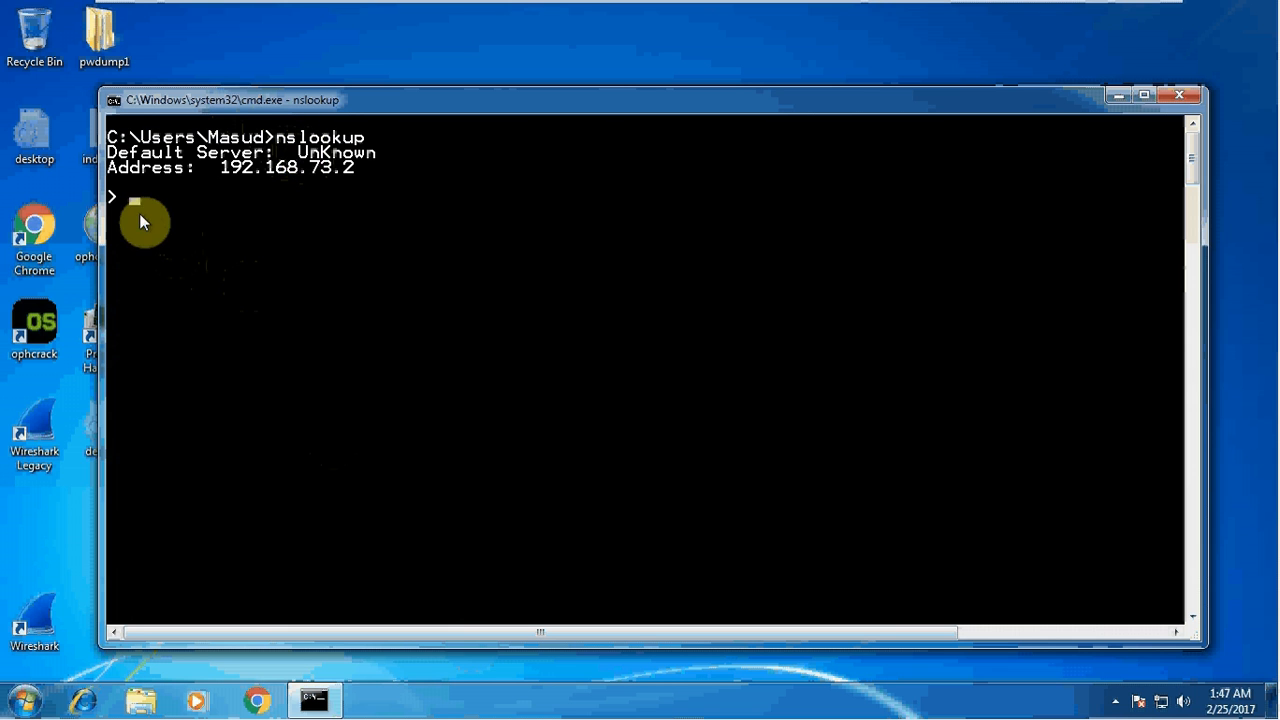
mouse_move(300, 164)
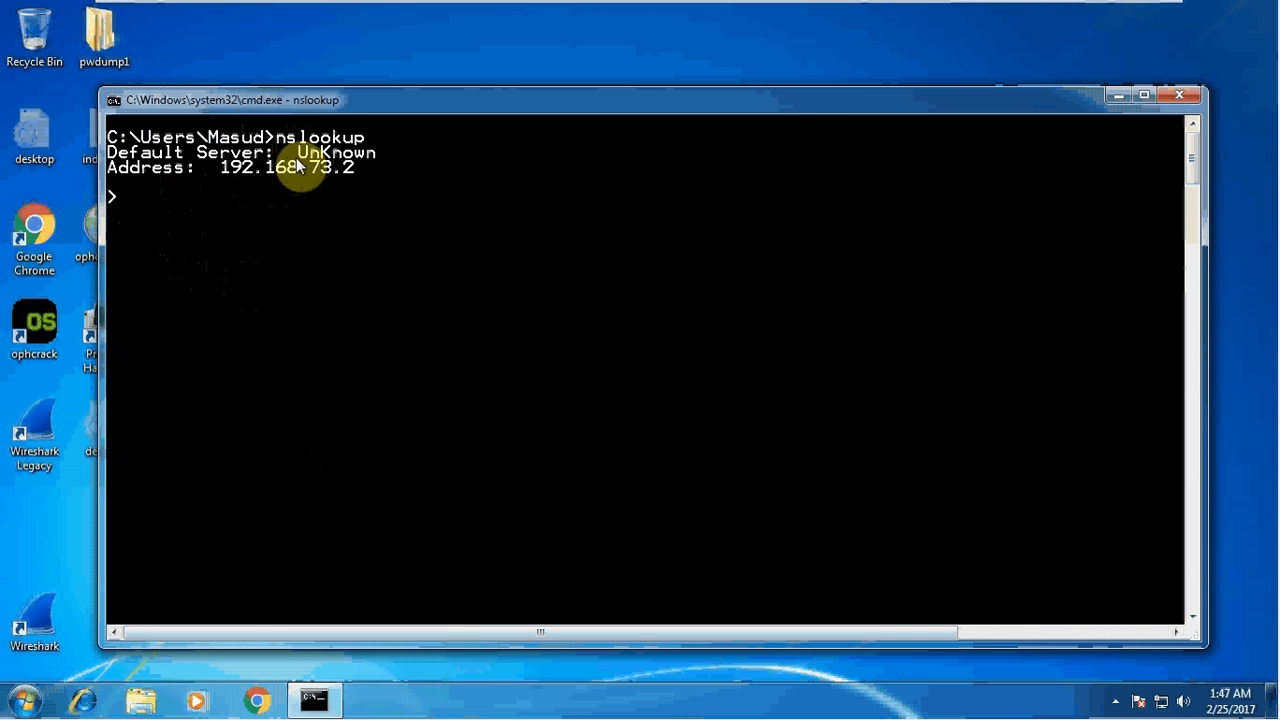
Look up ethicalhackingtutorials.online in nslookup, resolving to 81.200.64.50.
text(et)
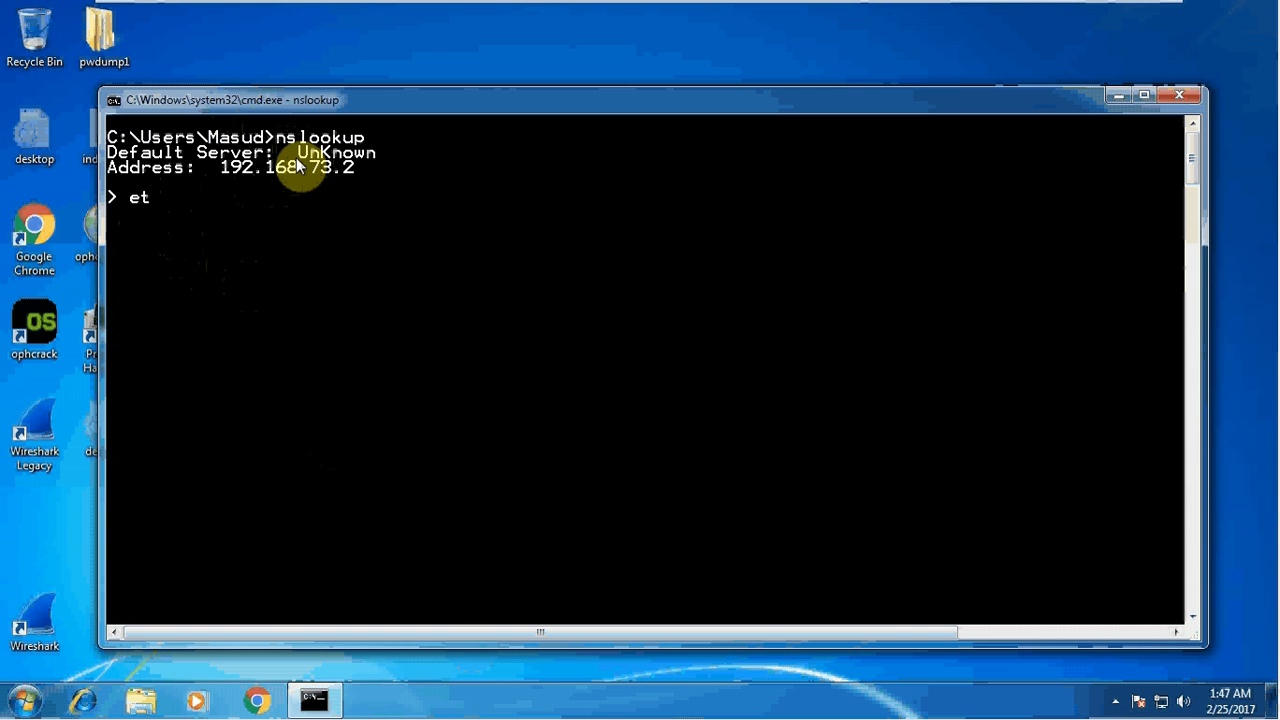
text(hicalhack)
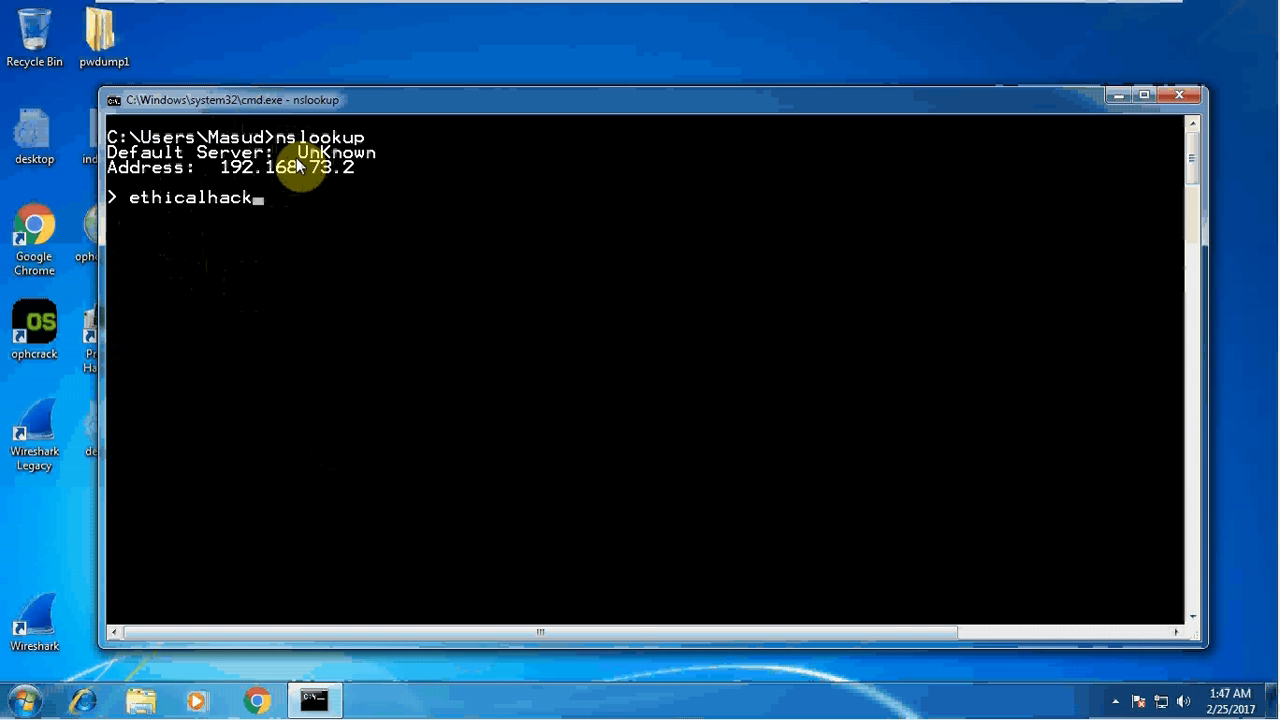
text(ingtutori)
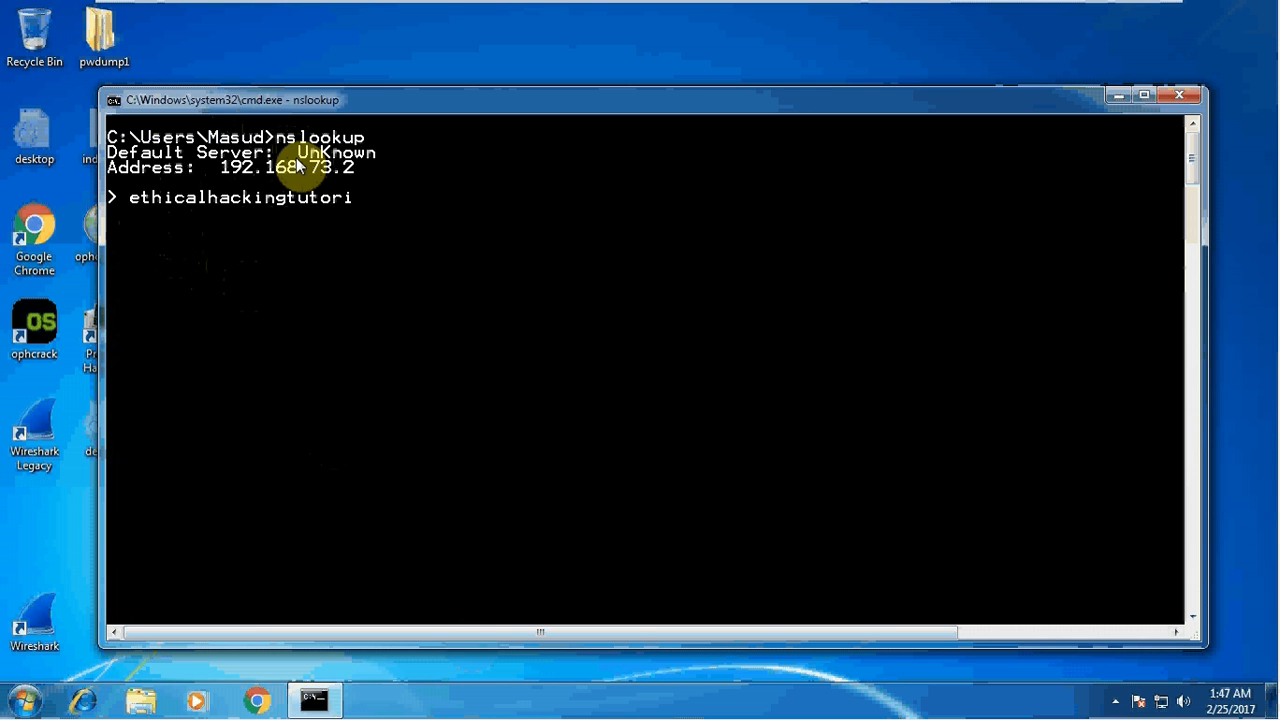
text(als.onli)
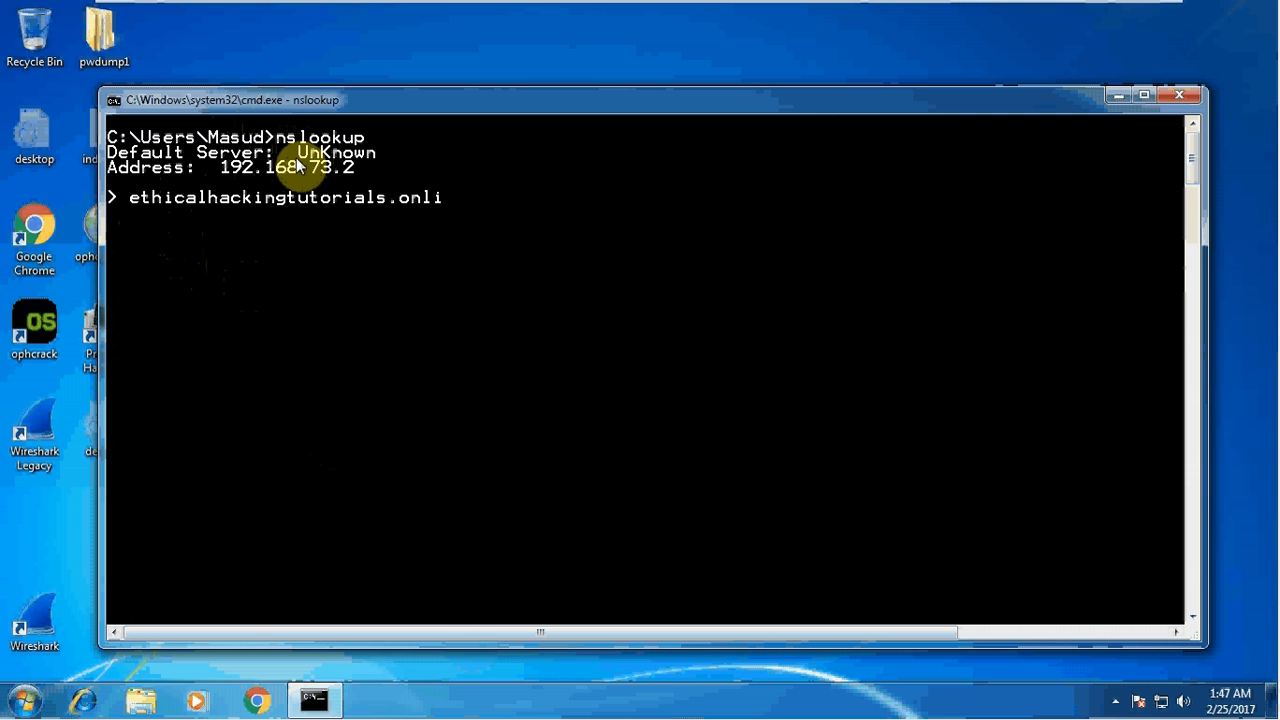
text(ne)
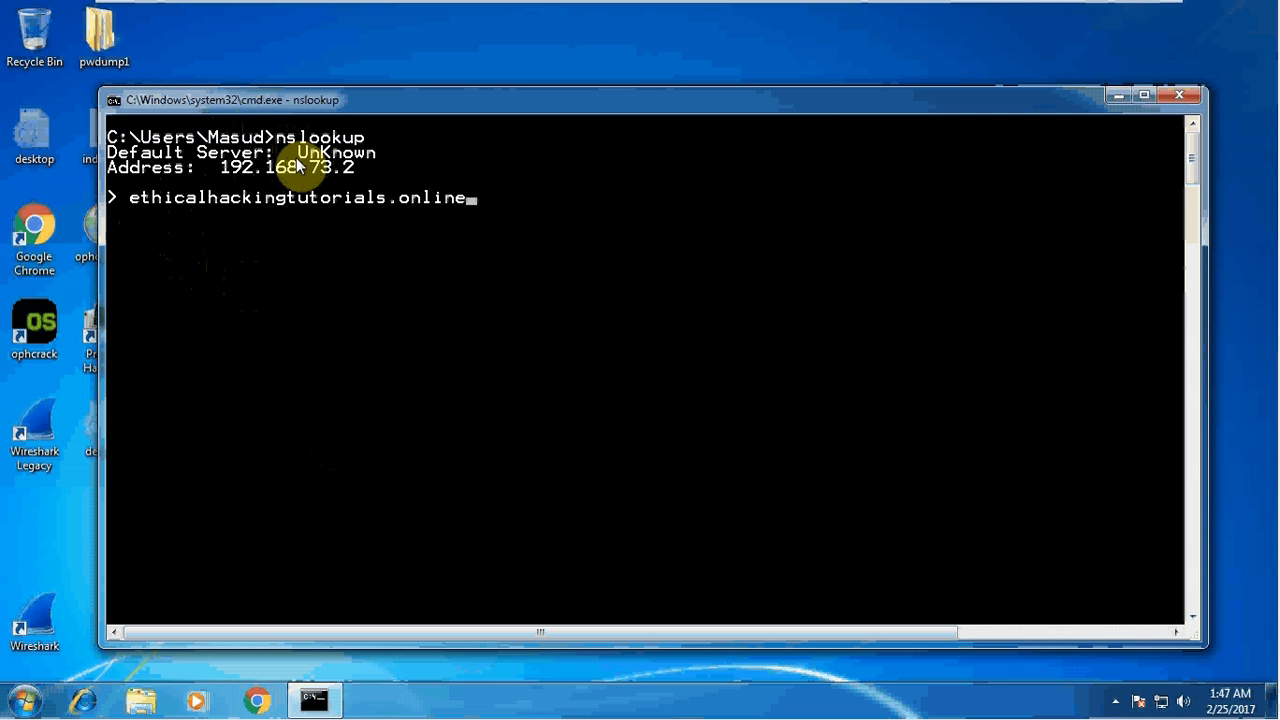
key(enter)
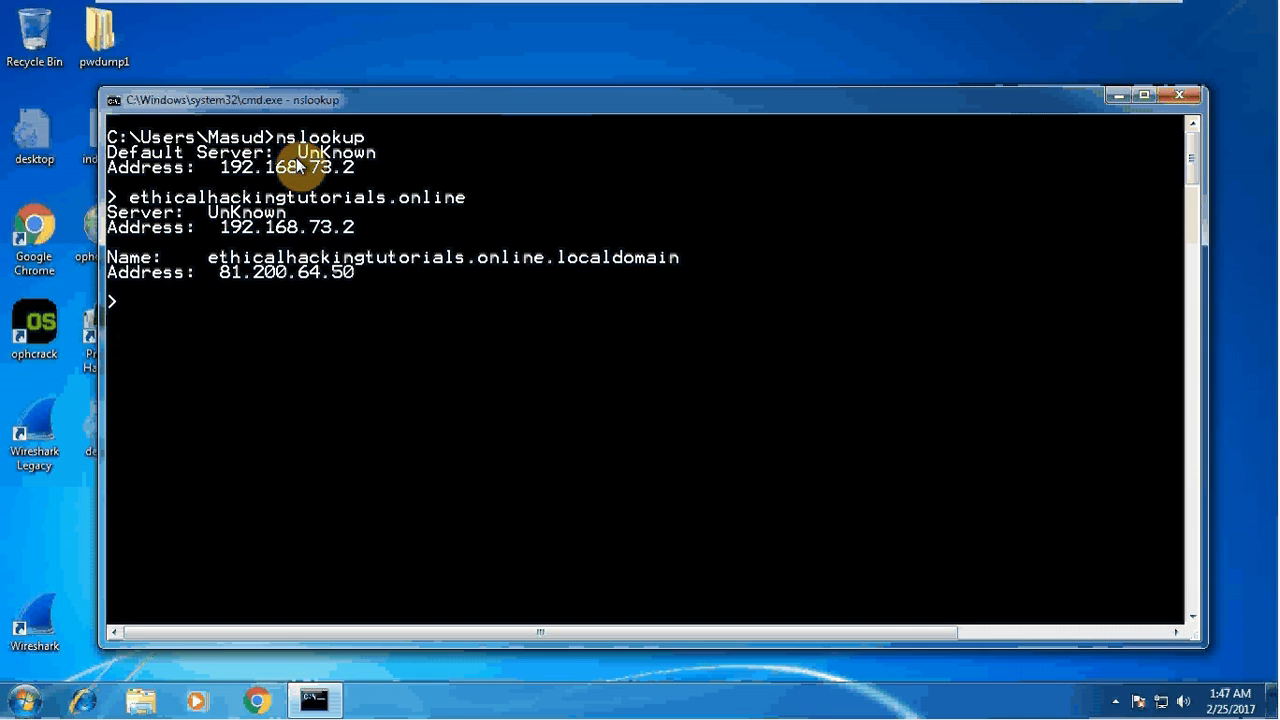
mouse_move(232, 288)
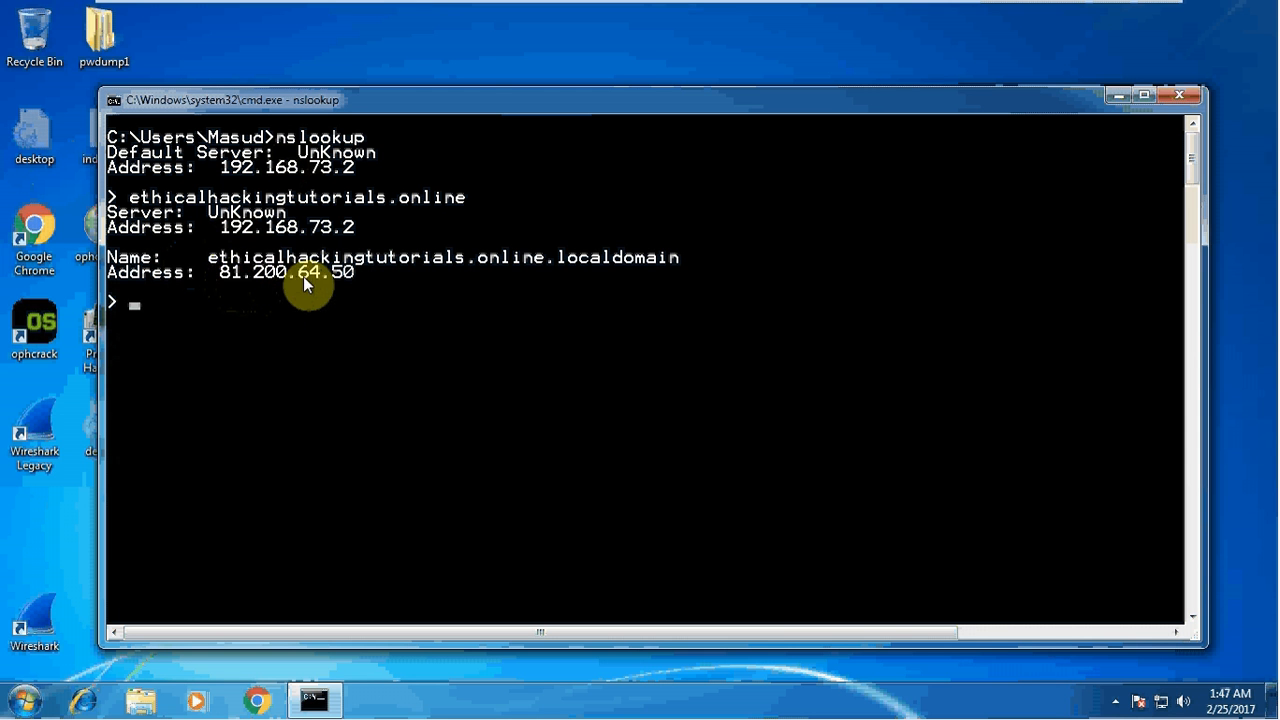
mouse_move(236, 212)
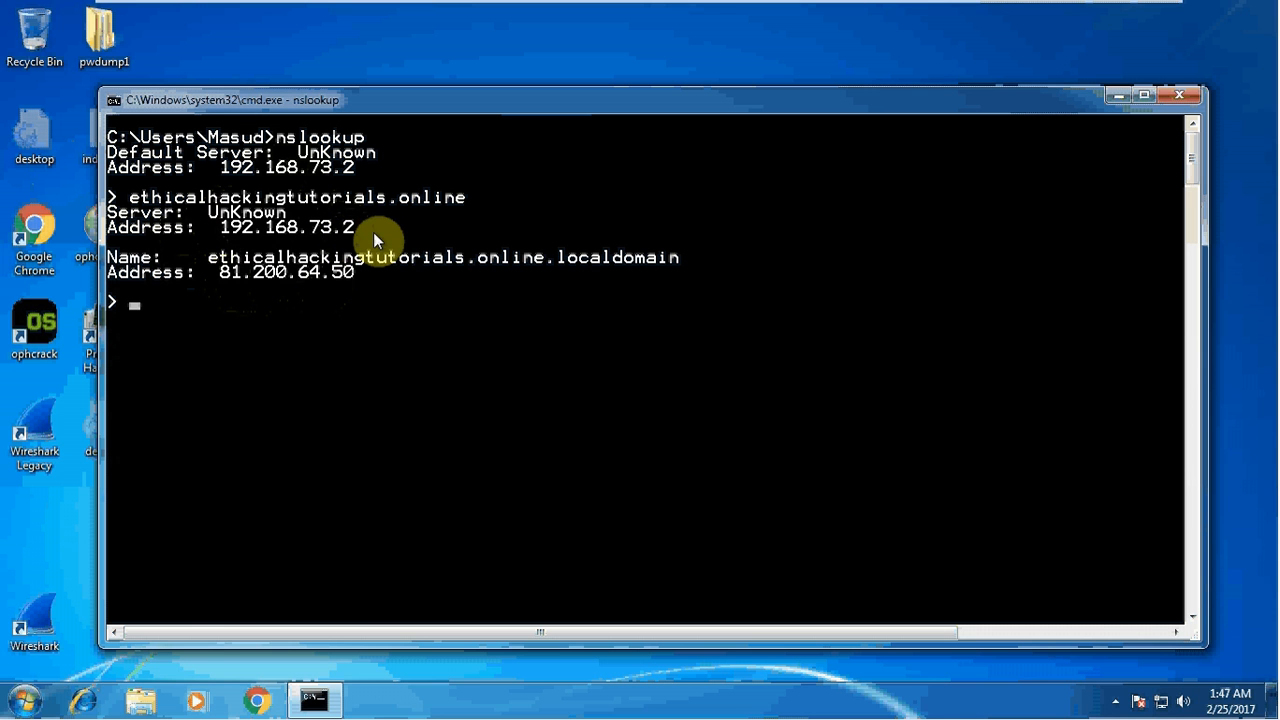
mouse_move(368, 232)
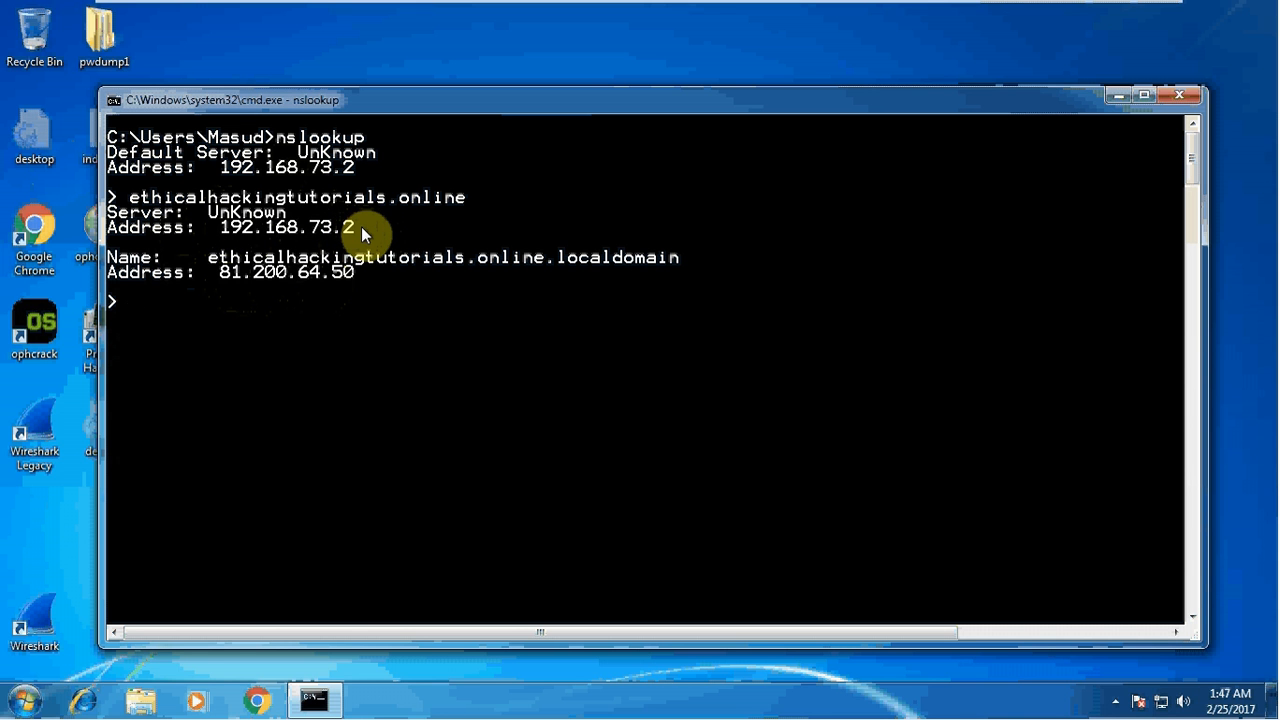
mouse_move(290, 236)
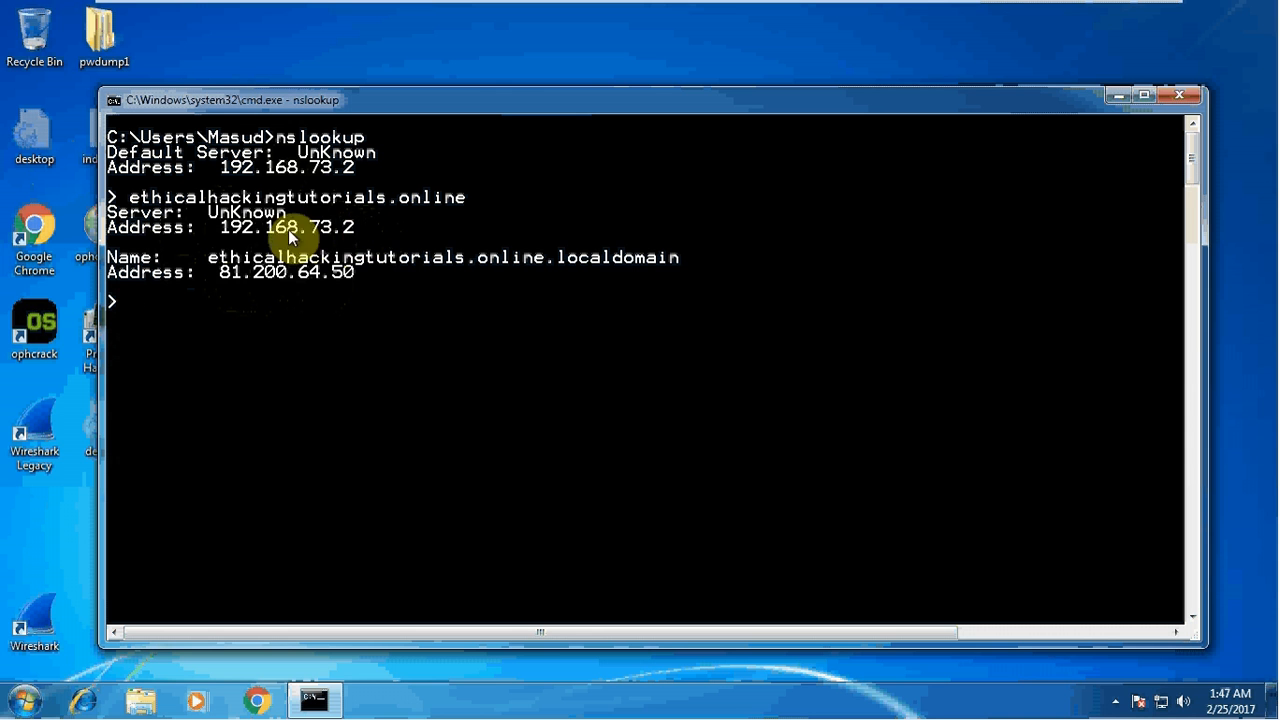
mouse_move(356, 224)
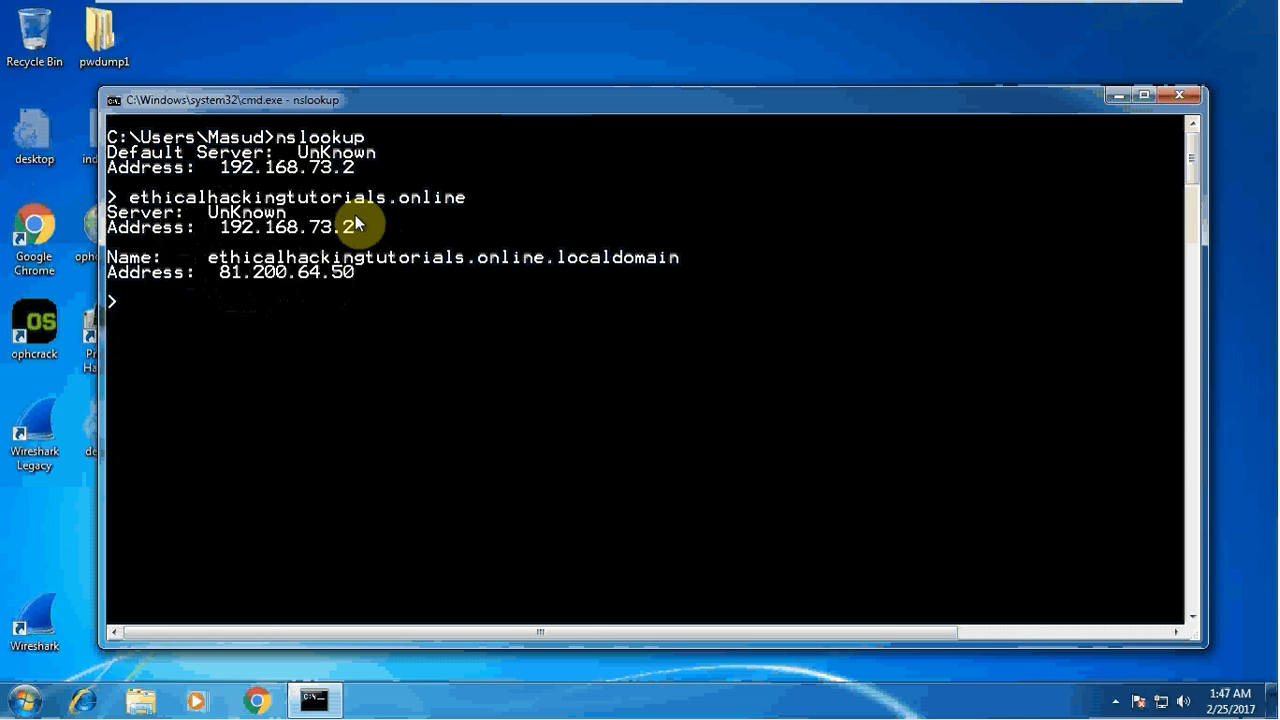
mouse_move(232, 290)
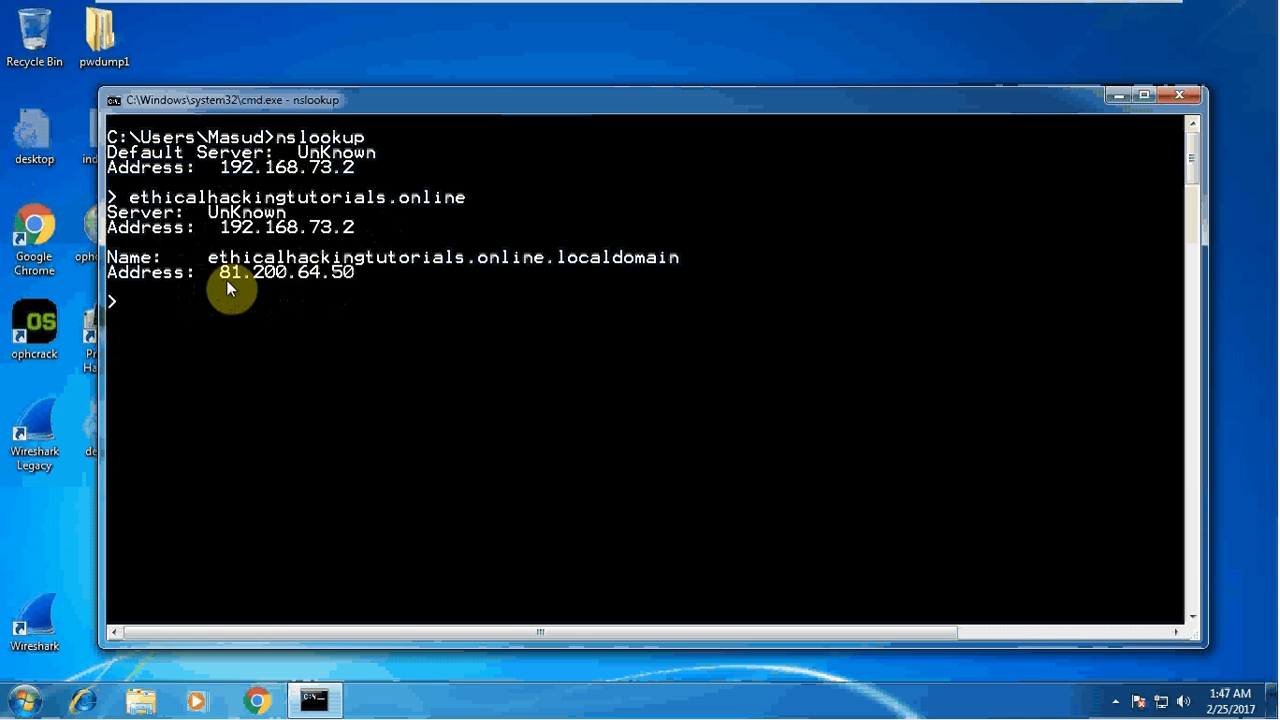
mouse_move(360, 290)
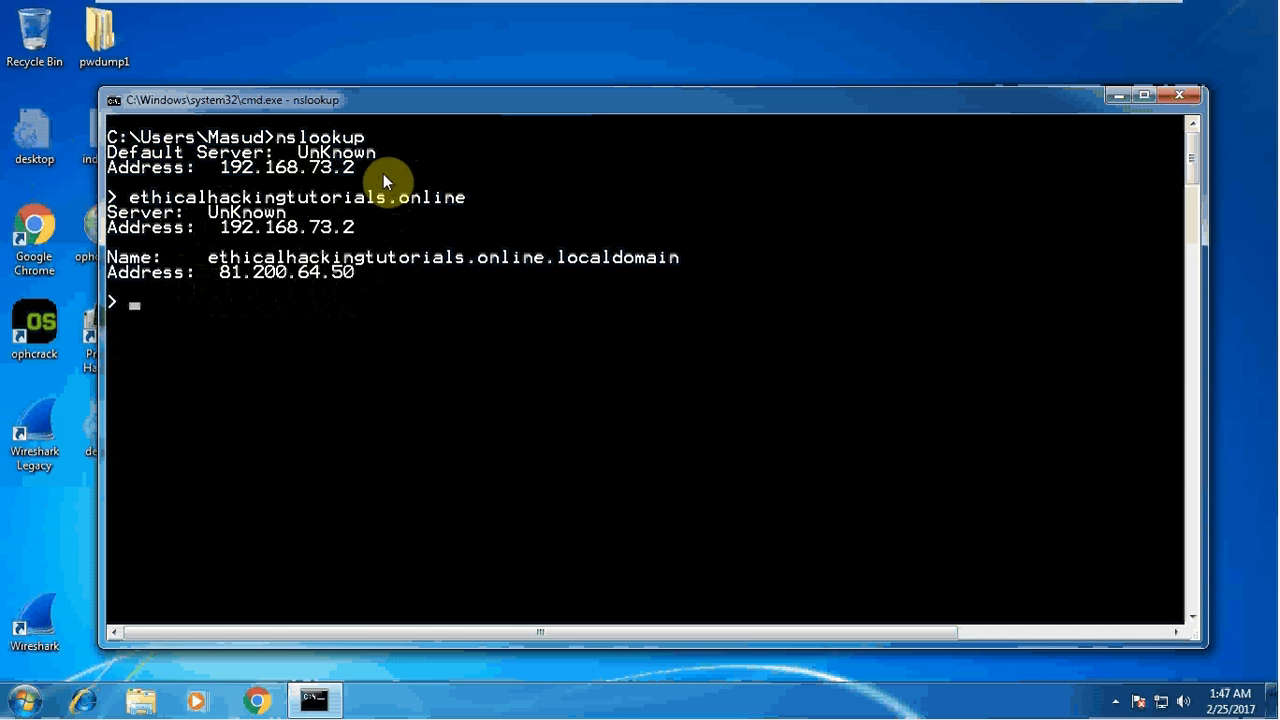
mouse_move(344, 278)
text(se)
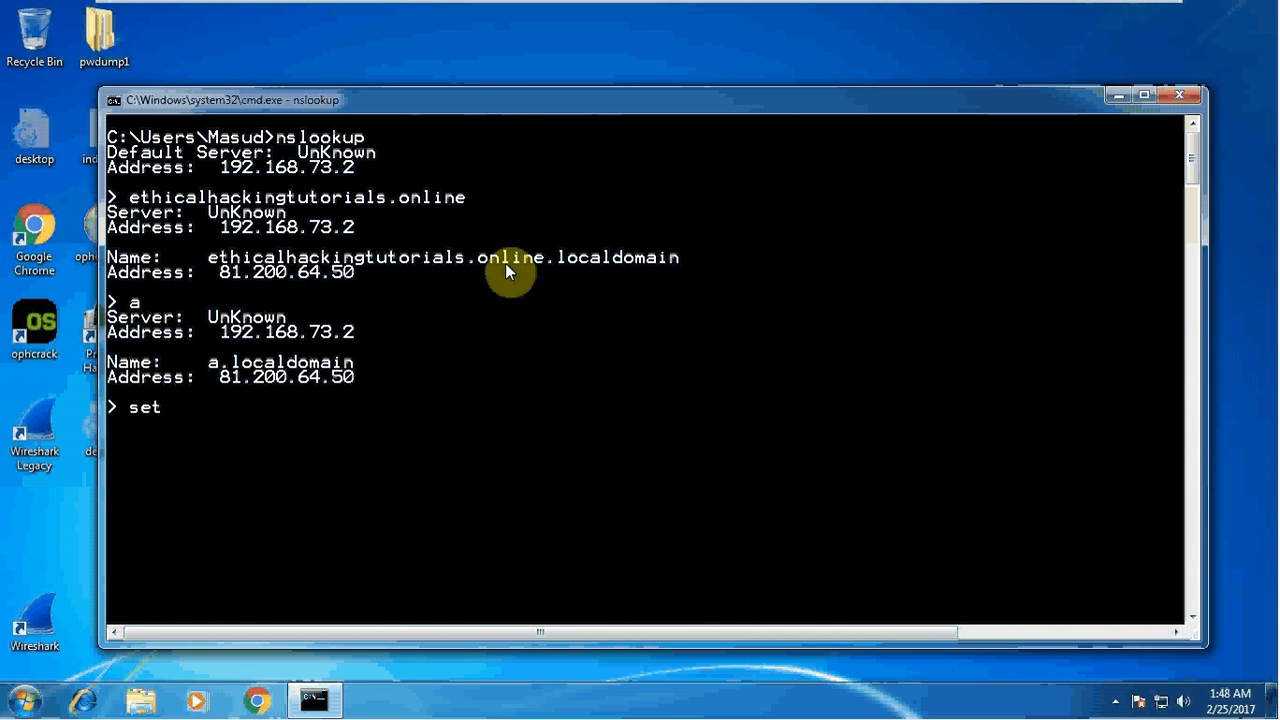
Set type=a and resolve ethicalhackingtutorials.online again to 81.200.64.50.
text(type=)
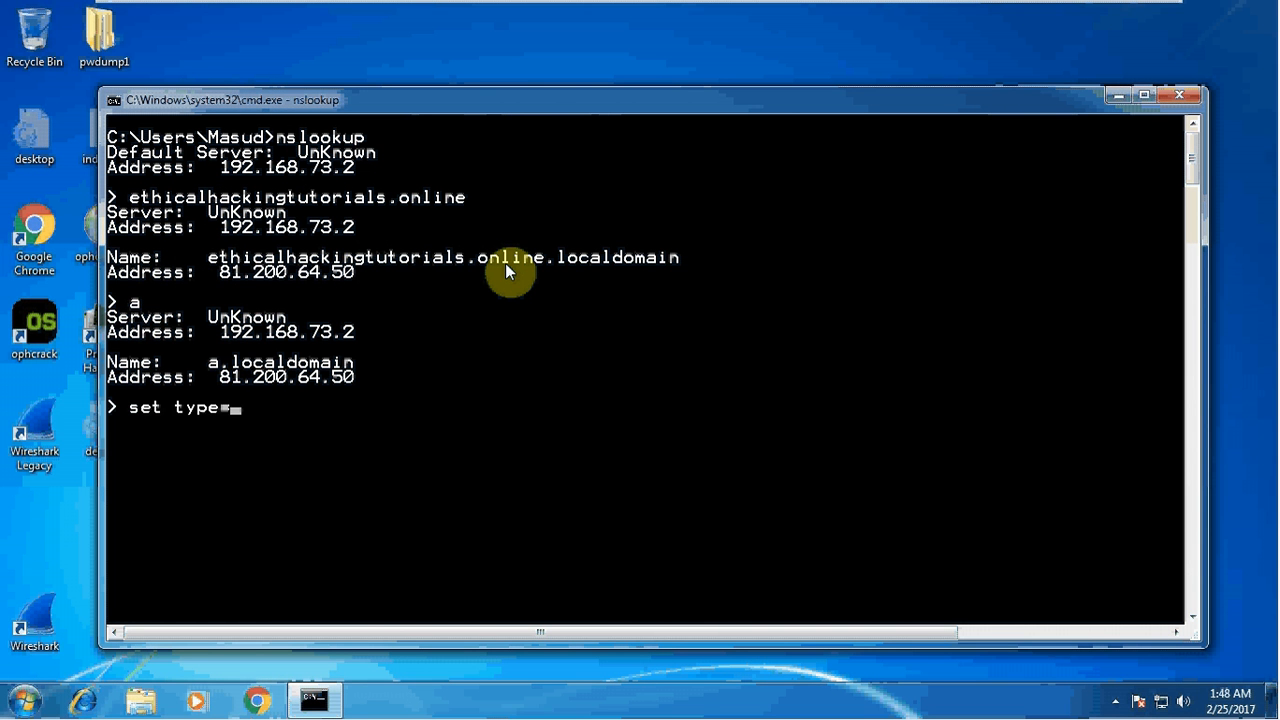
text(a)
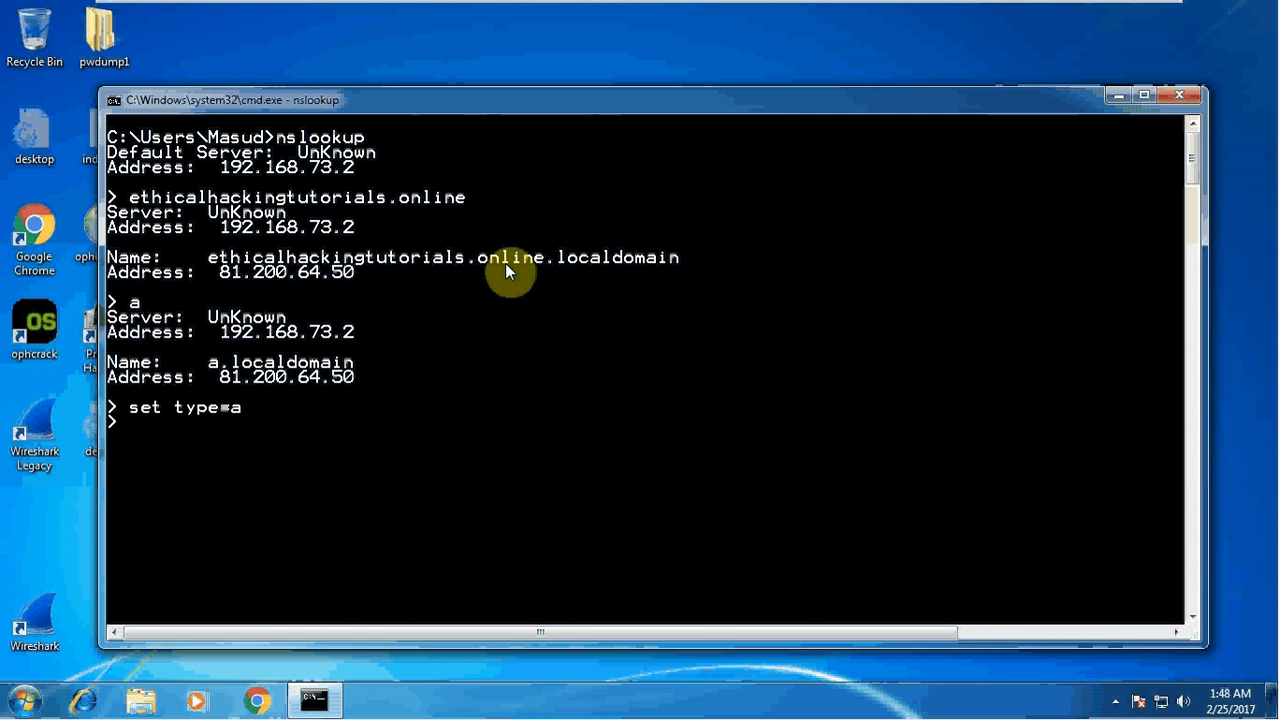
text(ethical)
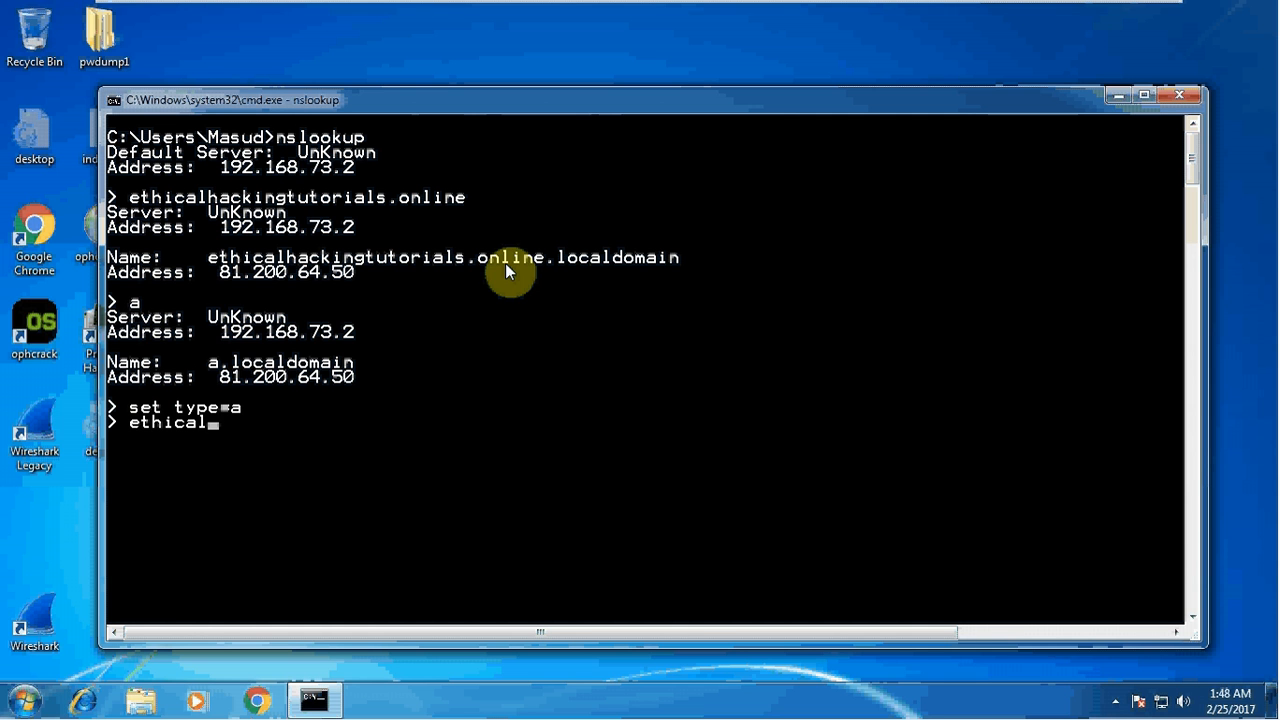
text(hackingtutorials.onl)
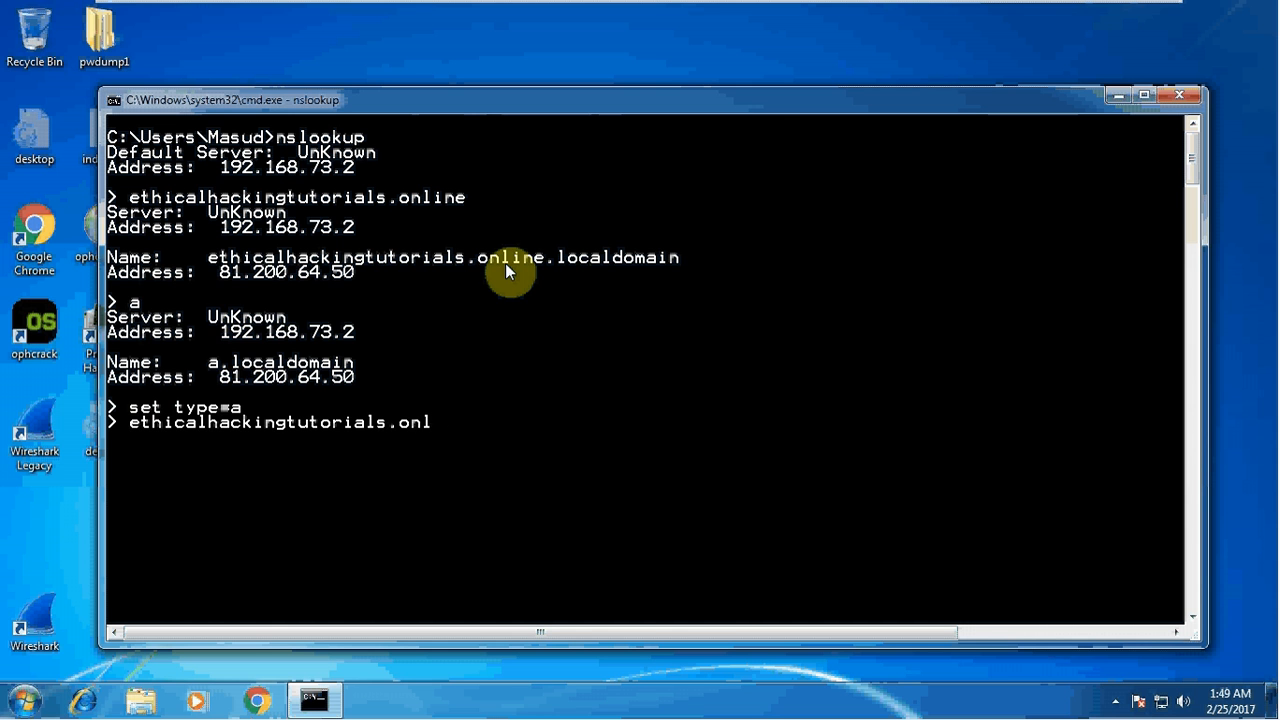
text(ine)
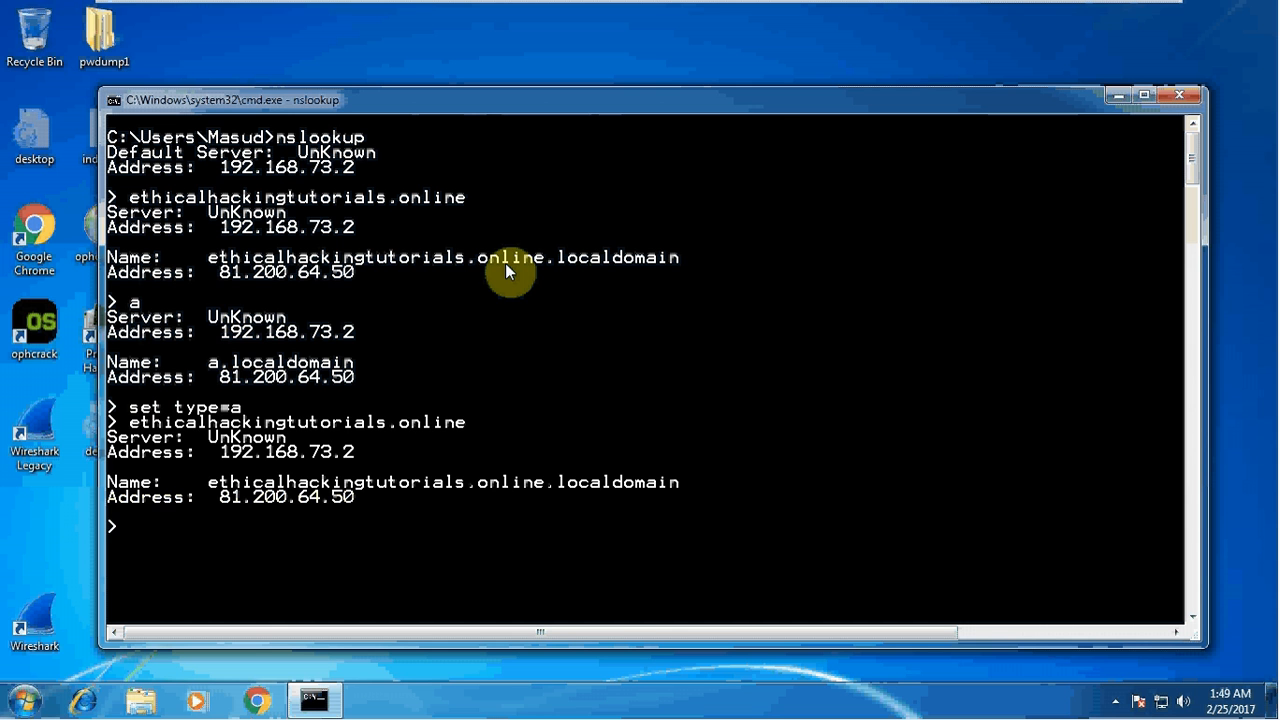
mouse_move(420, 428)
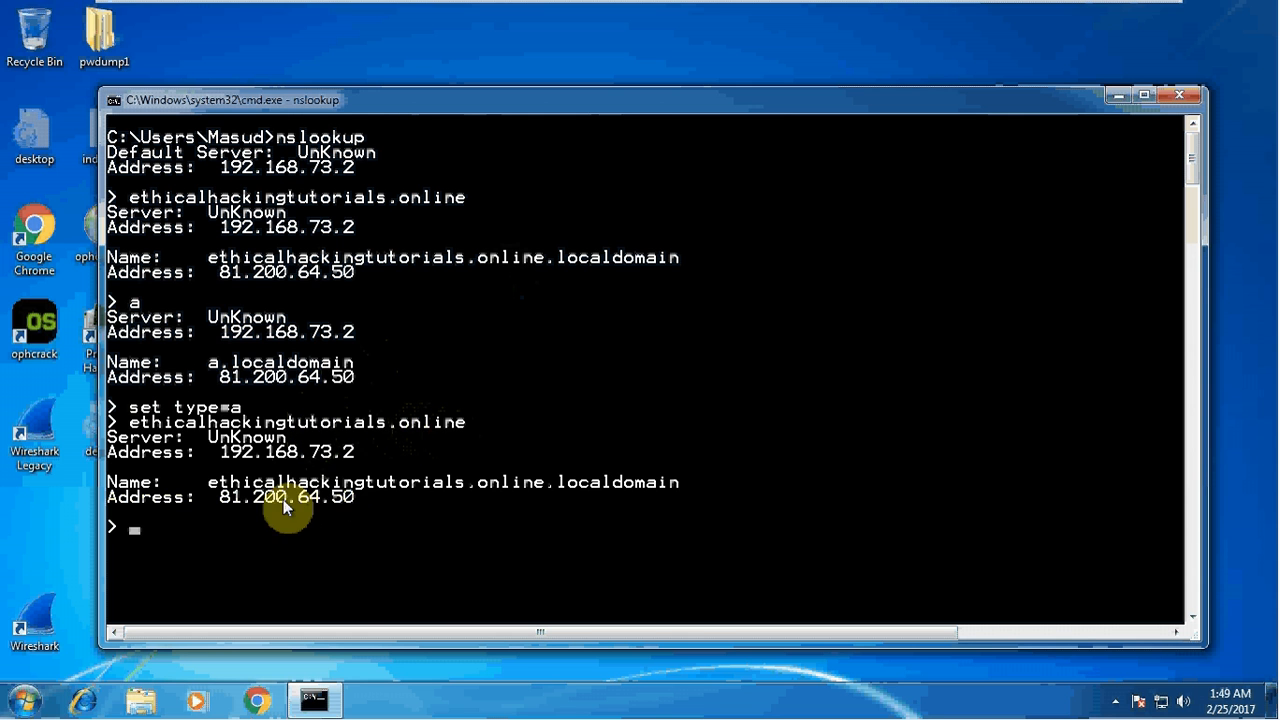
mouse_move(336, 510)
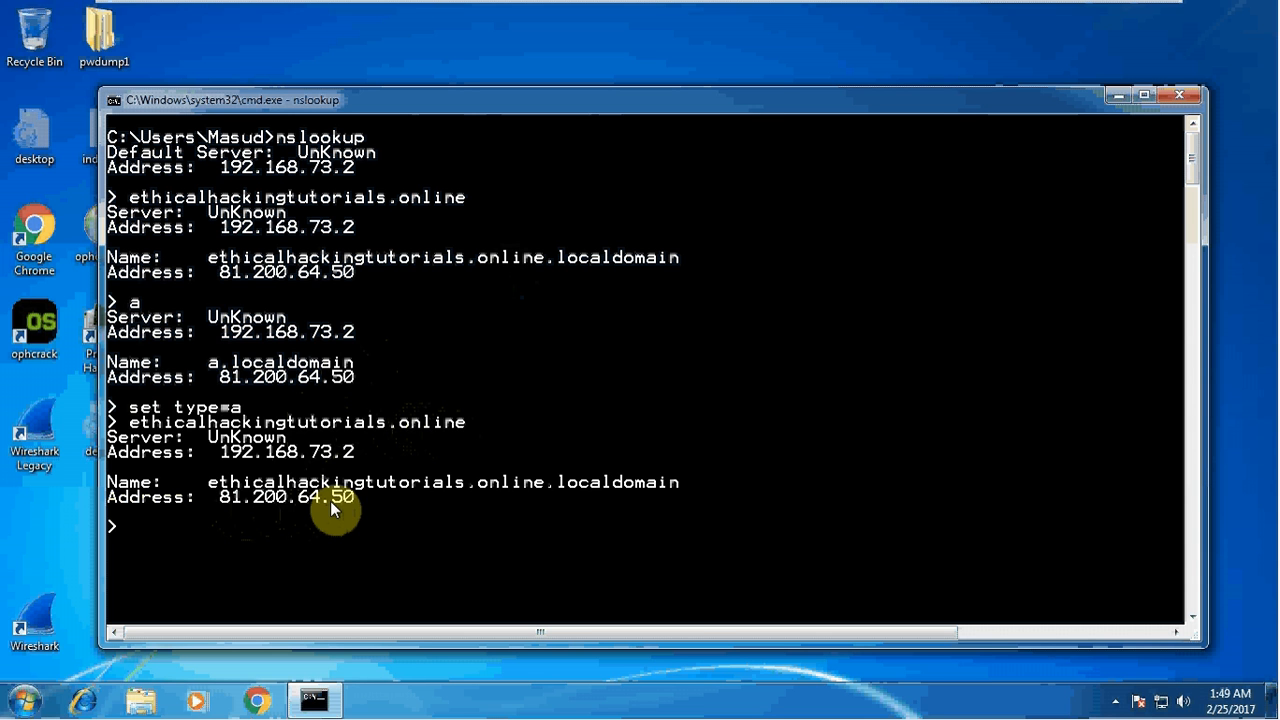
Set the nslookup query type to cname.
text(se)
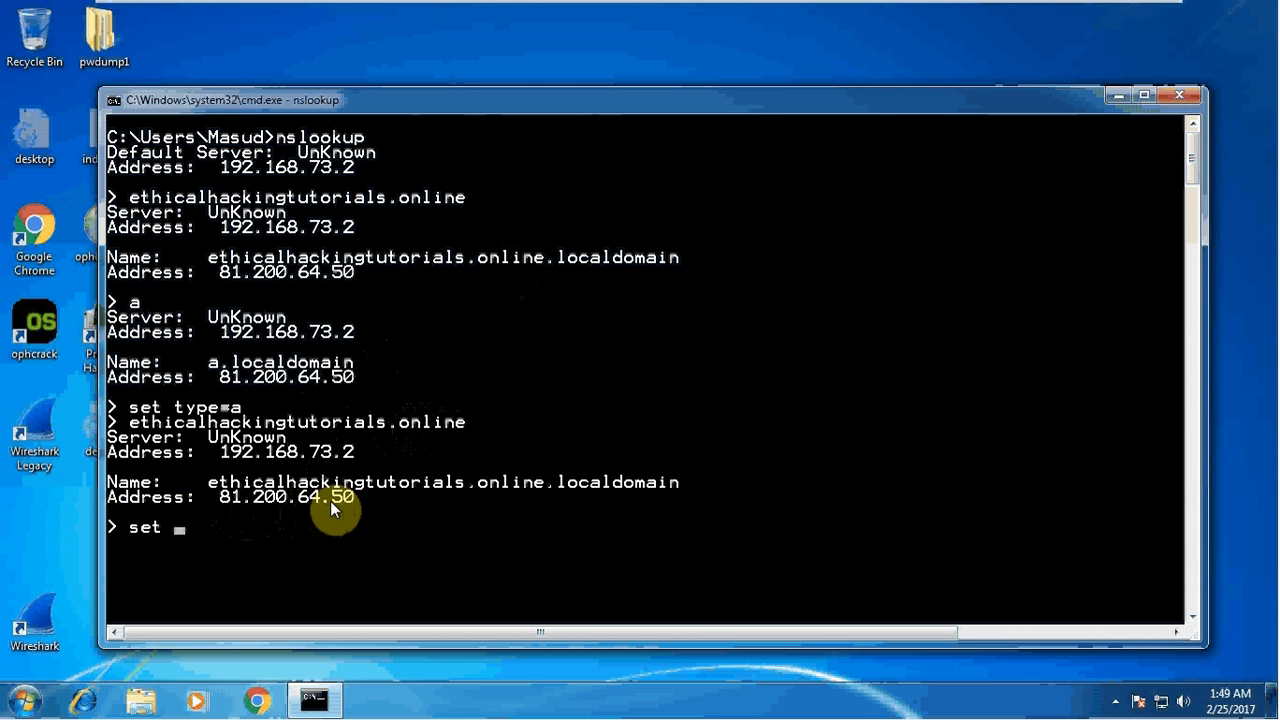
text(typ)
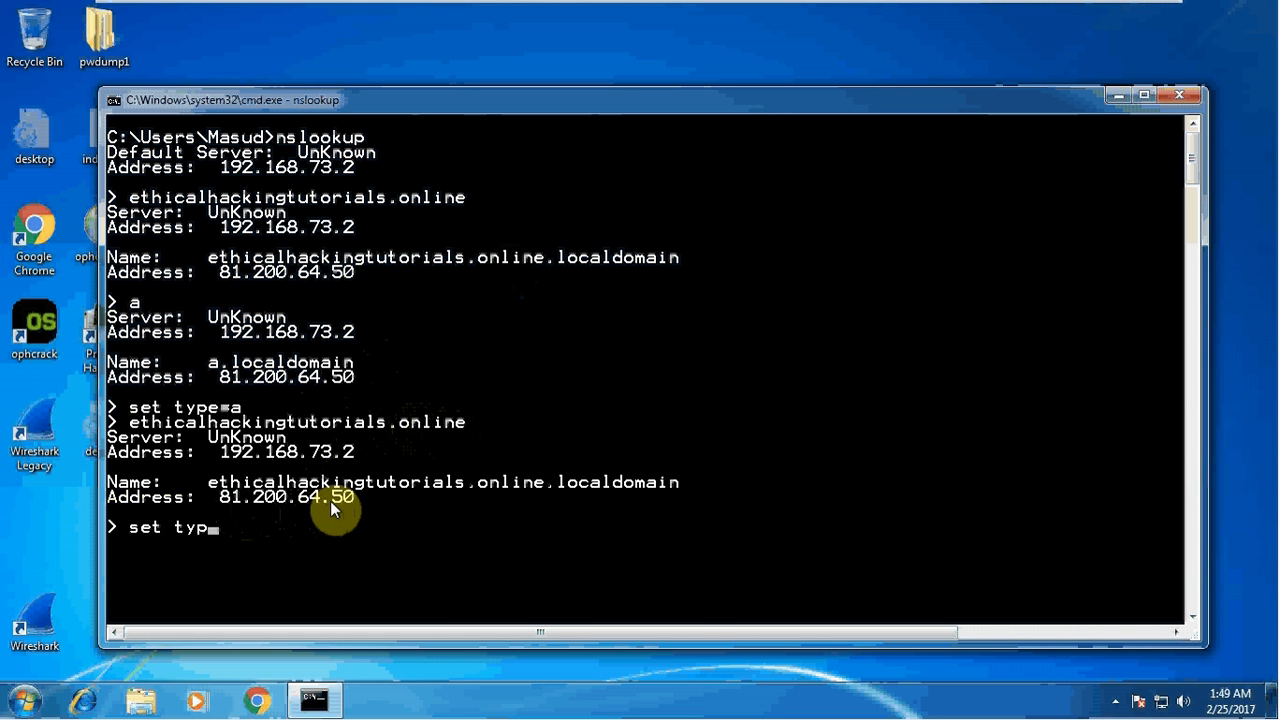
text(e=)
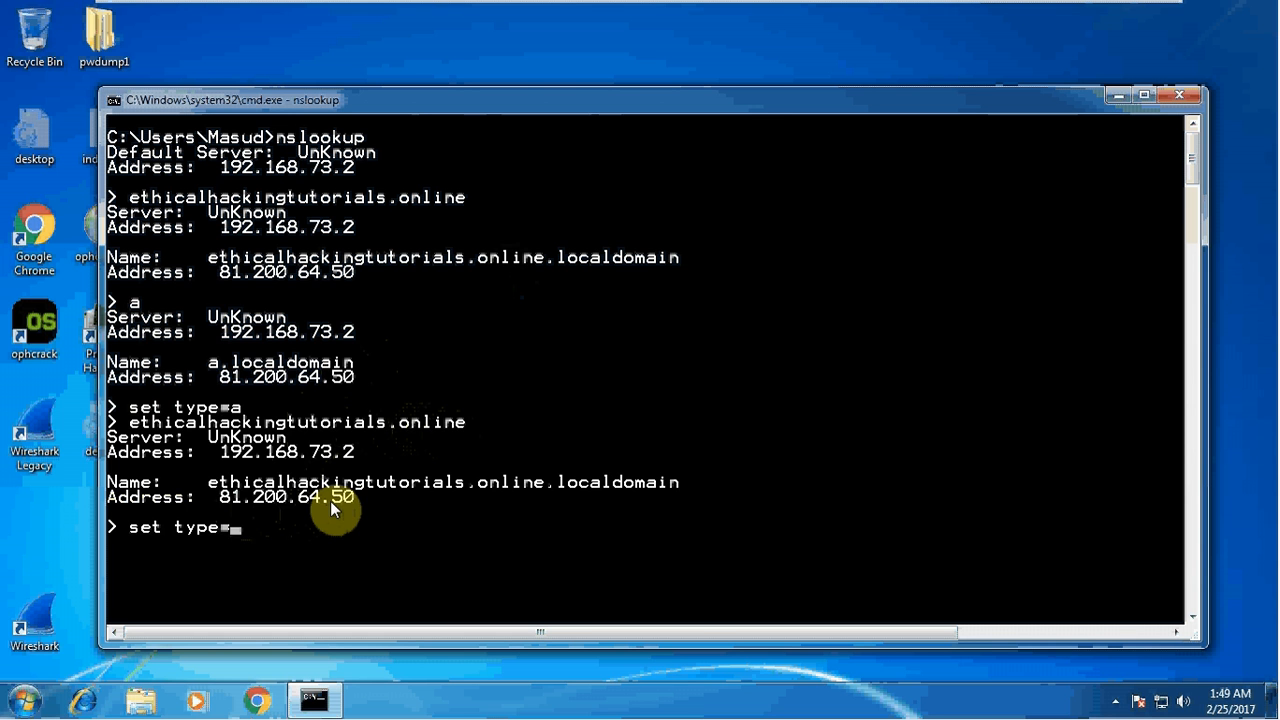
text(cname)
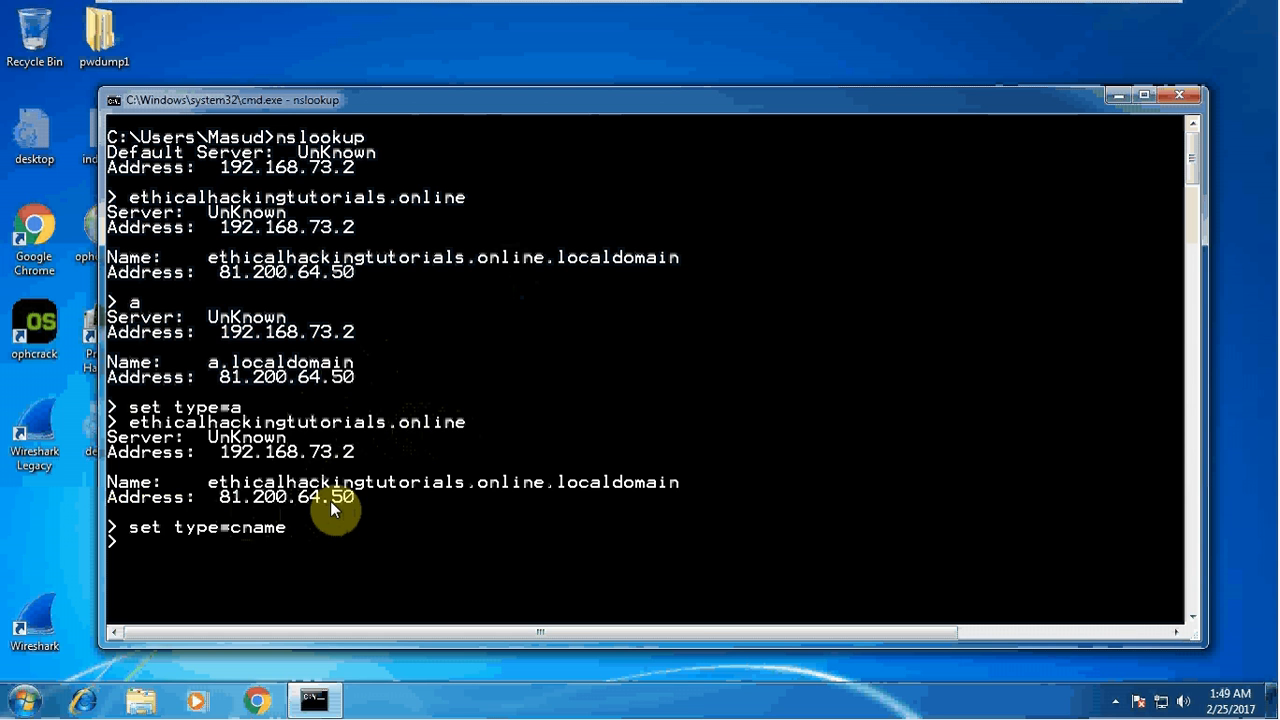
Query ethicalhackingtutorials.online, returning its SOA with primary name server ns.123-reg.co.uk.
text(ethical)
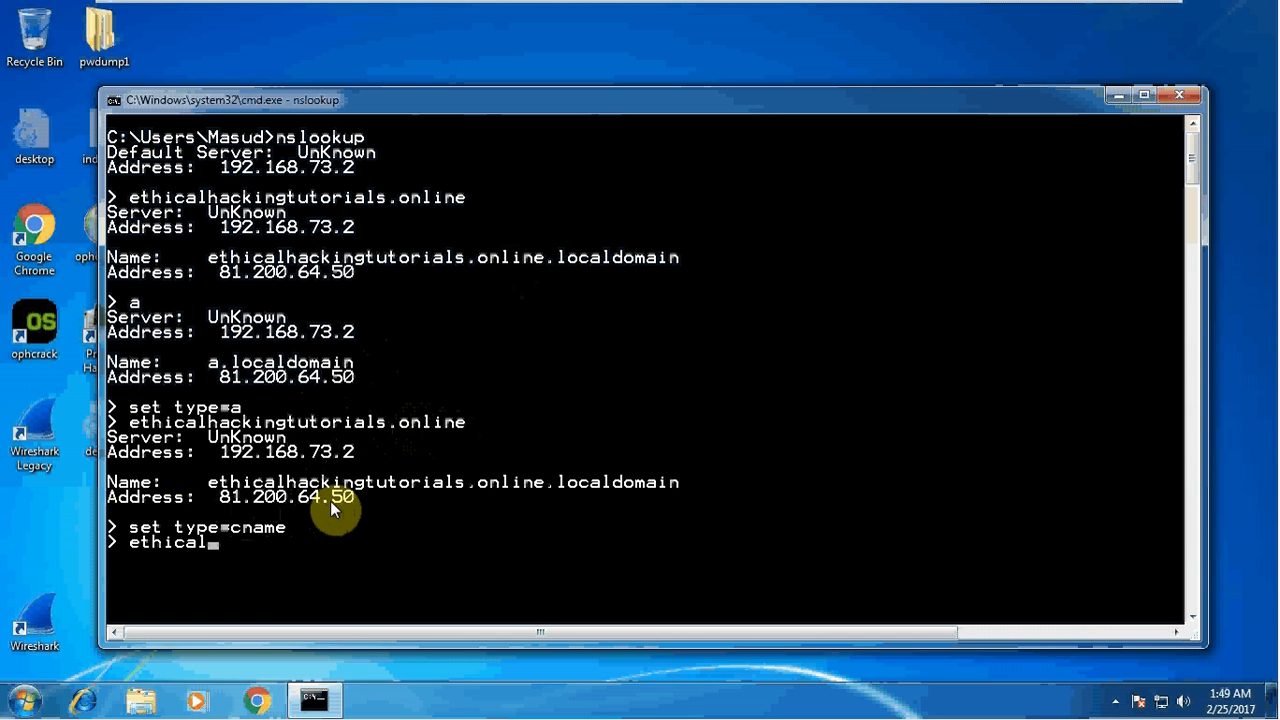
text(hackingtuto)
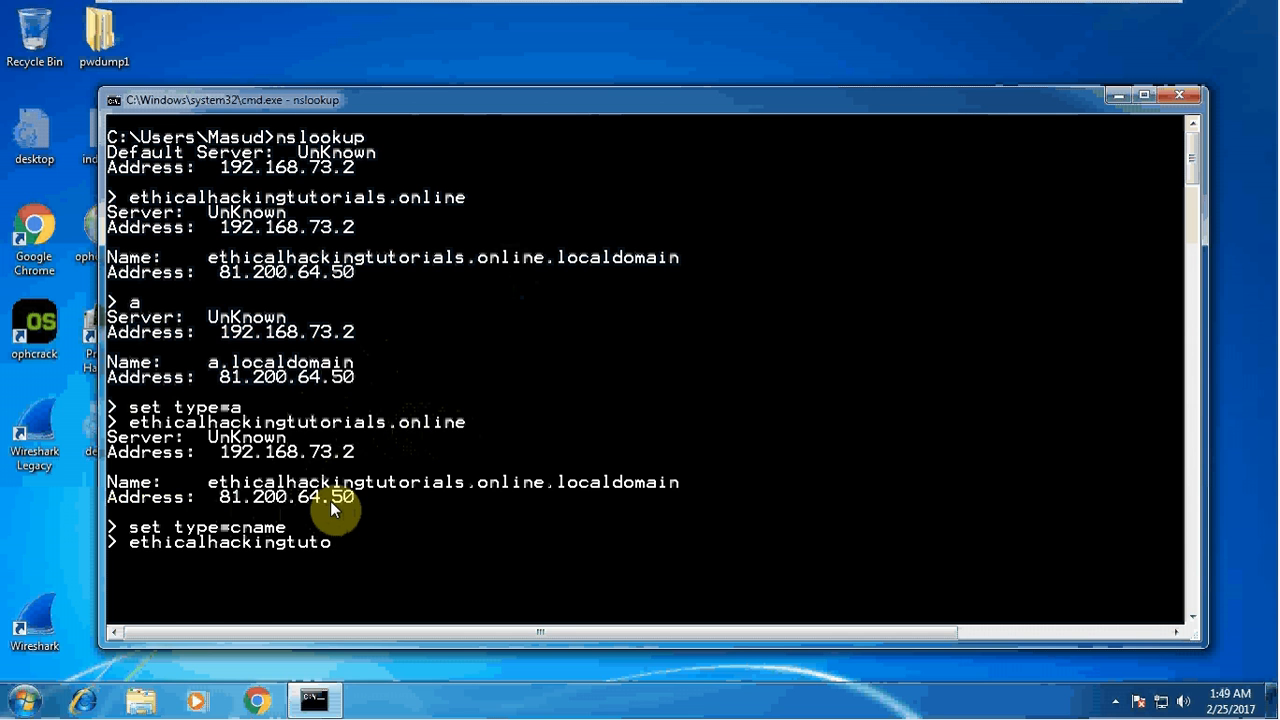
text(rials.onl)
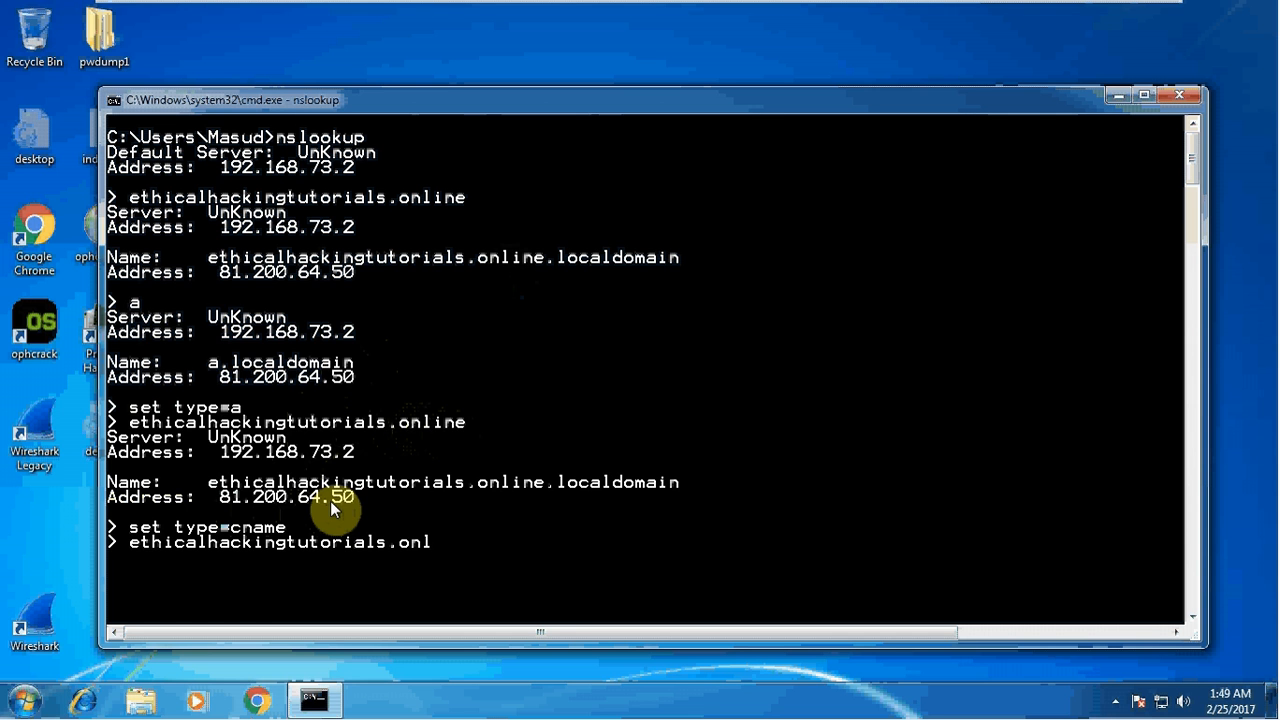
key(Return)
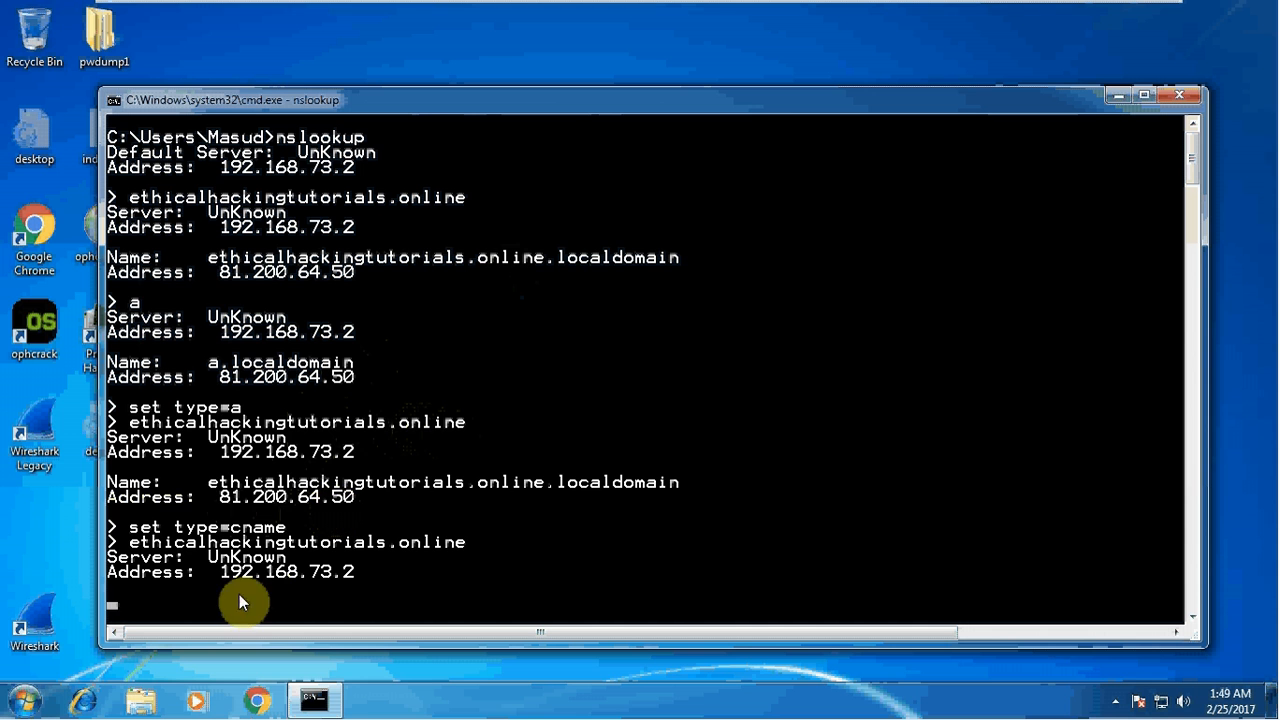
key(enter)
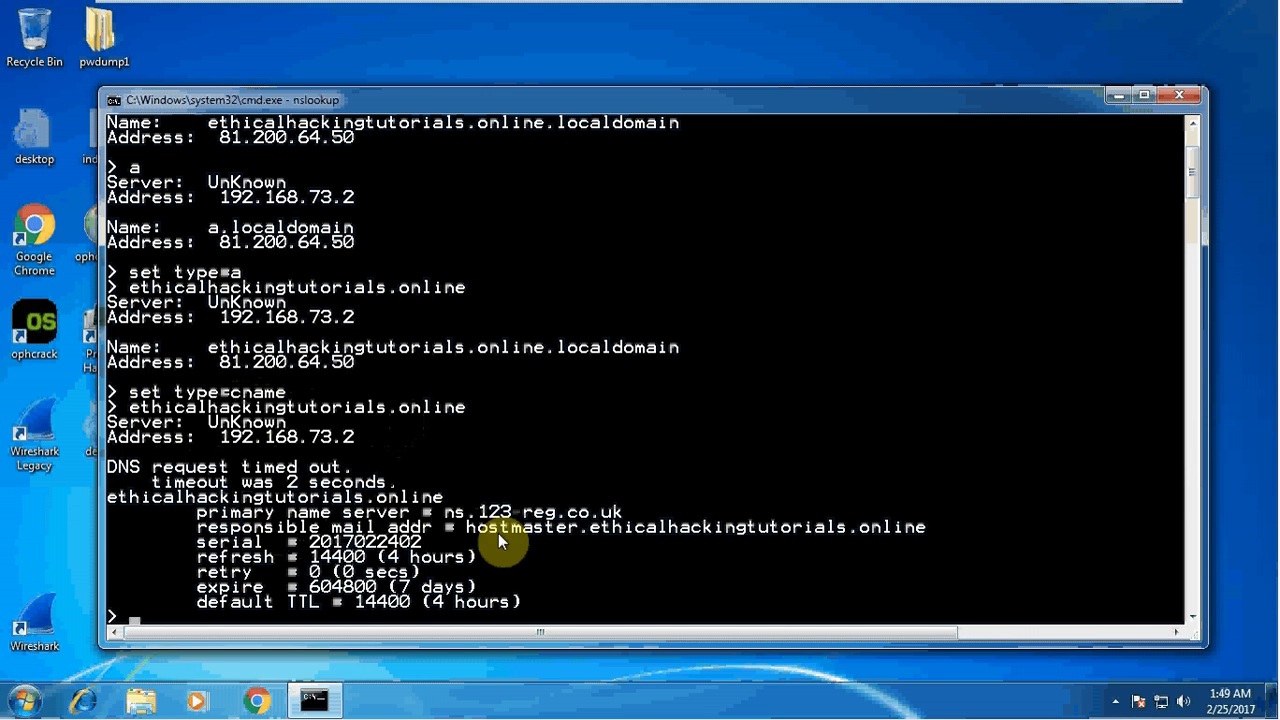
mouse_move(496, 524)
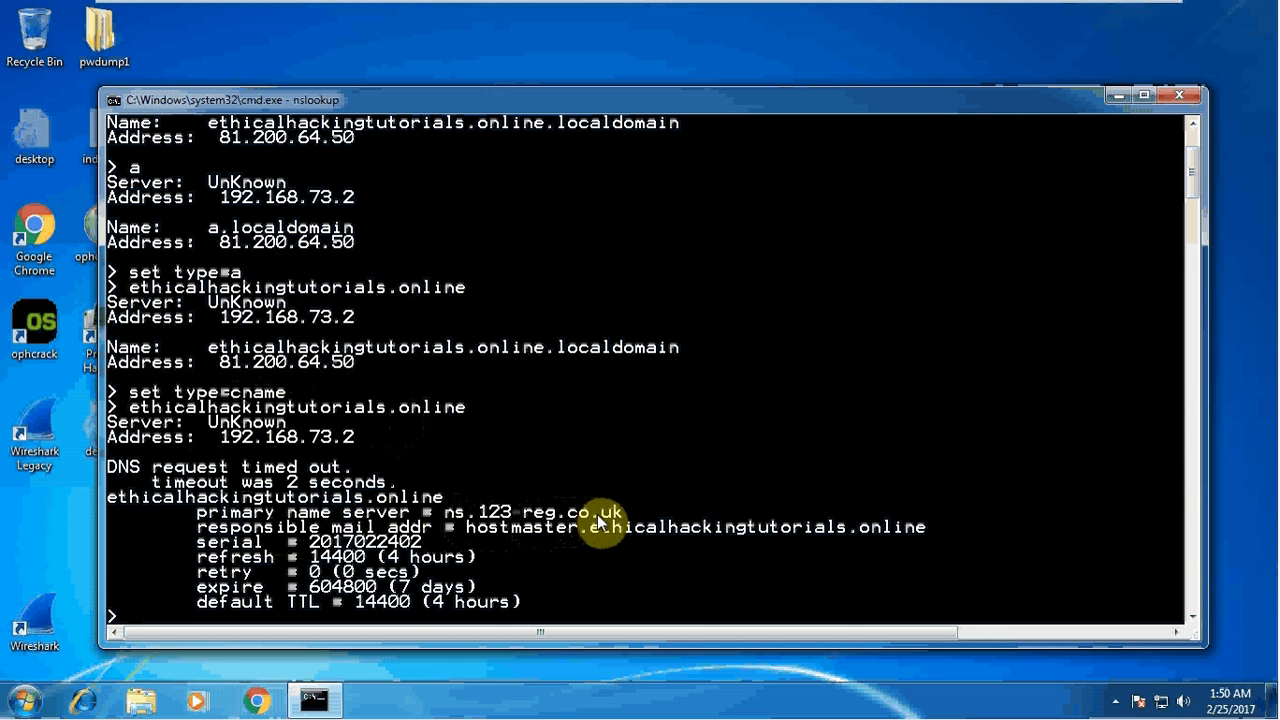
mouse_move(544, 530)
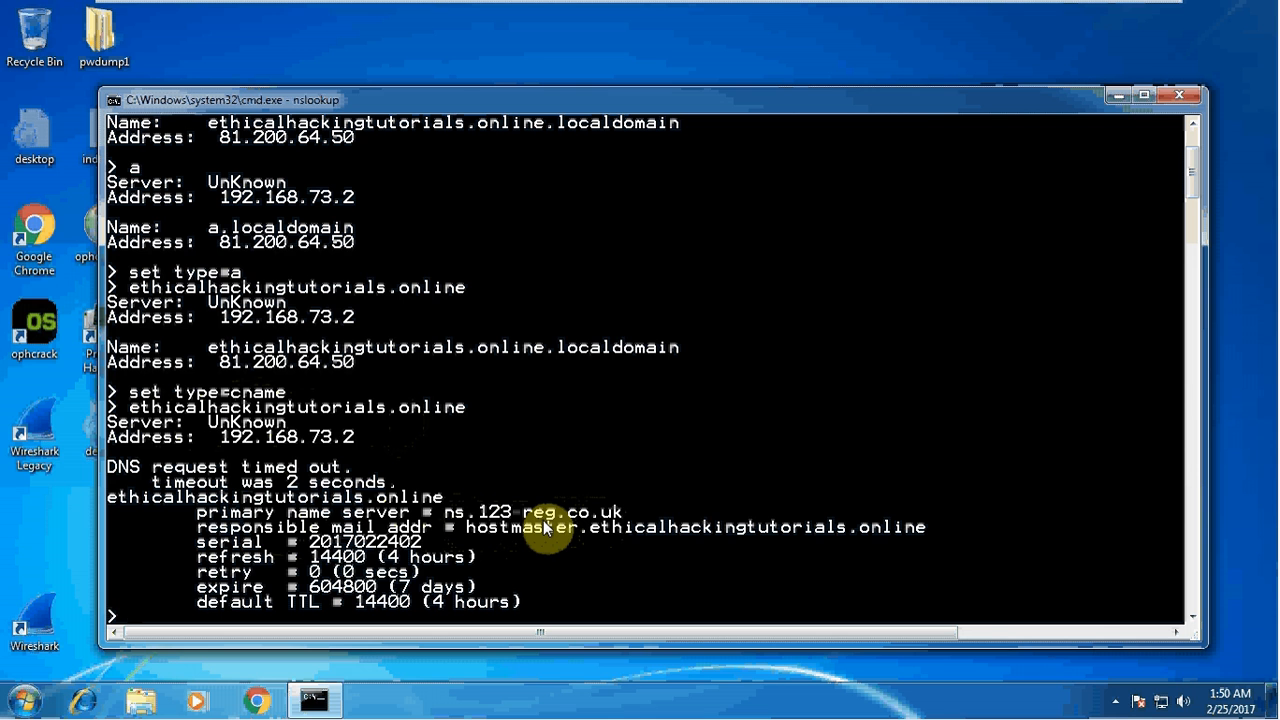
Set the nslookup query type back to a.
text(set)
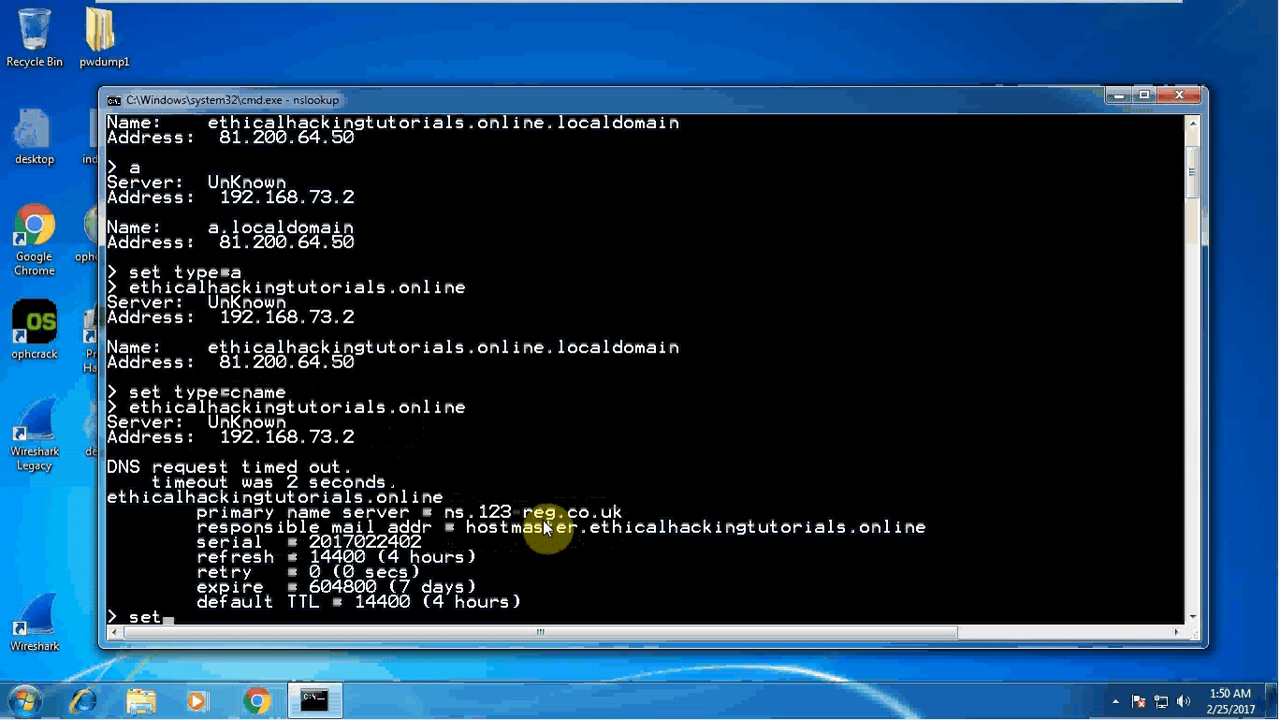
text(type)
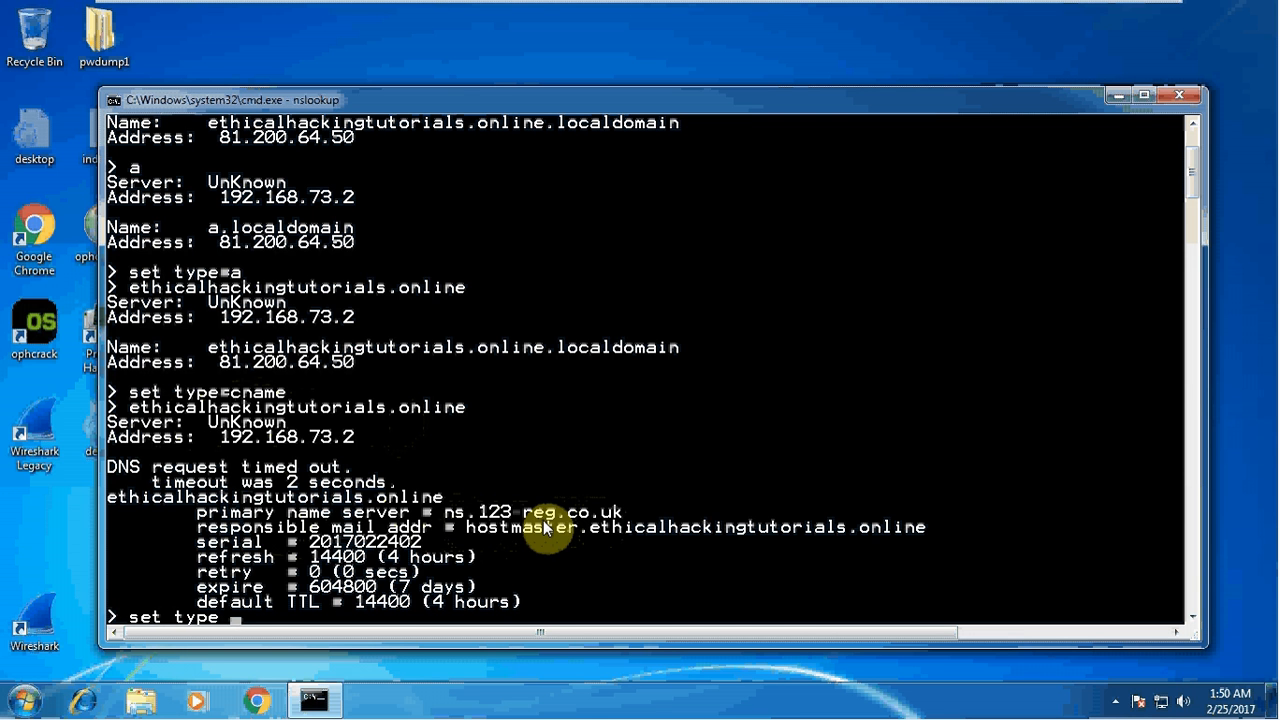
text(a)
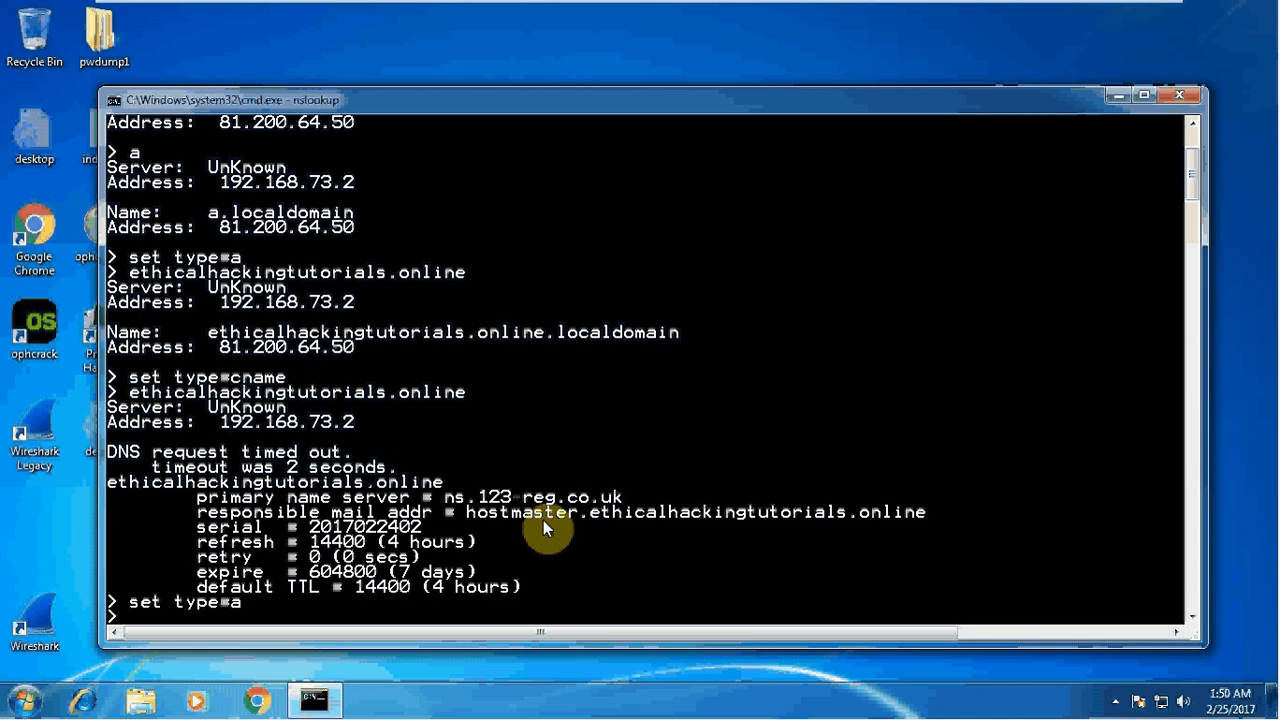
mouse_move(324, 368)
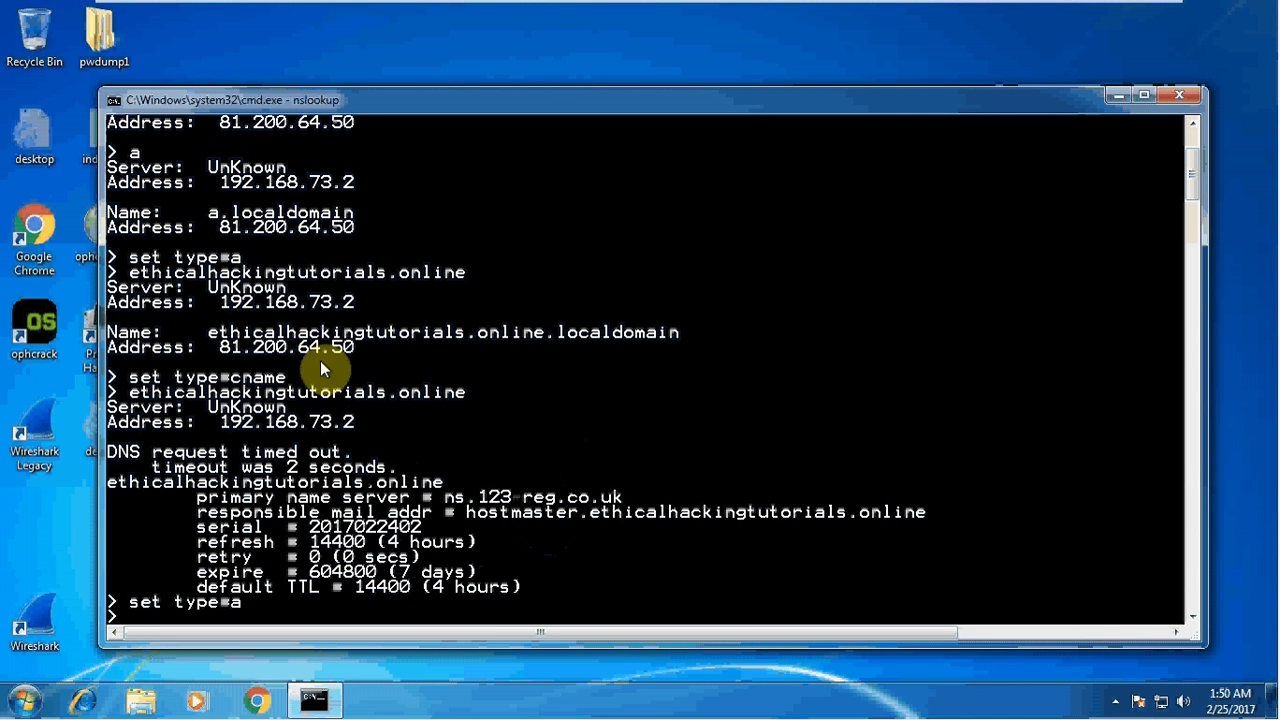
mouse_move(284, 332)
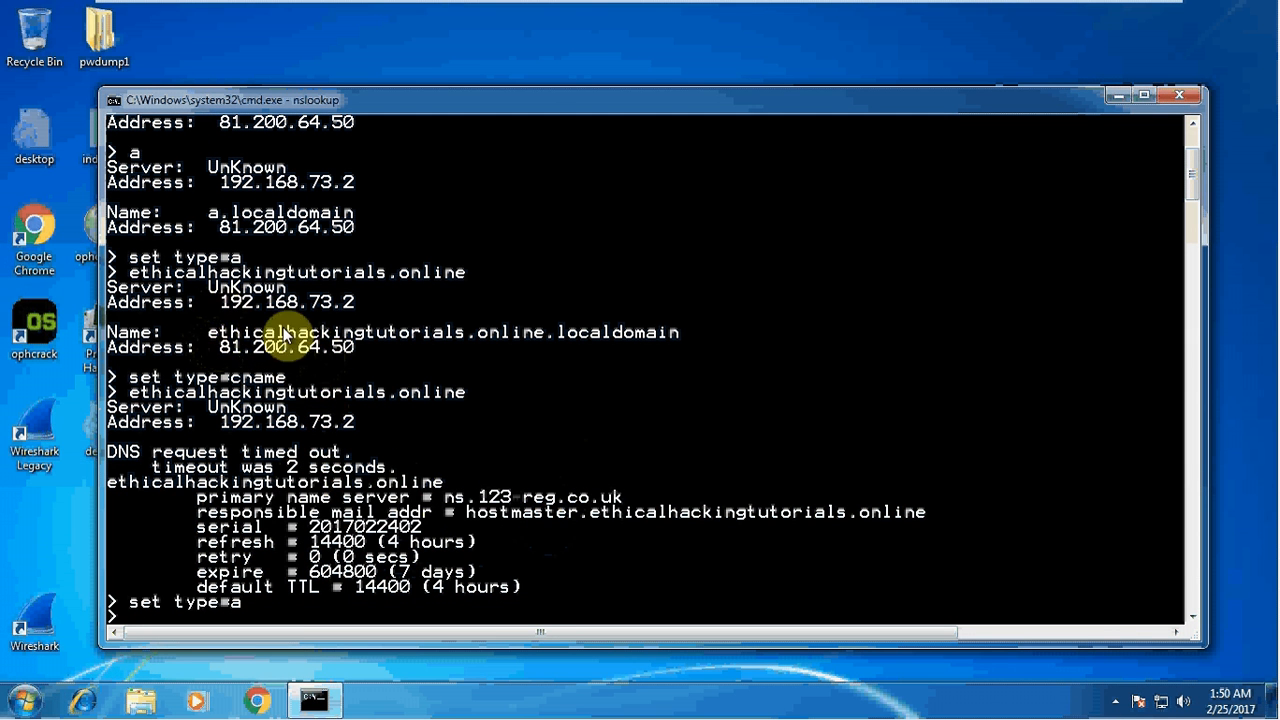
mouse_move(490, 344)
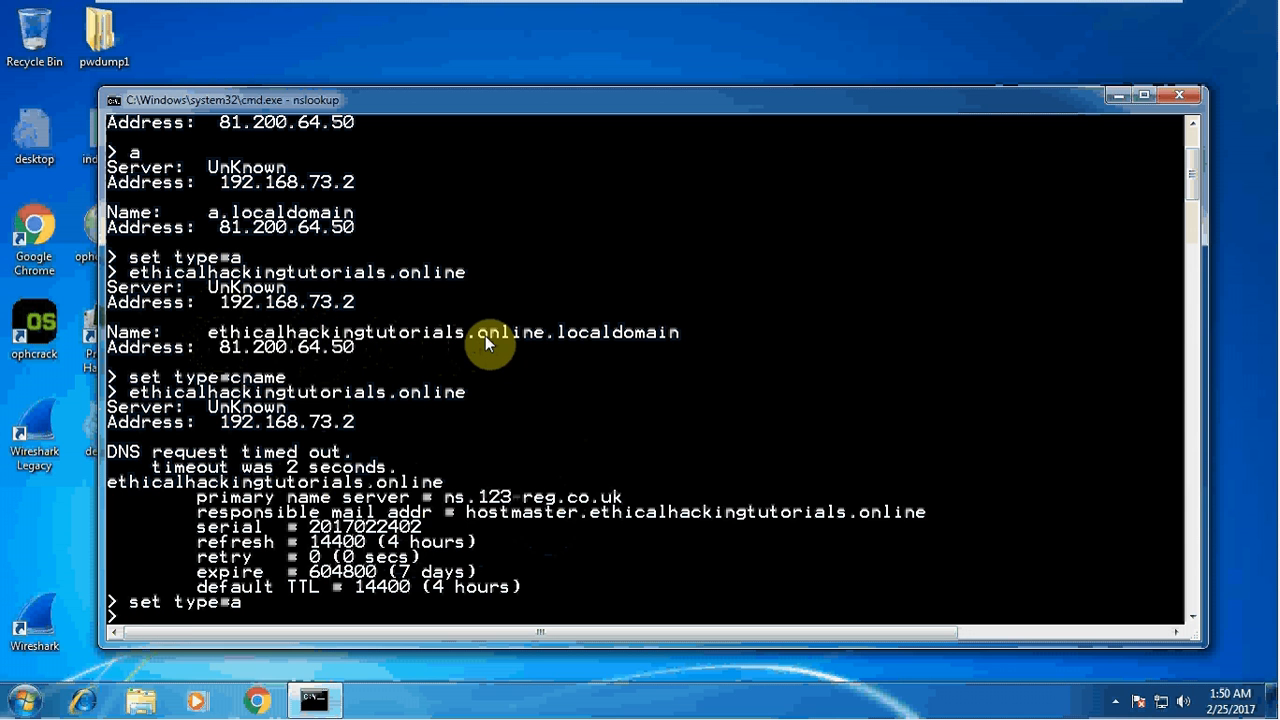
mouse_move(300, 356)
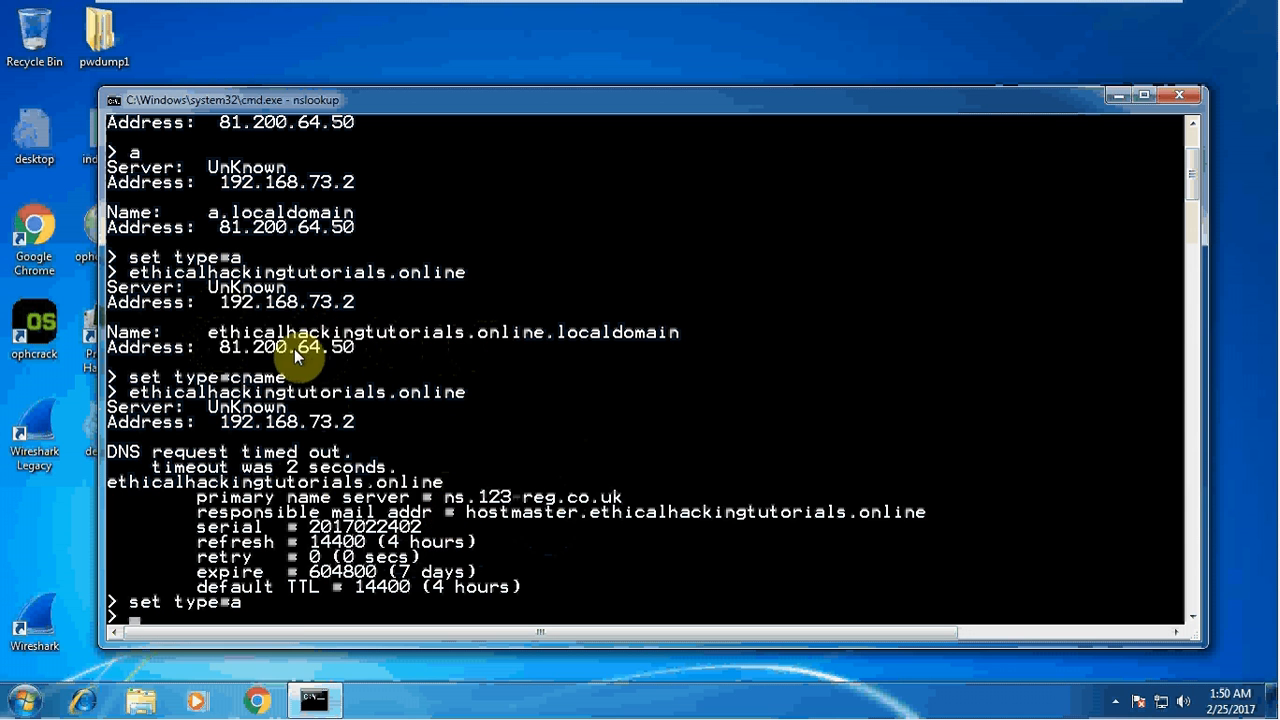
mouse_move(350, 340)
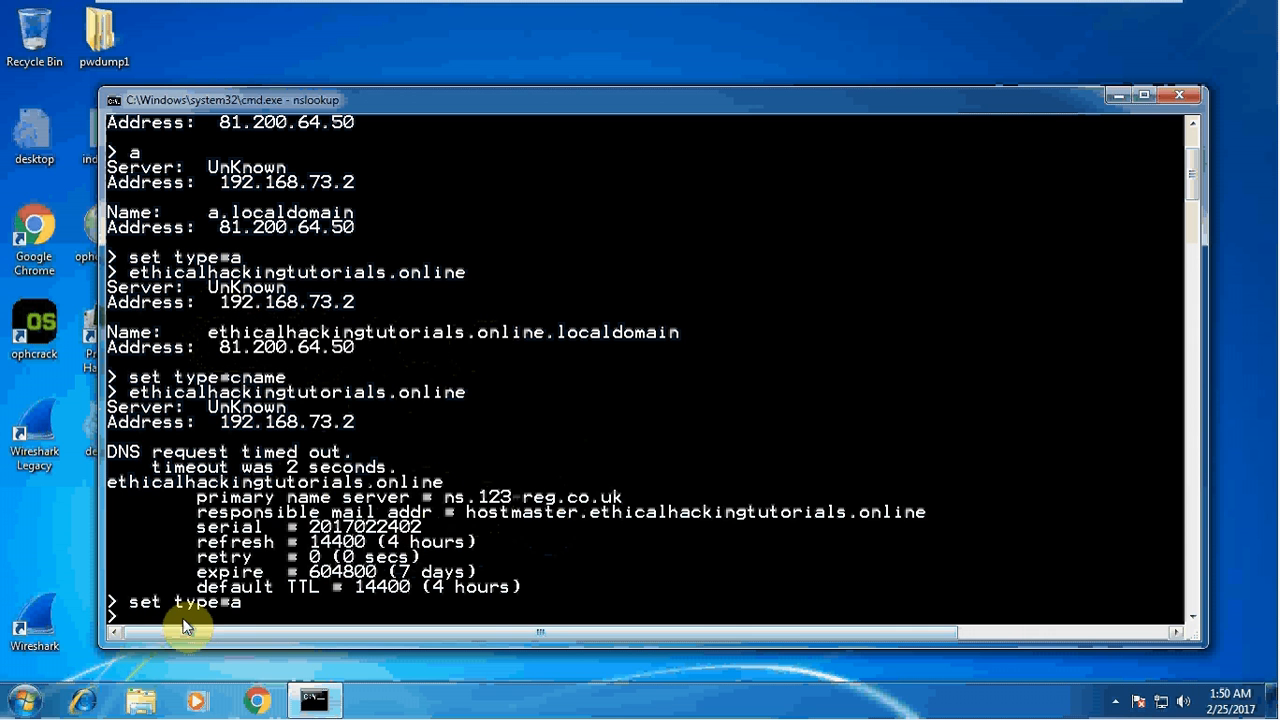
Query the name server ns.123-reg.co.uk, resolving it to 212.67.202.2.
text(ns)
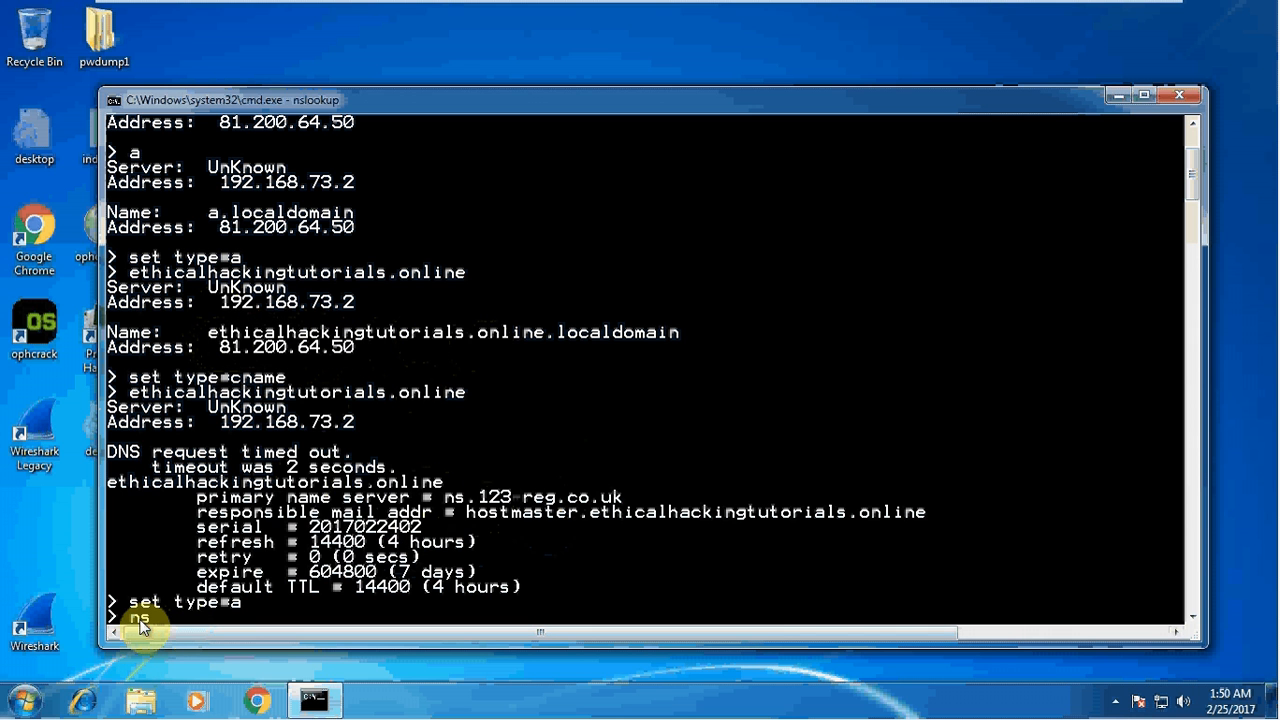
text(.123)
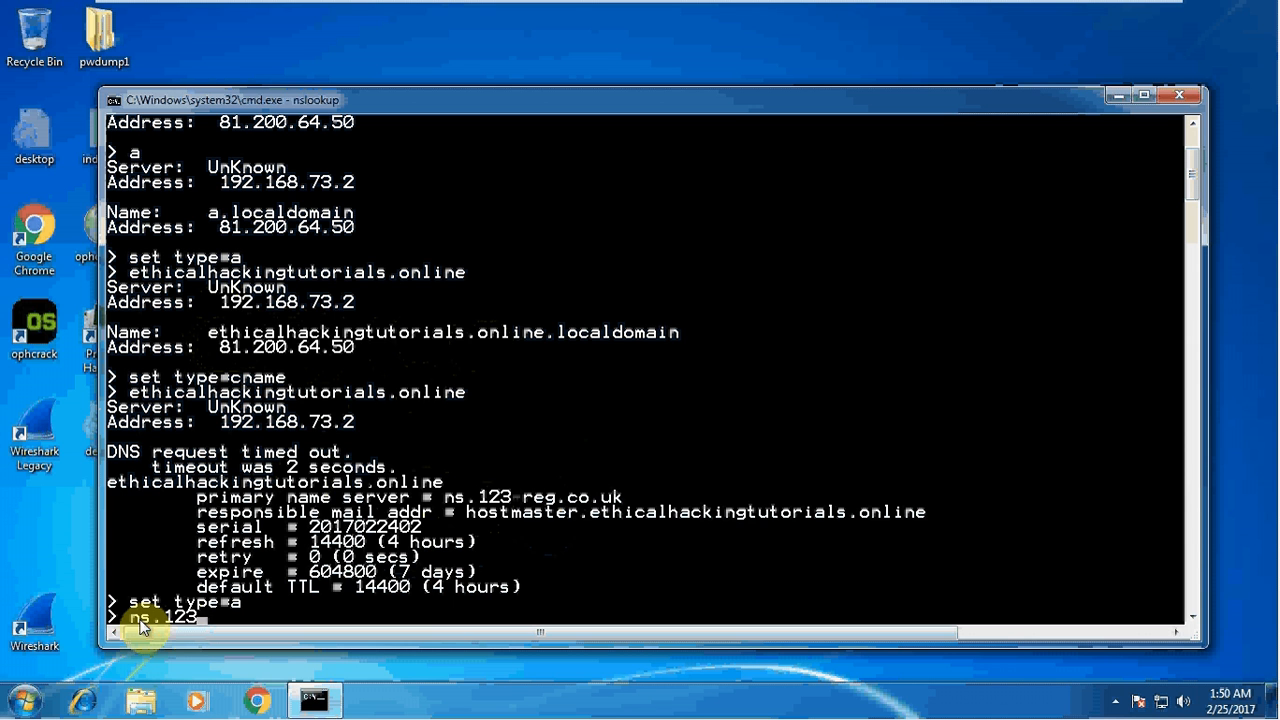
text(reg)
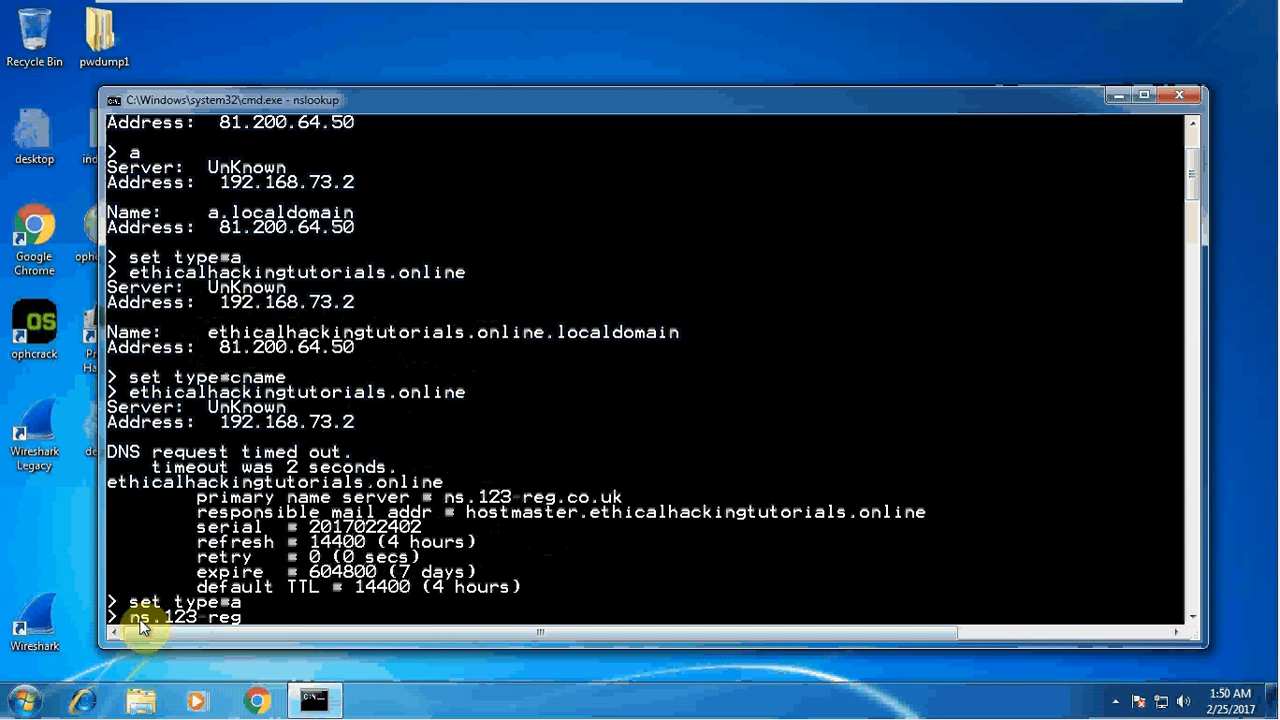
text(.co.)
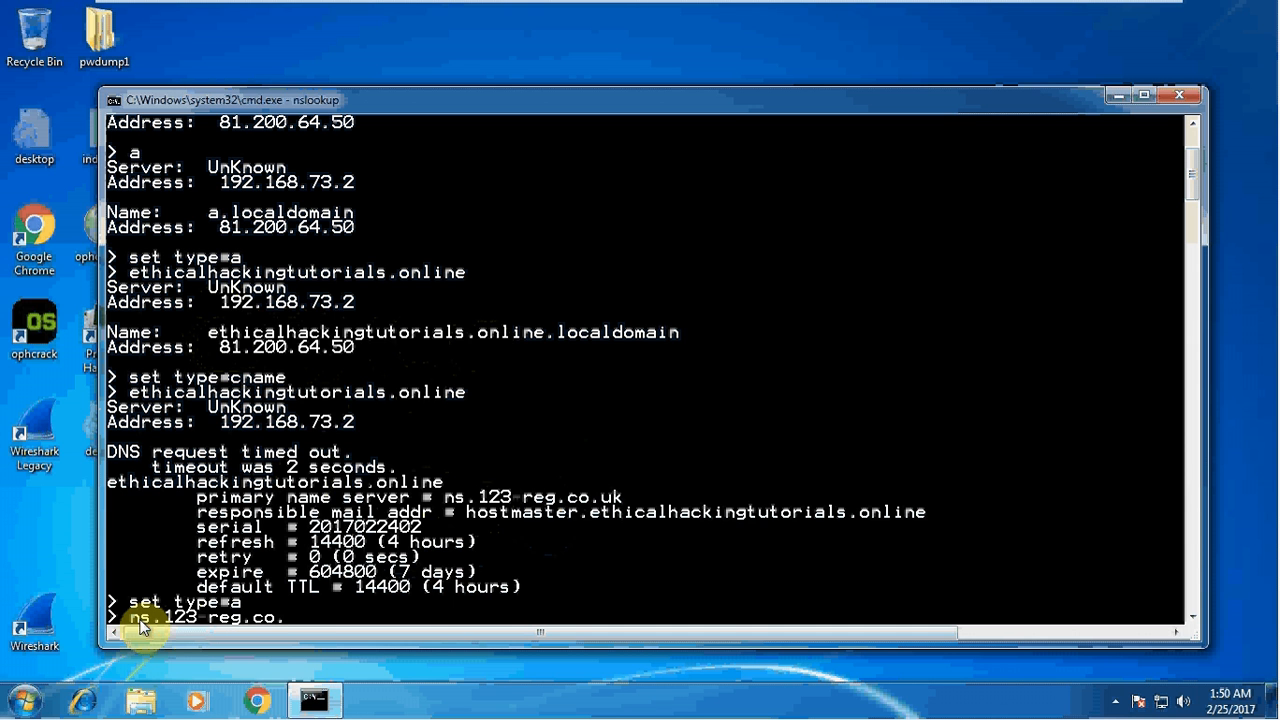
text(uk)
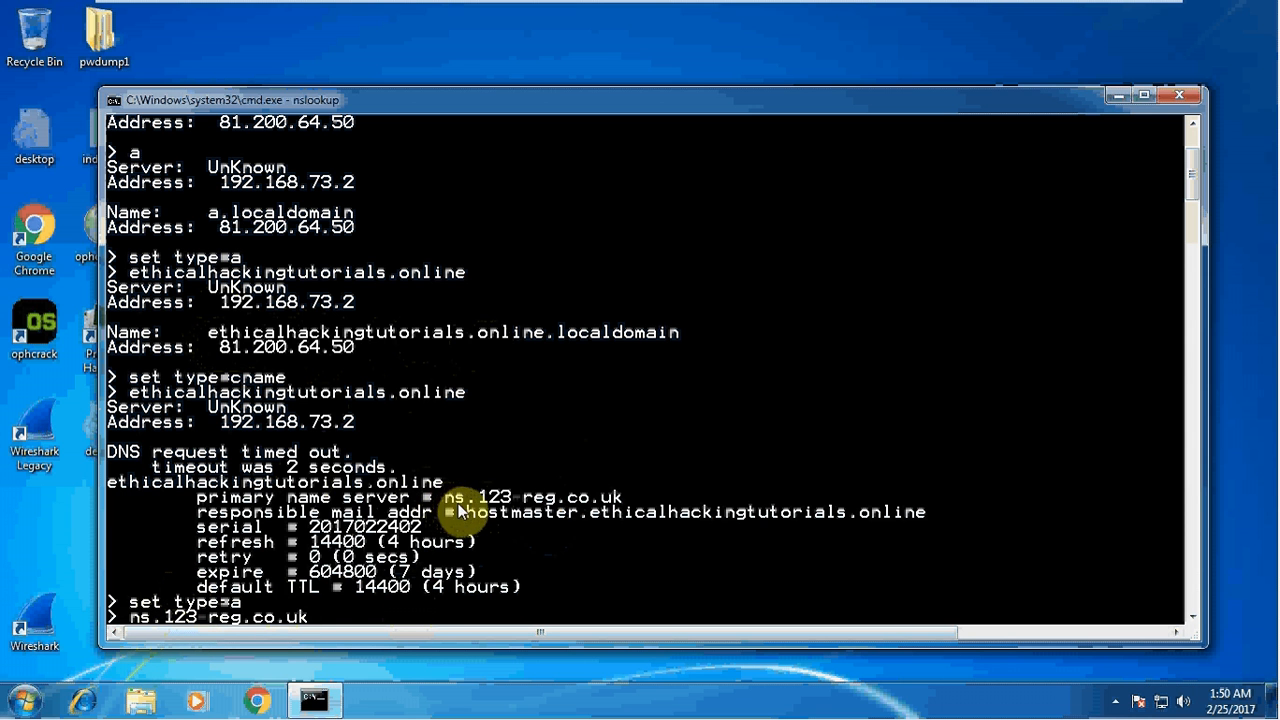
mouse_move(520, 508)
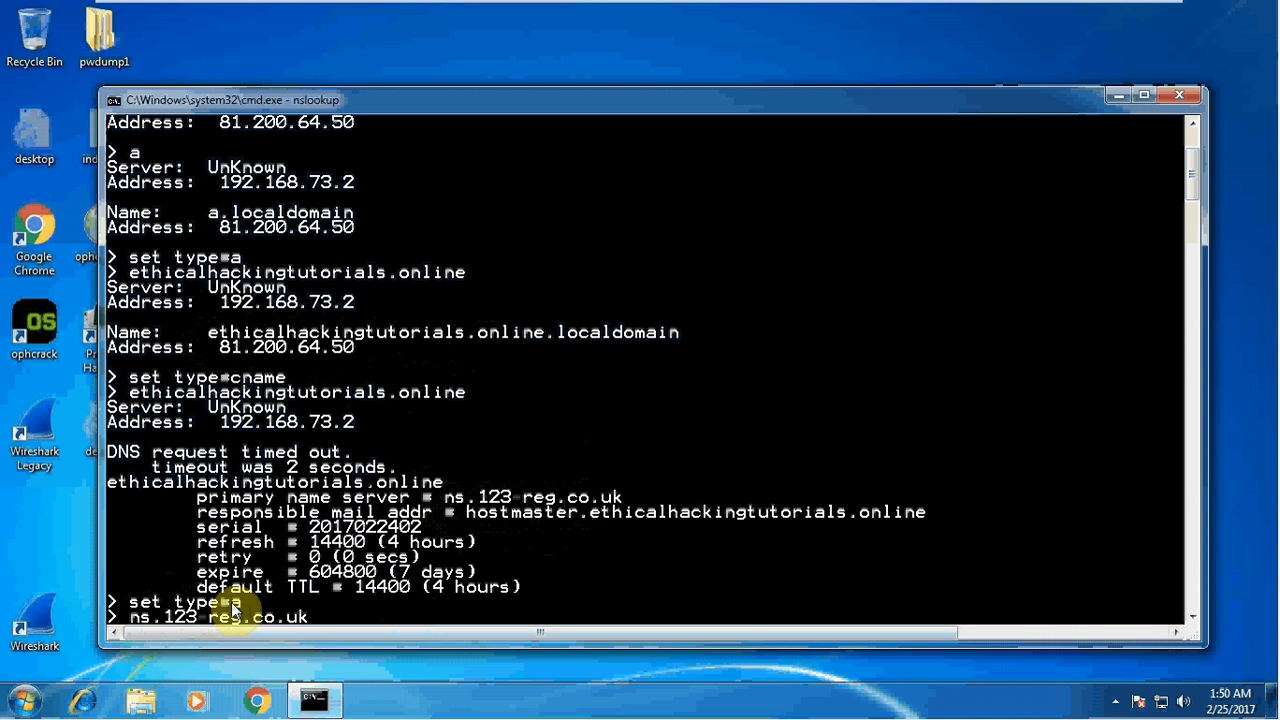
mouse_move(264, 624)
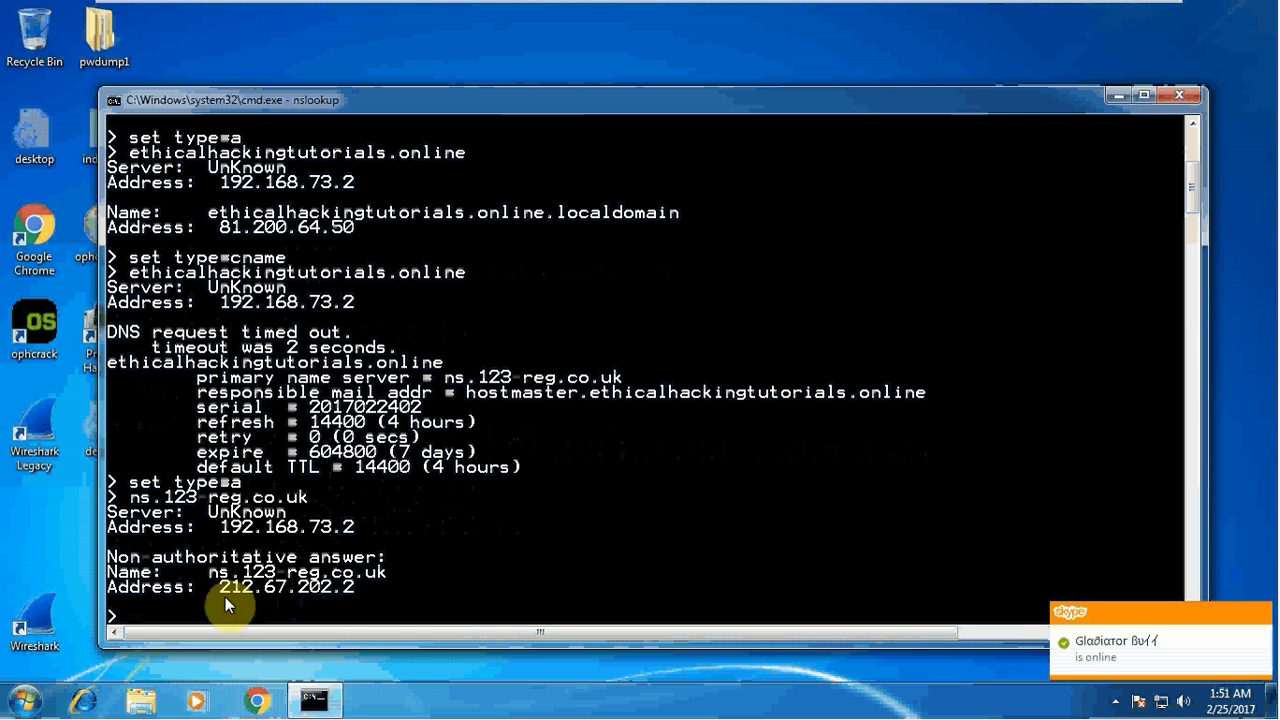
mouse_move(344, 604)
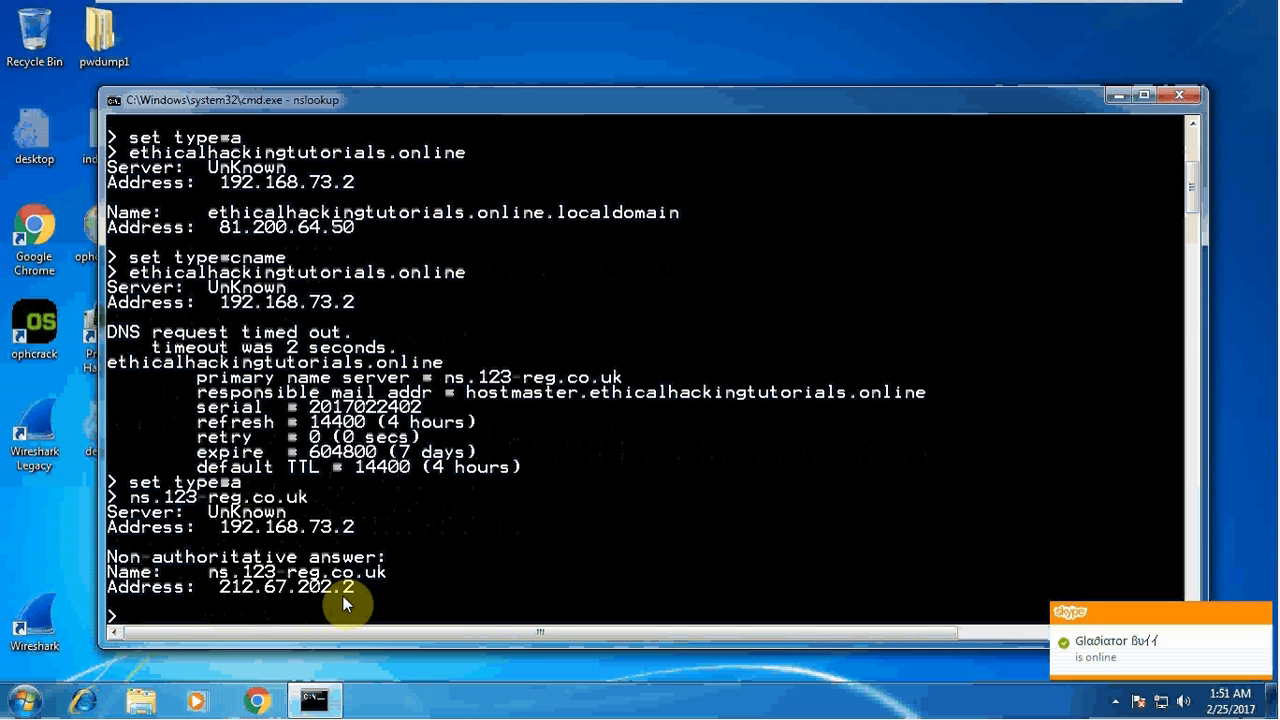
mouse_move(304, 602)
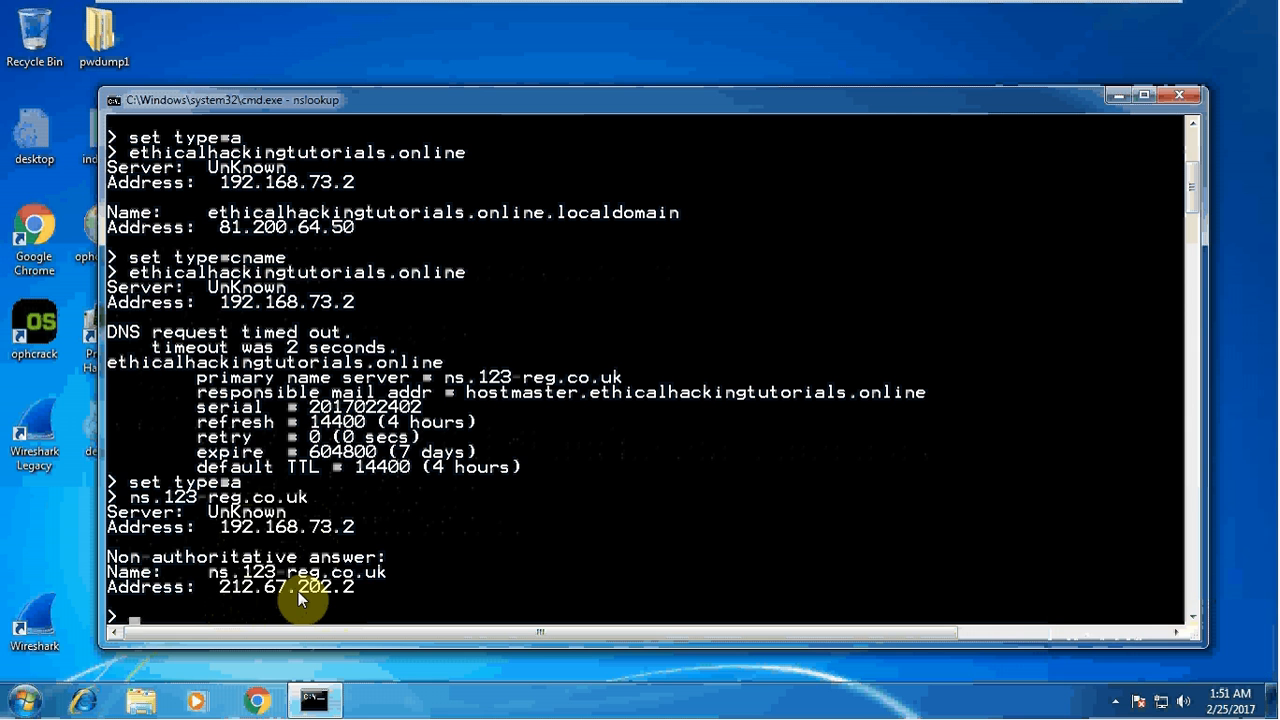
mouse_move(160, 288)
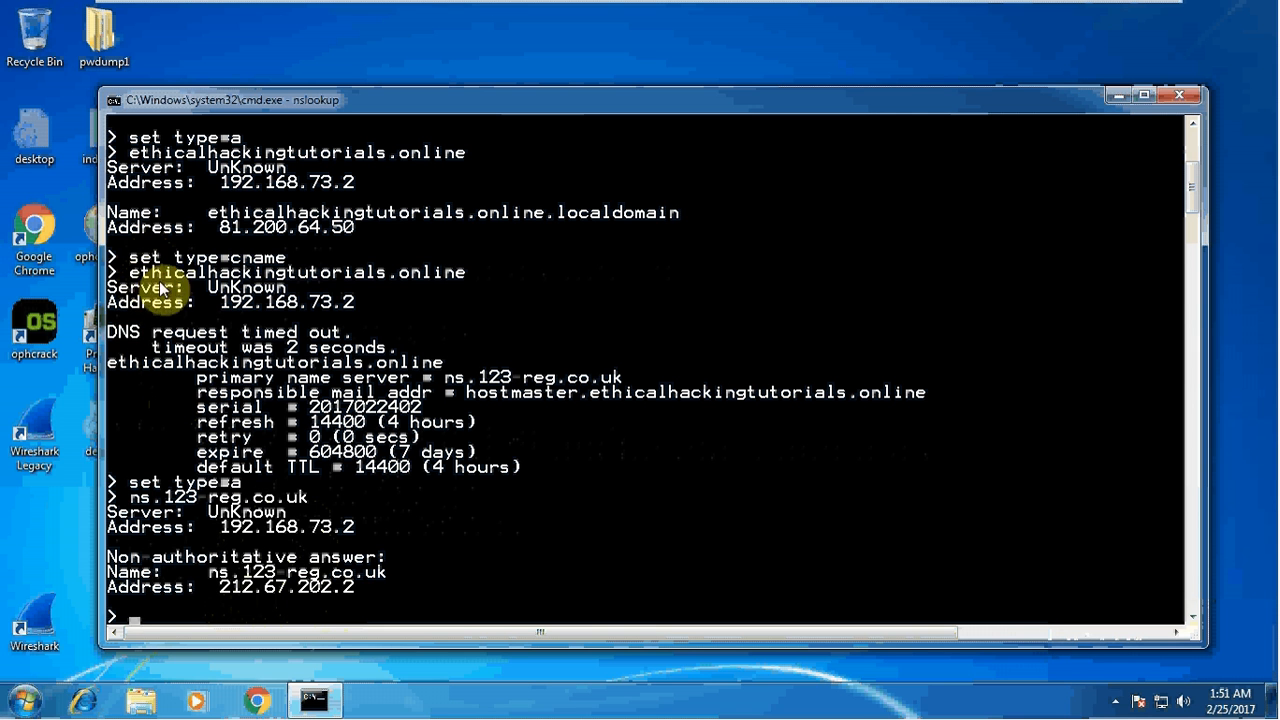
mouse_move(364, 290)
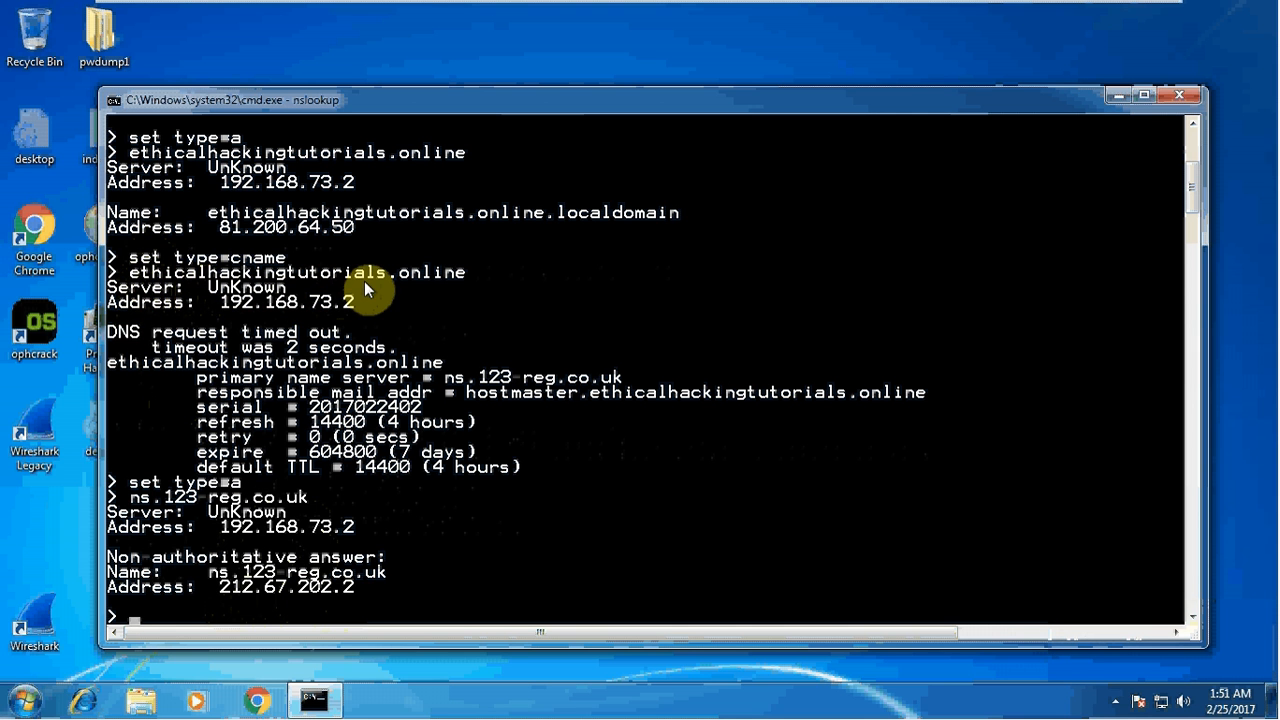
mouse_move(250, 590)
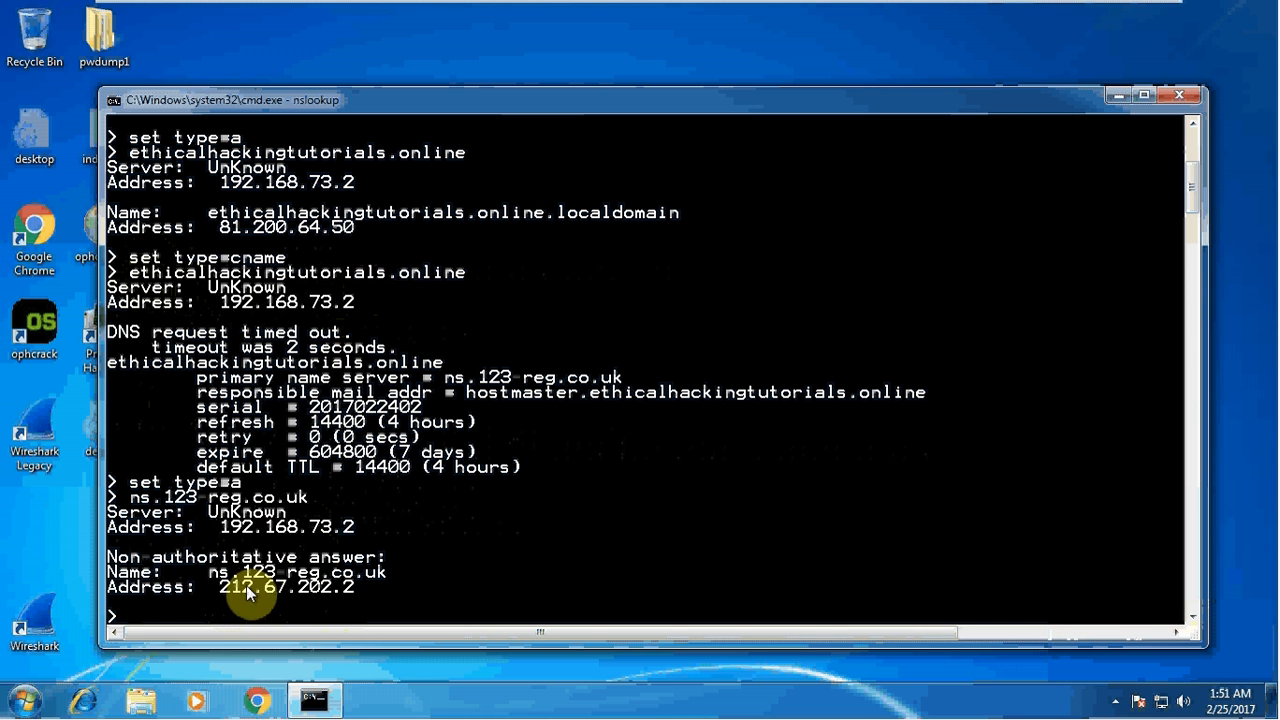
mouse_move(318, 602)
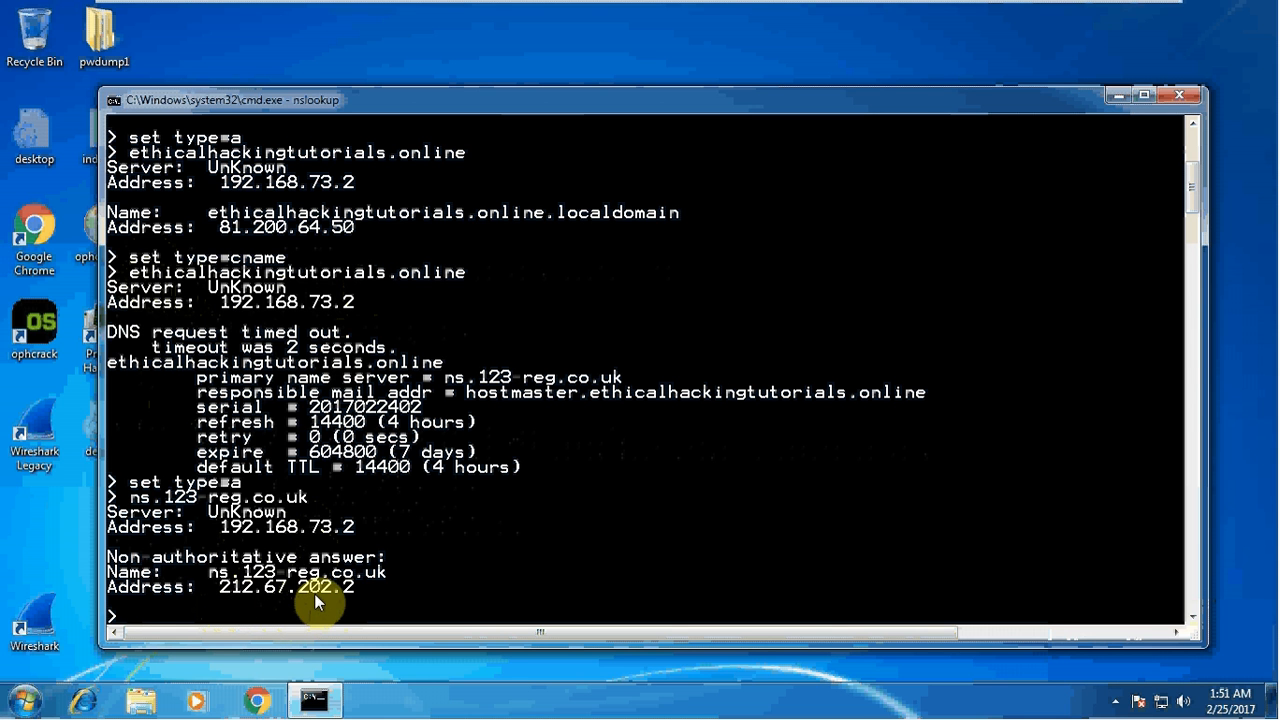